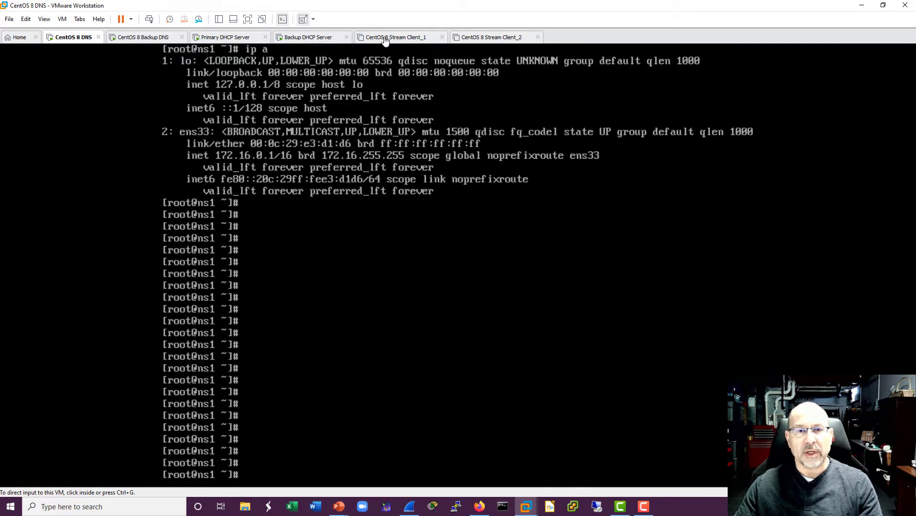
- Cycle through Client_2, CentOS 8 DNS, Backup DNS and Backup DHCP, ending on Primary DHCP Server
click(489, 37)
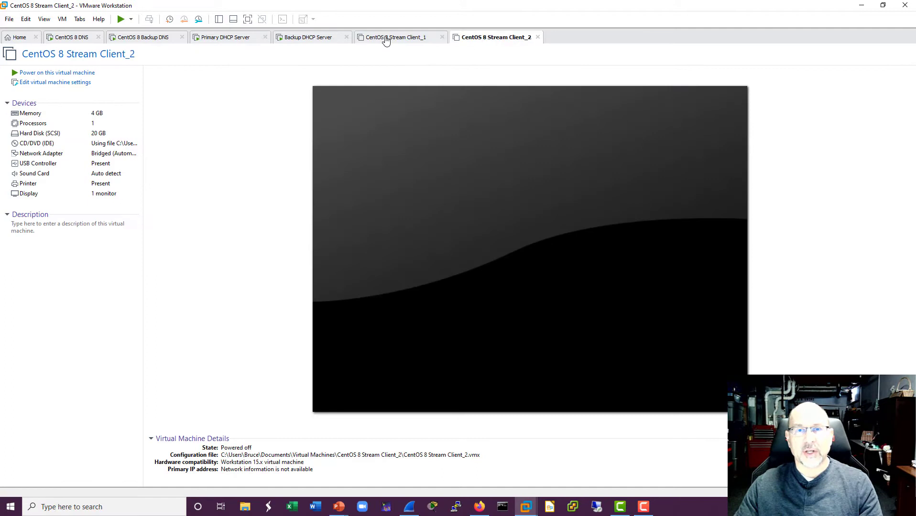
click(73, 37)
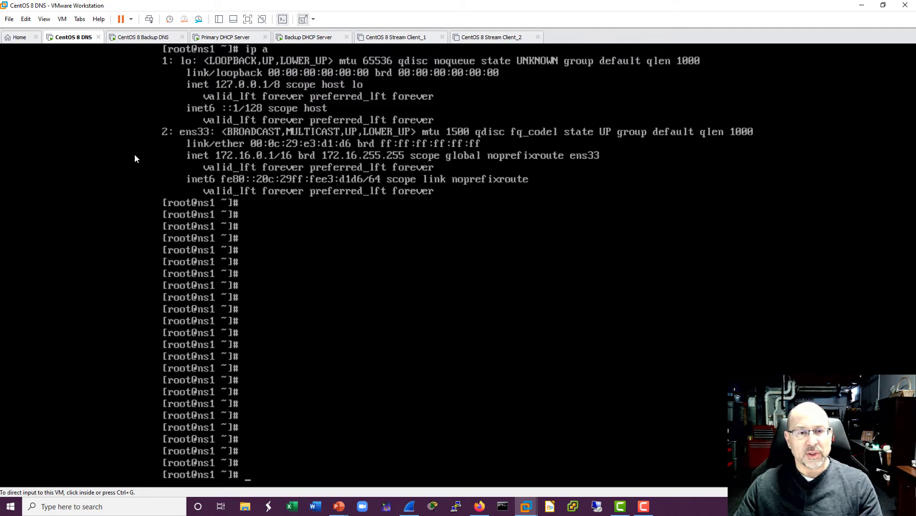
click(144, 37)
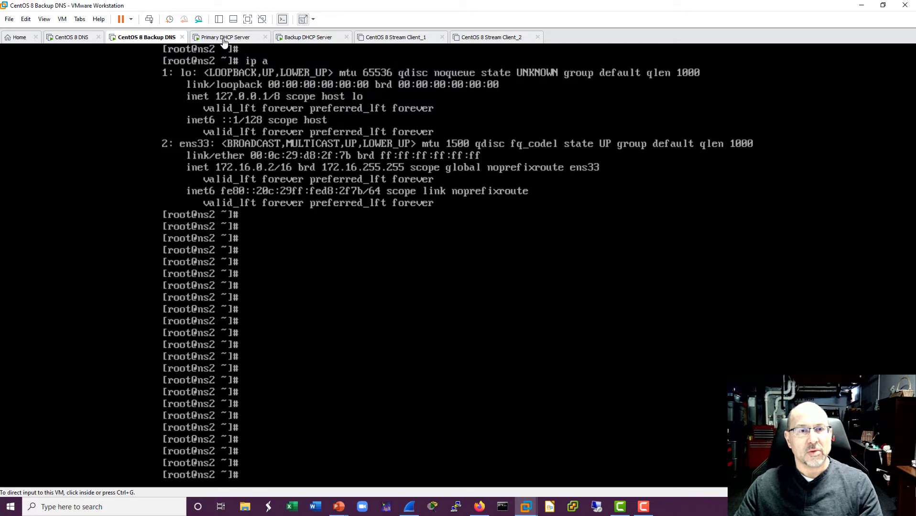
click(306, 37)
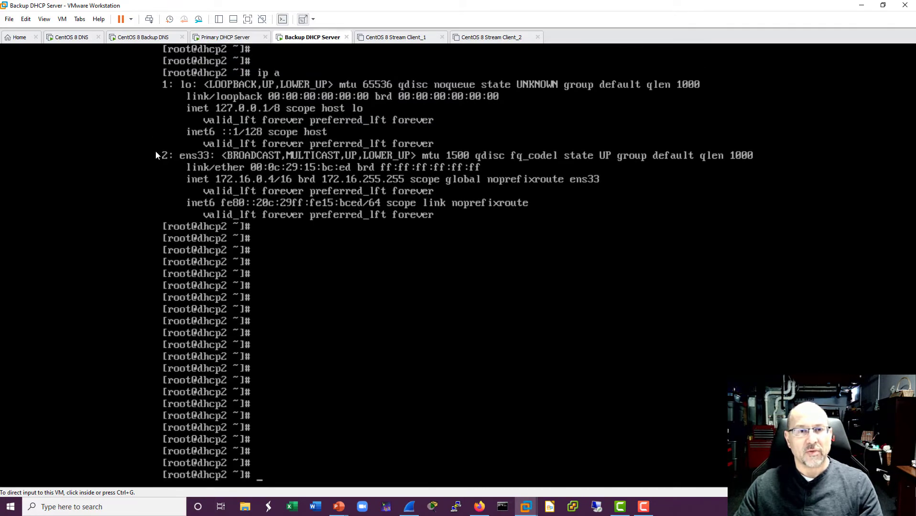
click(228, 37)
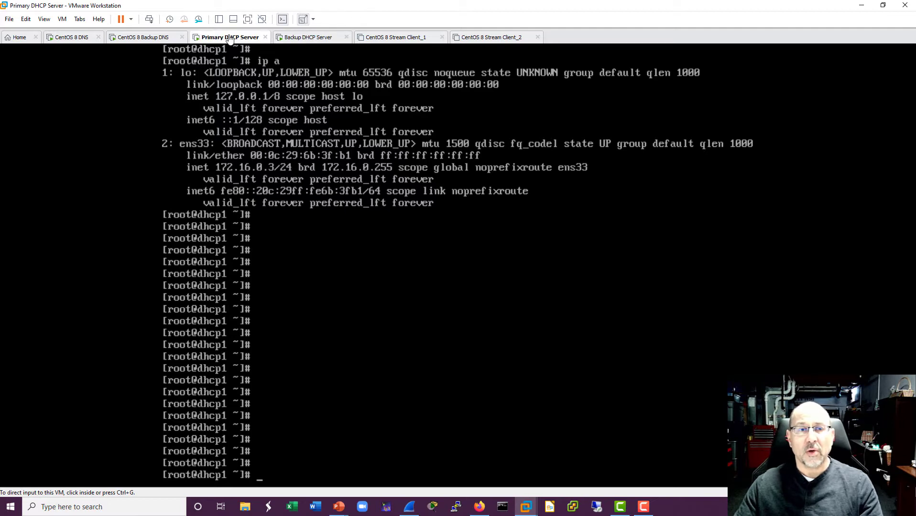
mouse_move(373, 114)
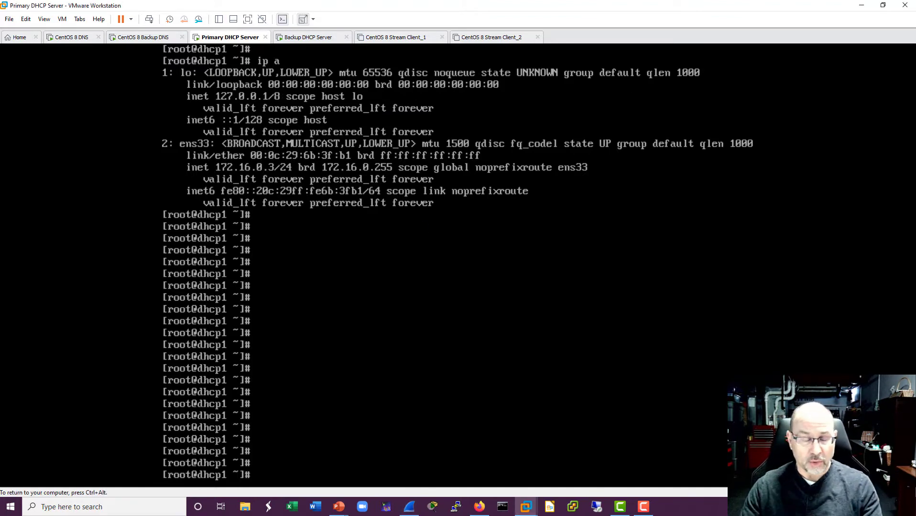
- Display /etc/dhcp/dhcpd.conf on the primary DHCP server using more
text(more)
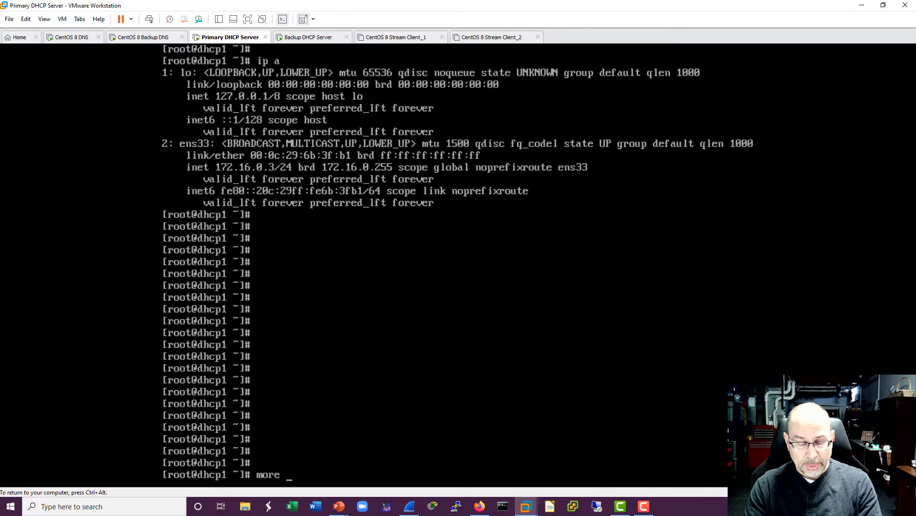
text(/etc/)
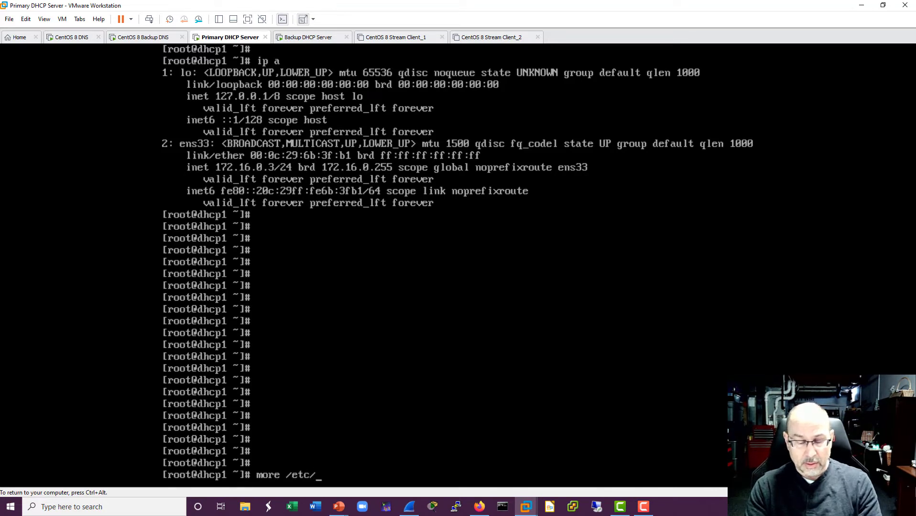
text(dhcp/d)
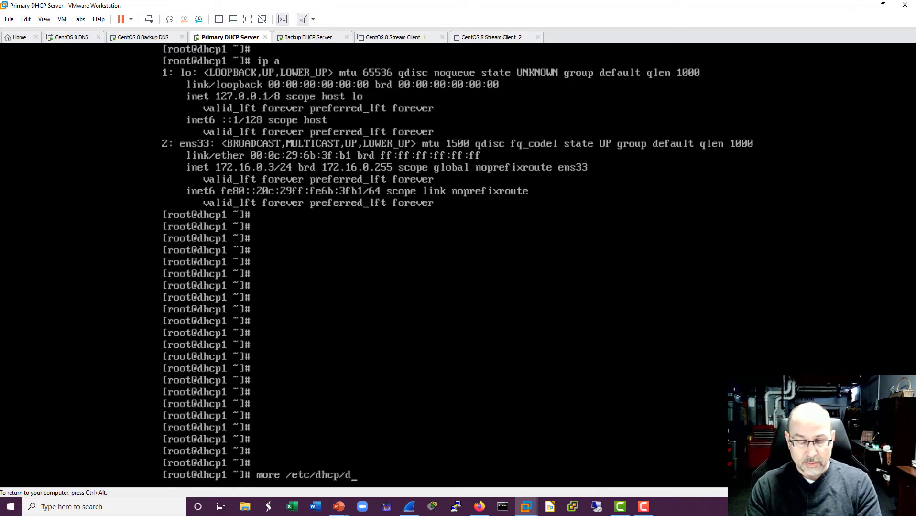
text(hpd.c)
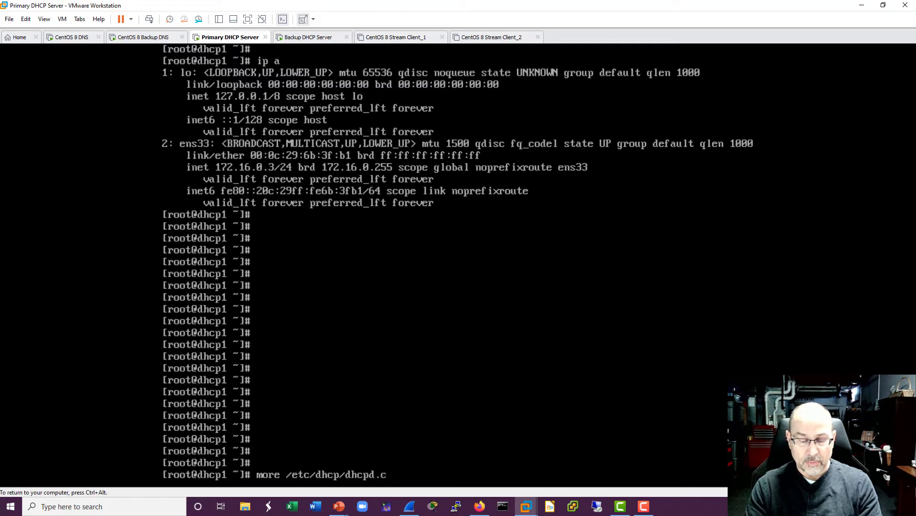
key(Return)
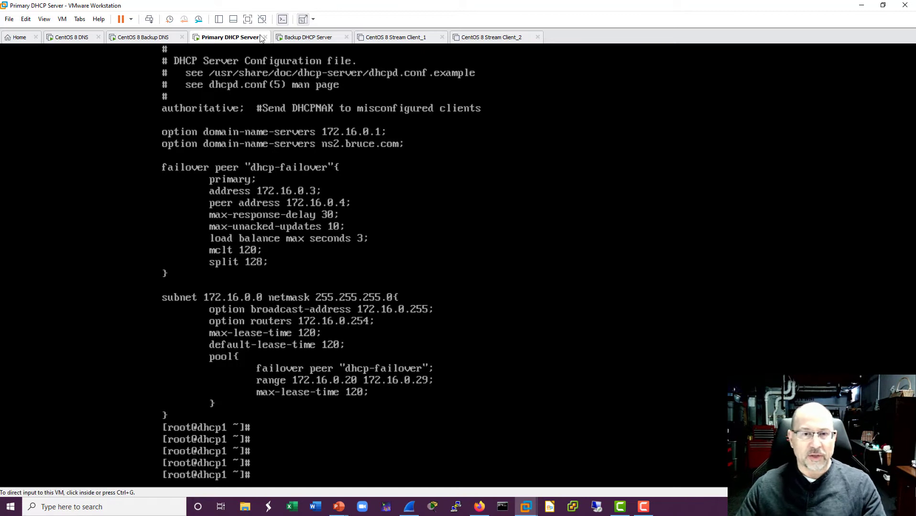
mouse_move(140, 138)
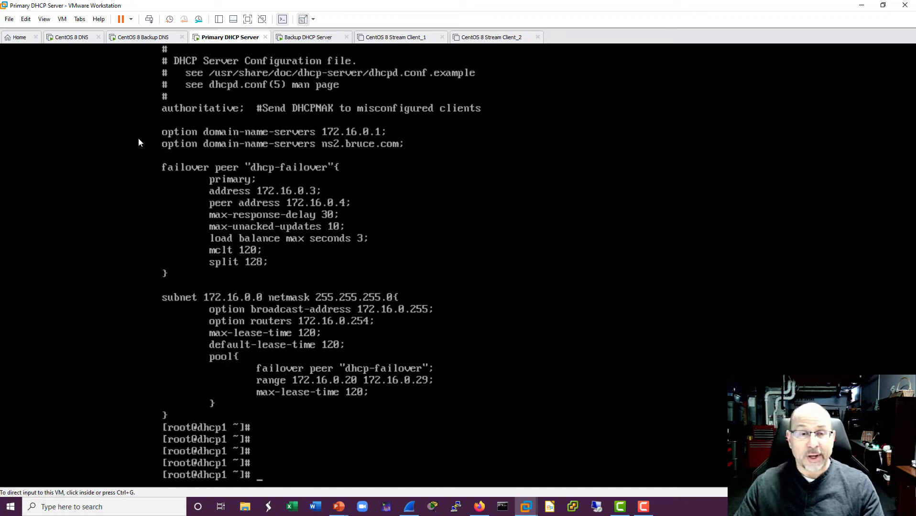
mouse_move(139, 217)
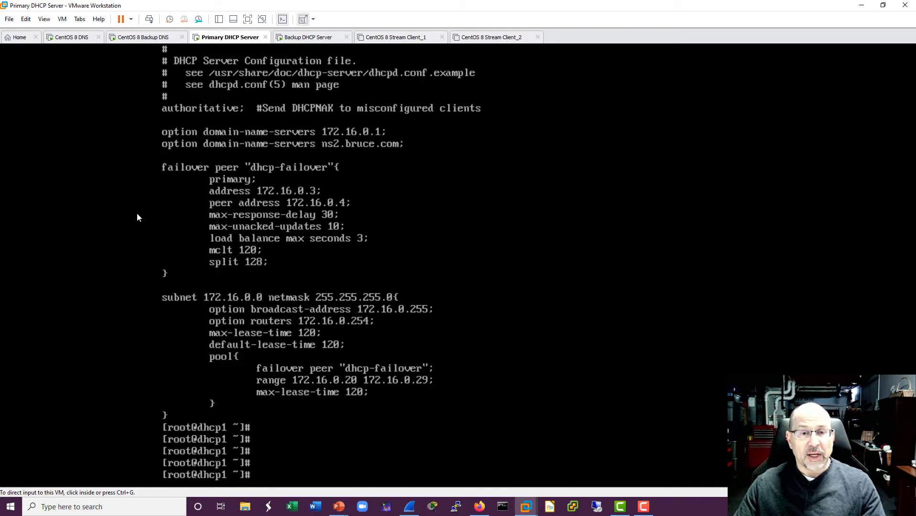
mouse_move(140, 198)
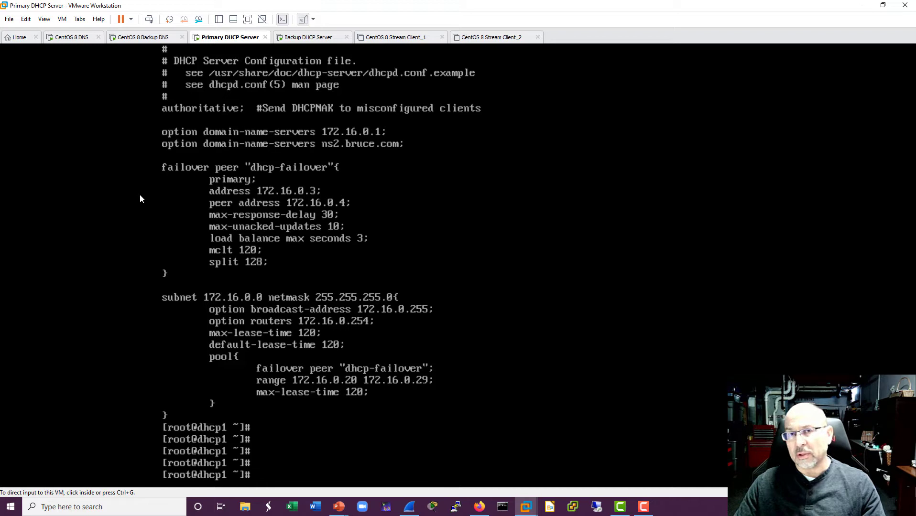
mouse_move(74, 283)
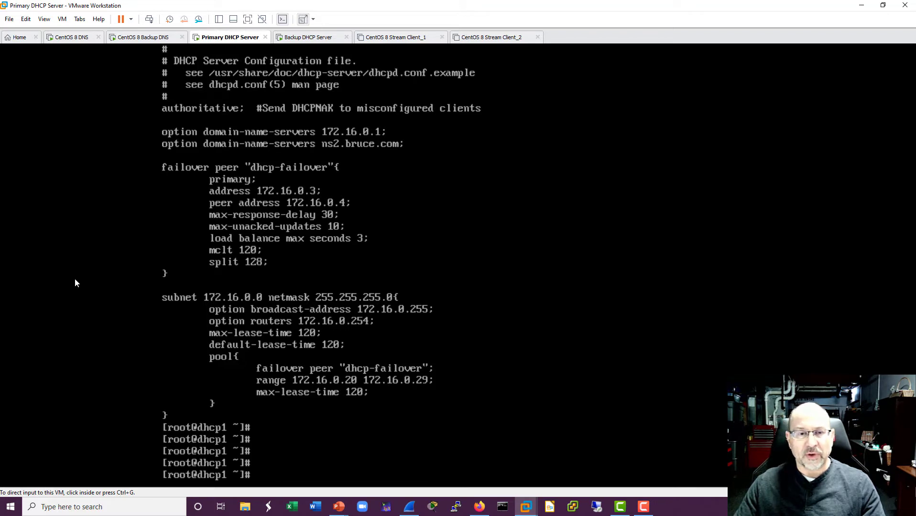
mouse_move(138, 205)
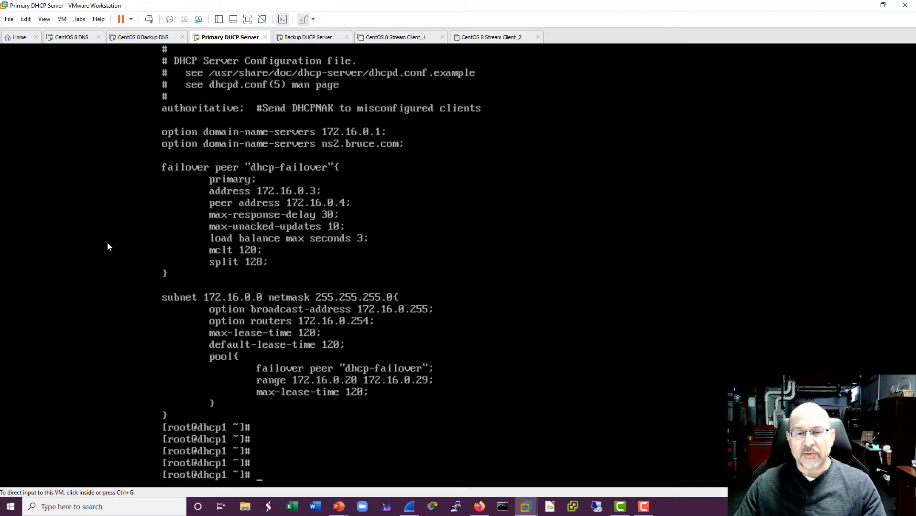
mouse_move(105, 292)
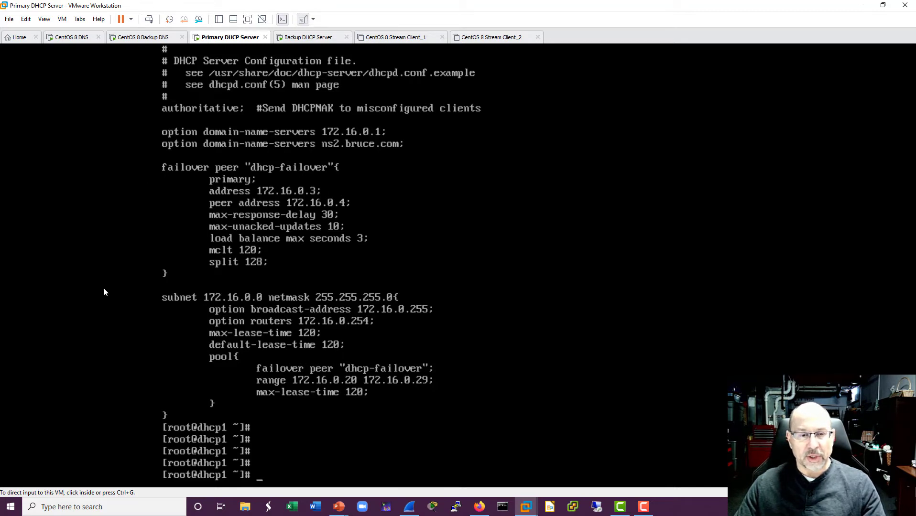
mouse_move(135, 301)
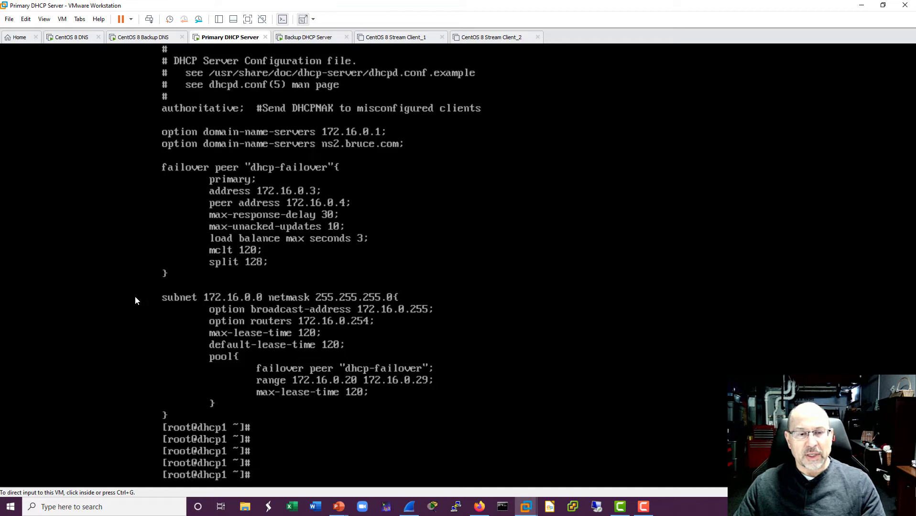
mouse_move(147, 352)
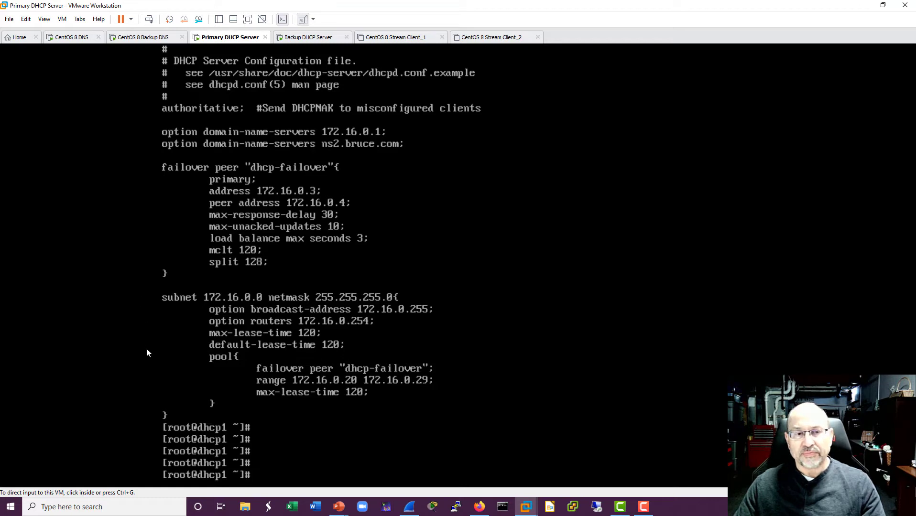
mouse_move(144, 201)
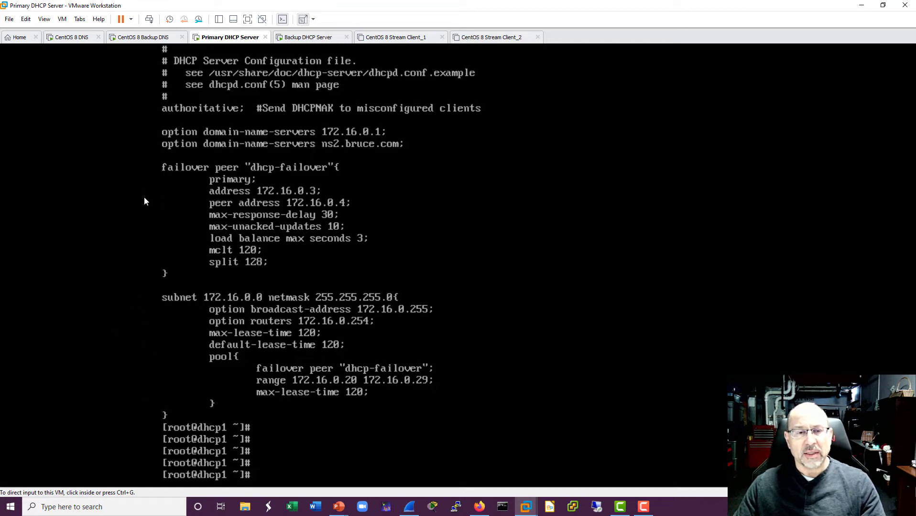
mouse_move(135, 241)
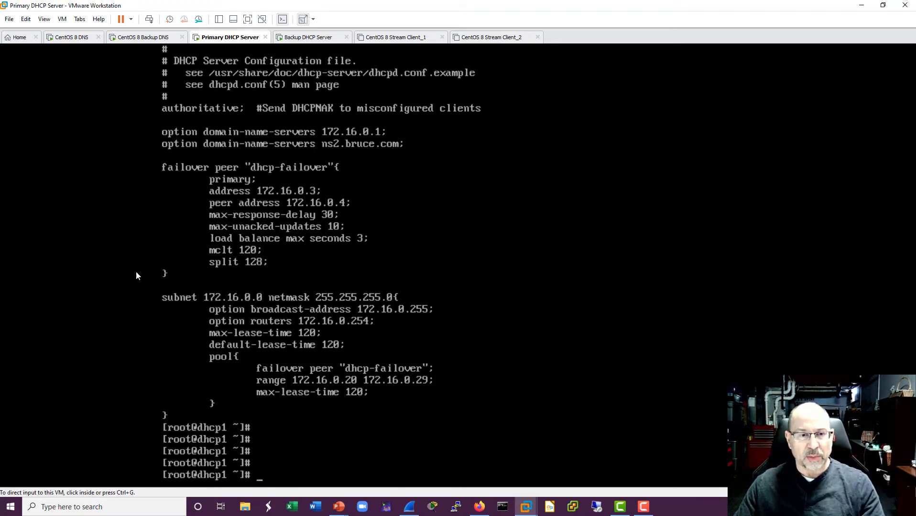
mouse_move(130, 357)
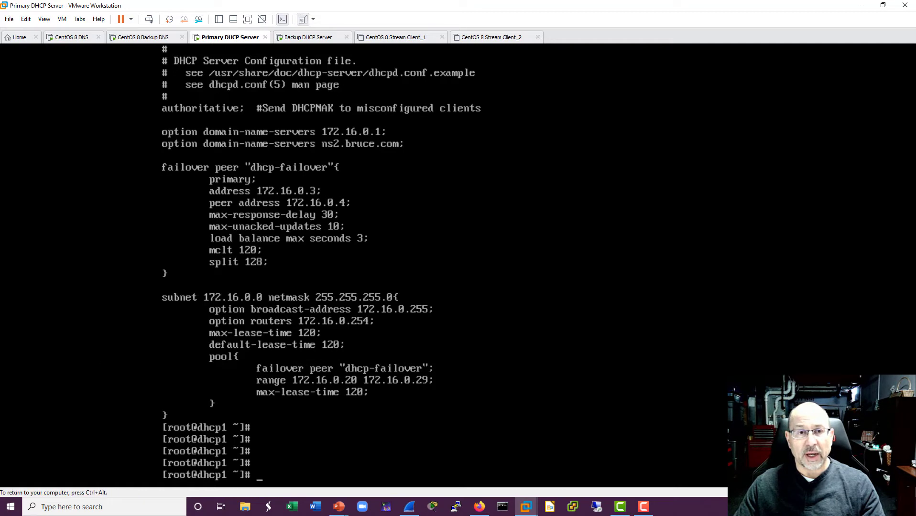
click(311, 36)
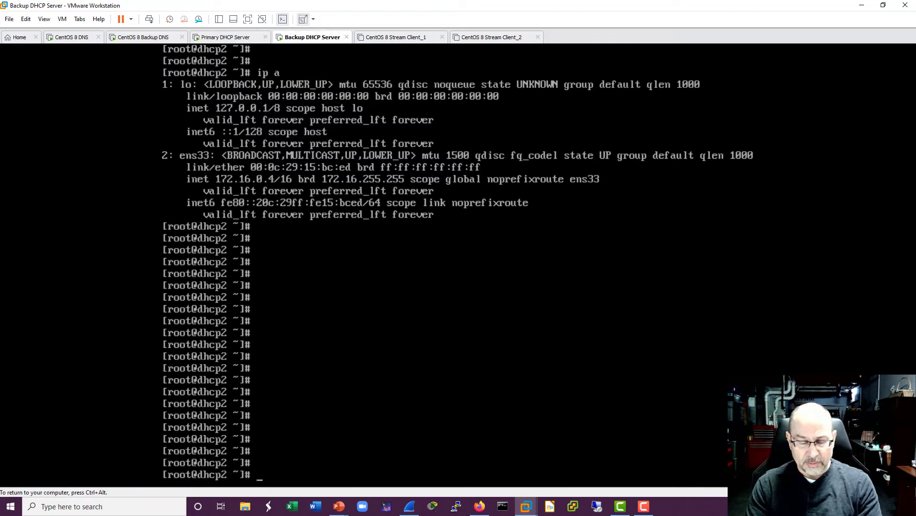
text(more /etc/)
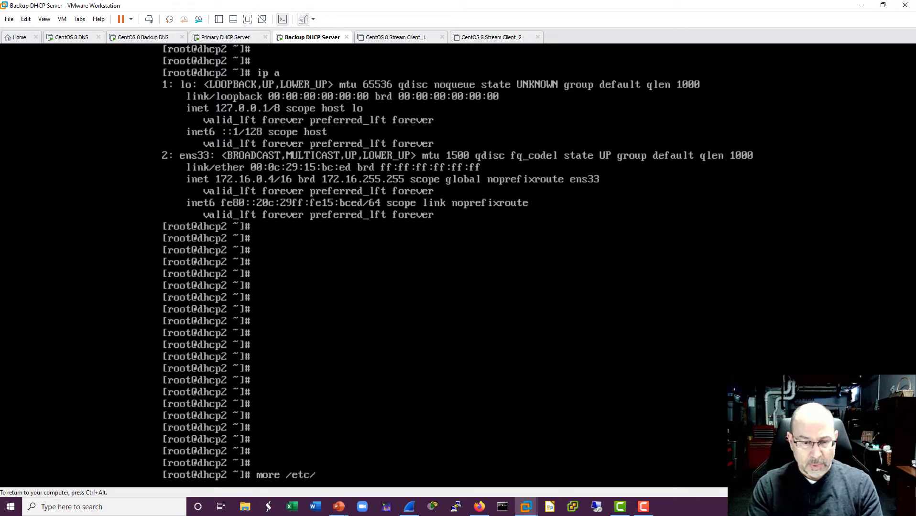
text(dhcp)
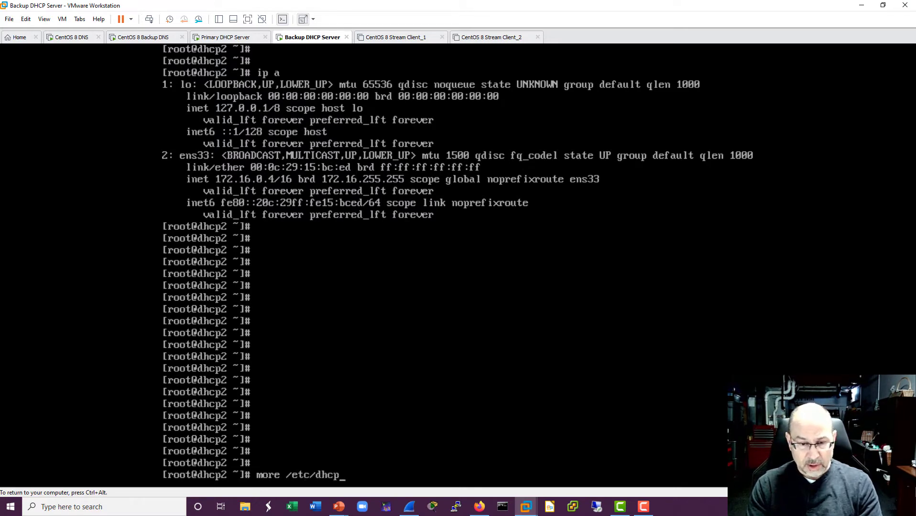
text(/dhcpd)
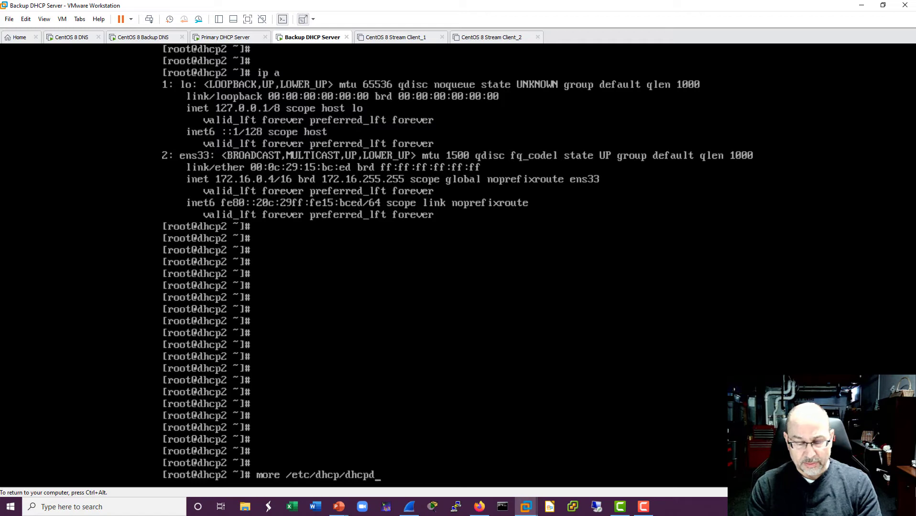
text(.)
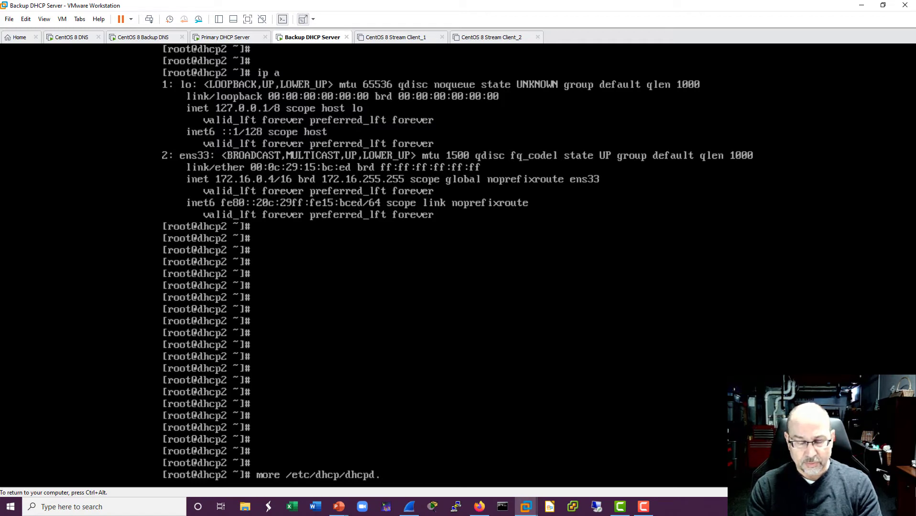
key(Return)
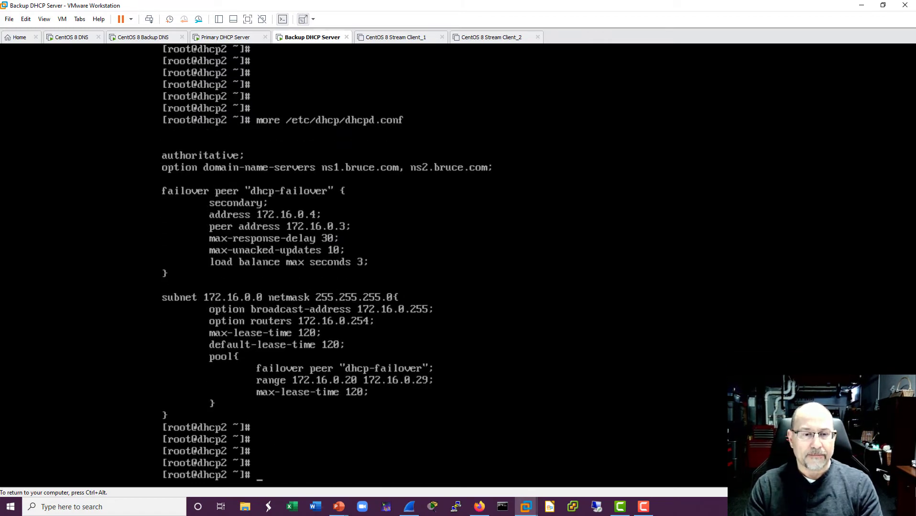
mouse_move(66, 250)
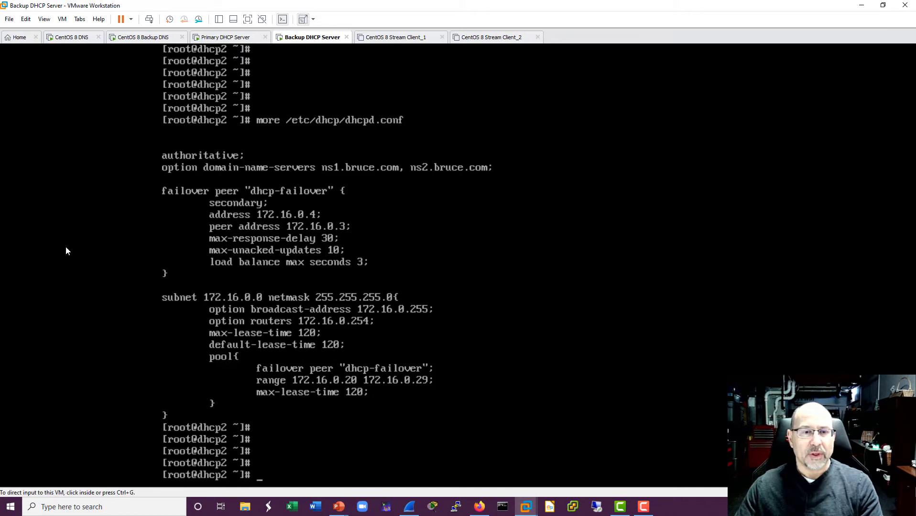
mouse_move(112, 152)
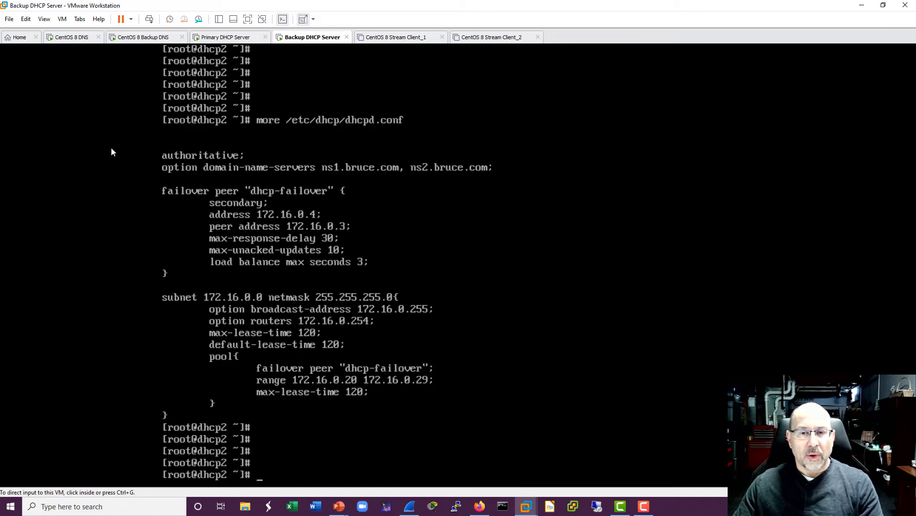
mouse_move(115, 167)
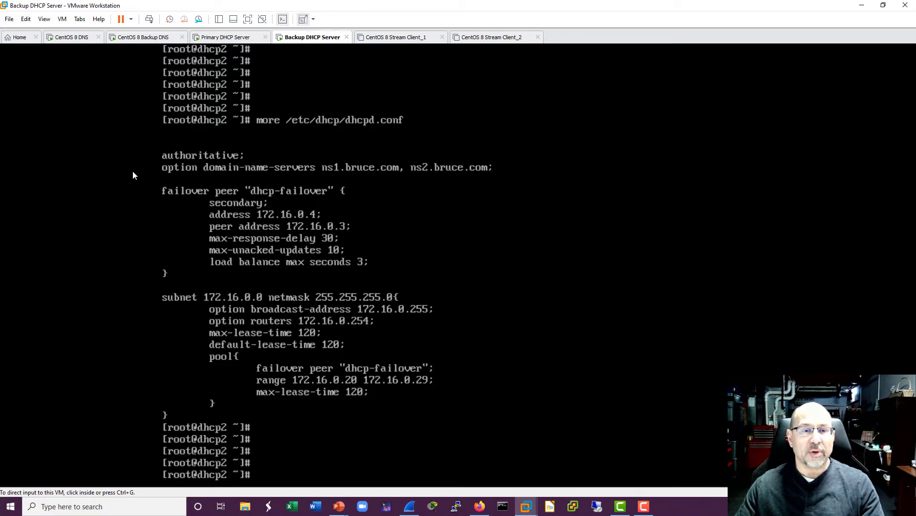
mouse_move(127, 179)
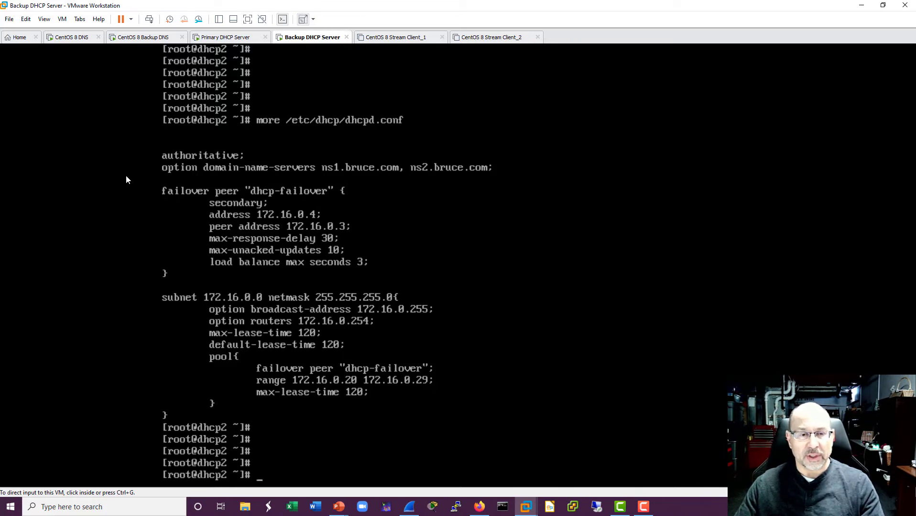
mouse_move(130, 216)
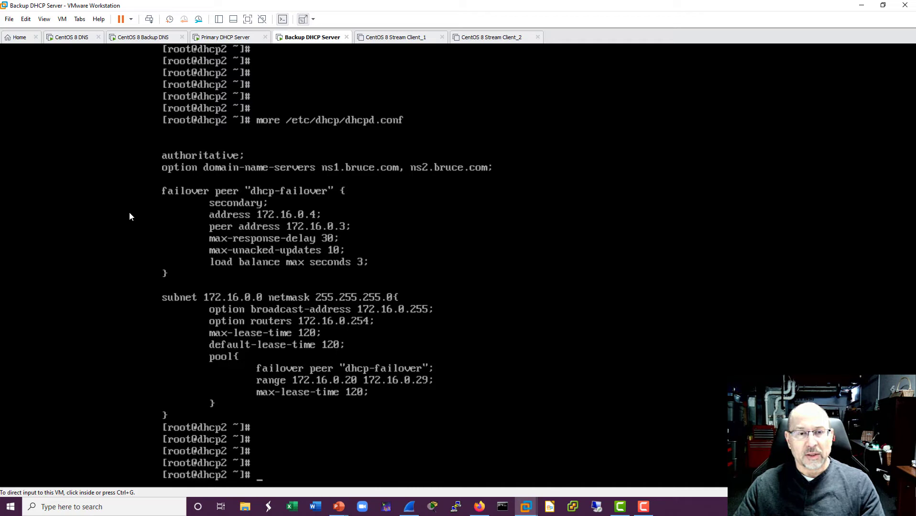
mouse_move(139, 220)
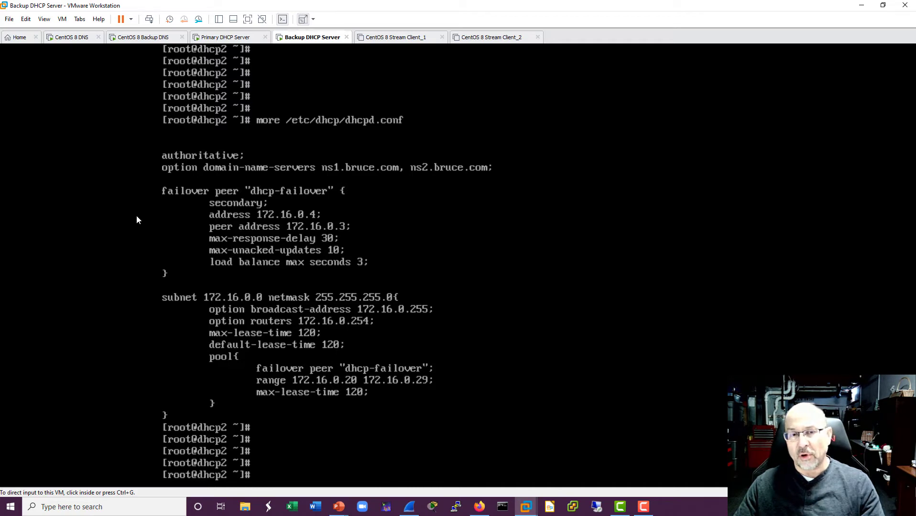
mouse_move(129, 232)
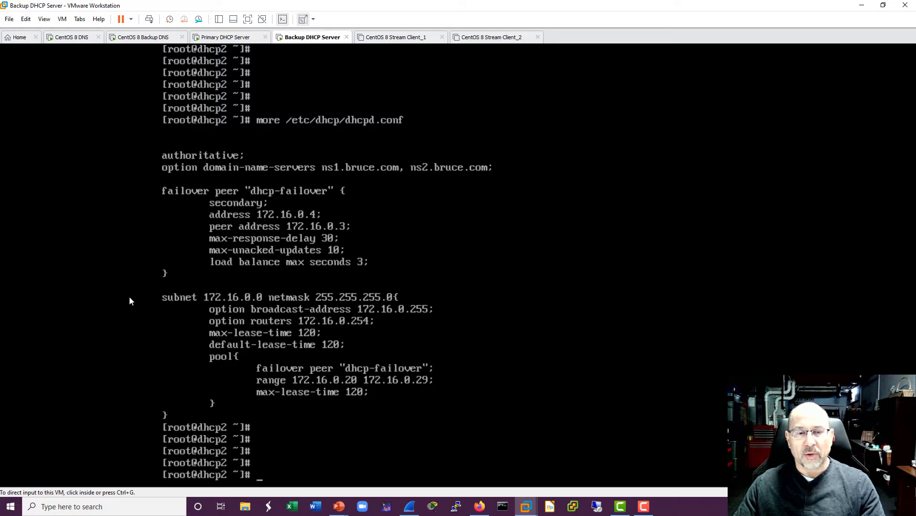
mouse_move(148, 221)
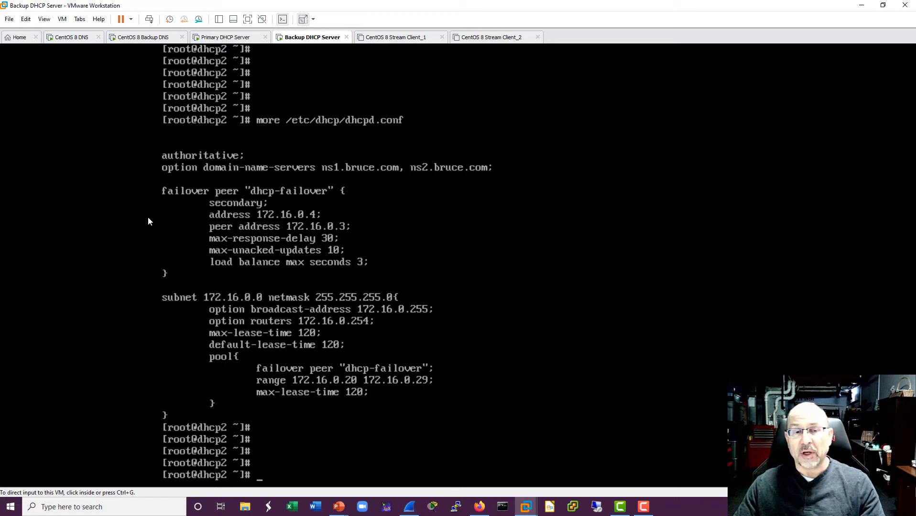
mouse_move(140, 228)
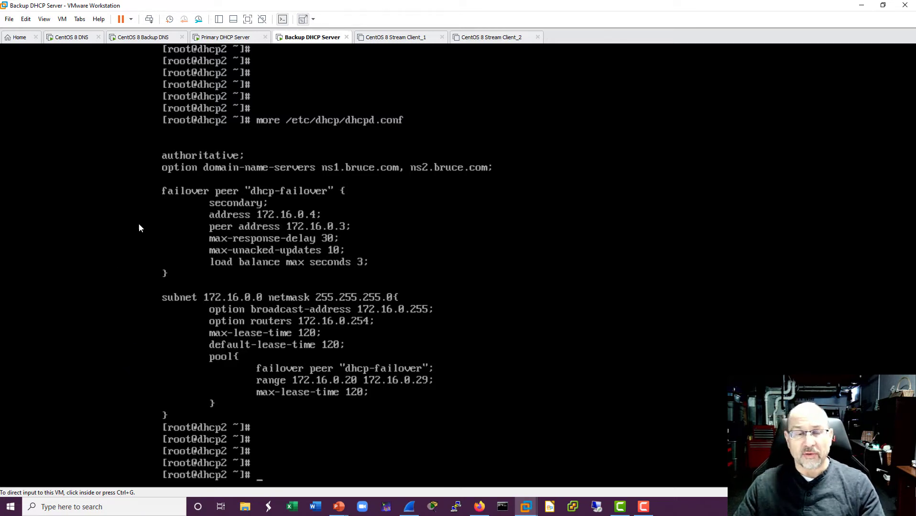
mouse_move(155, 362)
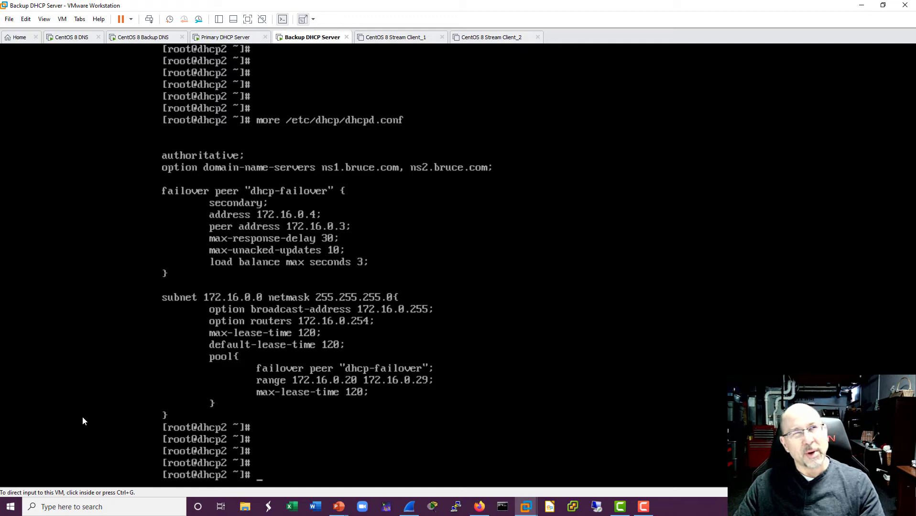
mouse_move(68, 403)
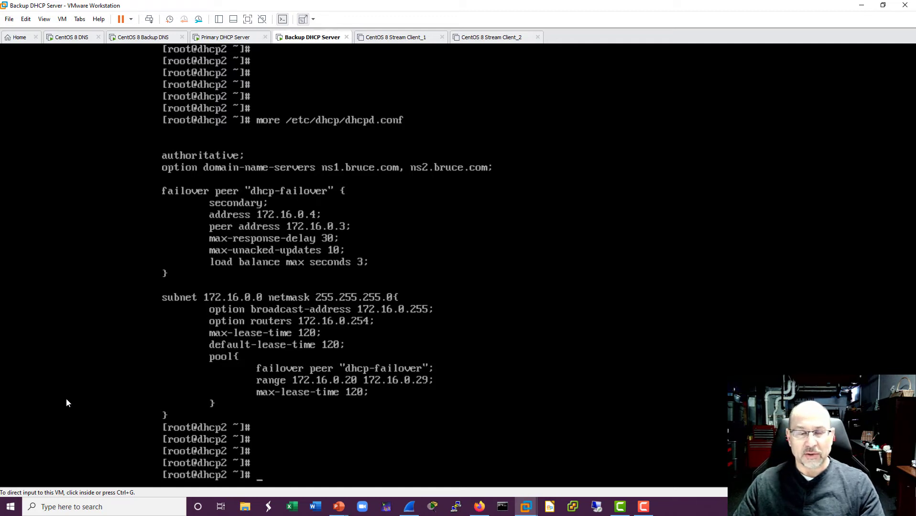
mouse_move(115, 371)
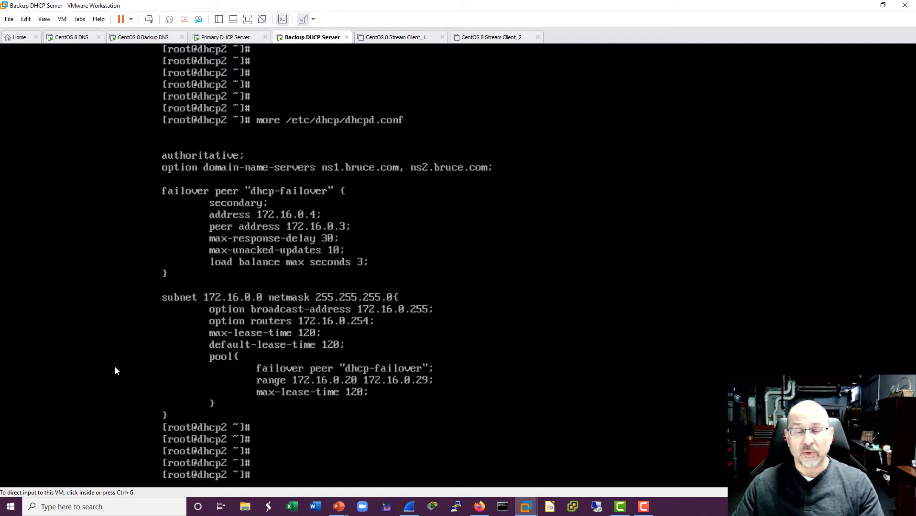
mouse_move(106, 432)
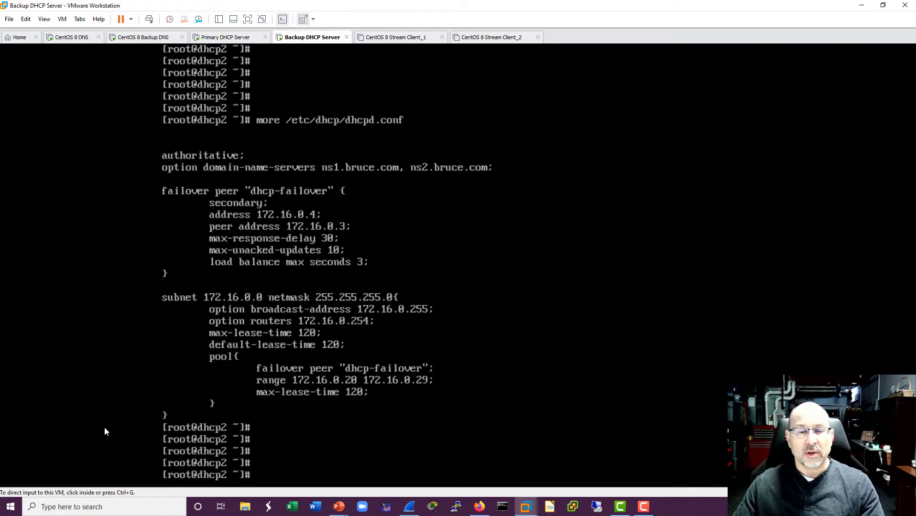
mouse_move(132, 405)
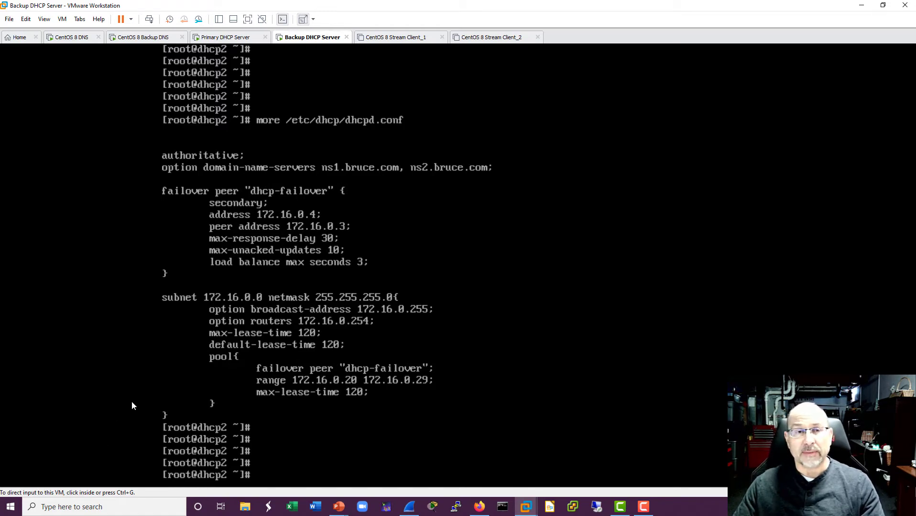
mouse_move(141, 337)
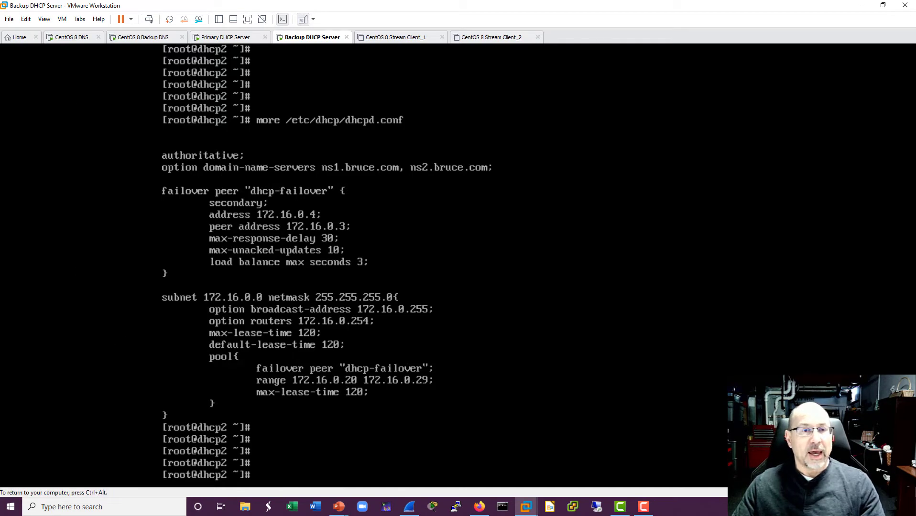
click(229, 37)
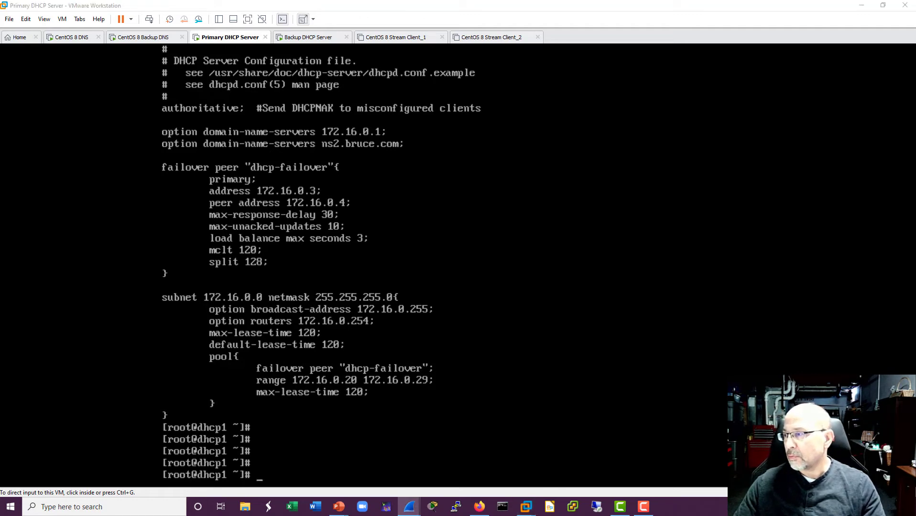
mouse_move(526, 262)
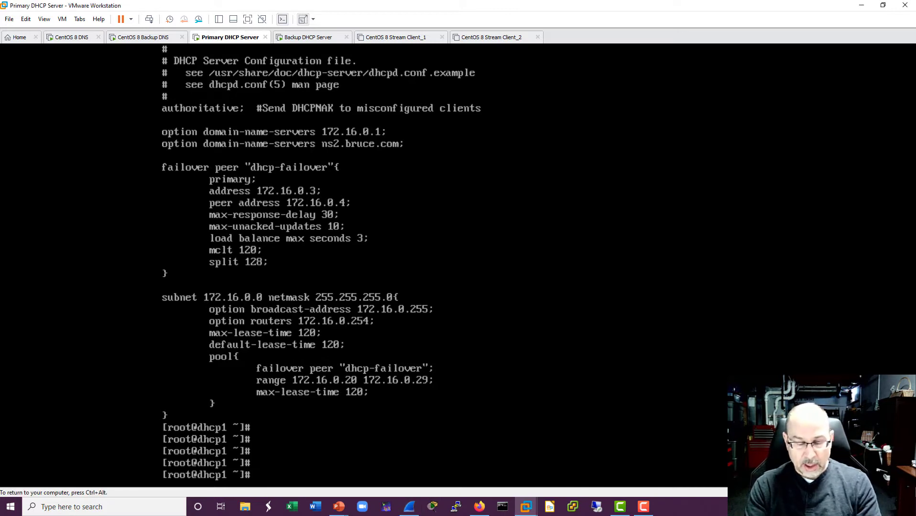
- Run systemctl start dhcpd.service on the primary DHCP server
text(systemctl)
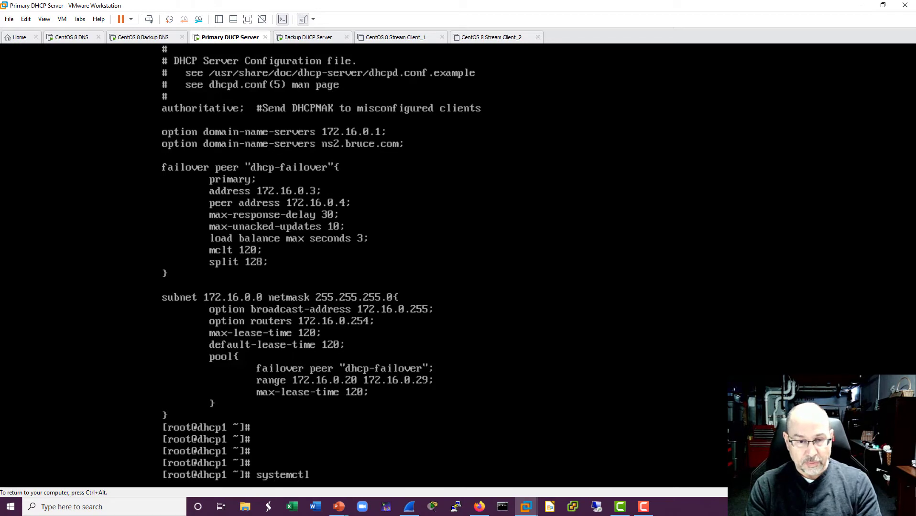
text(start)
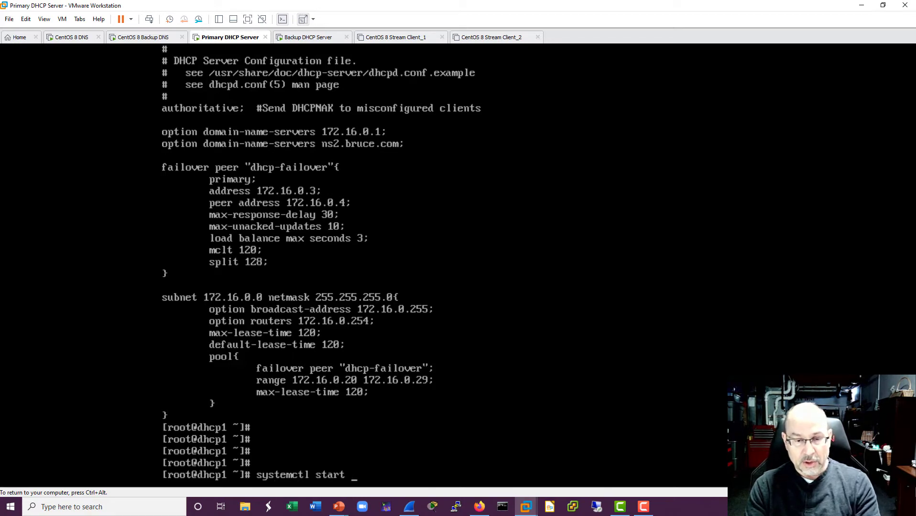
text(dhcpd)
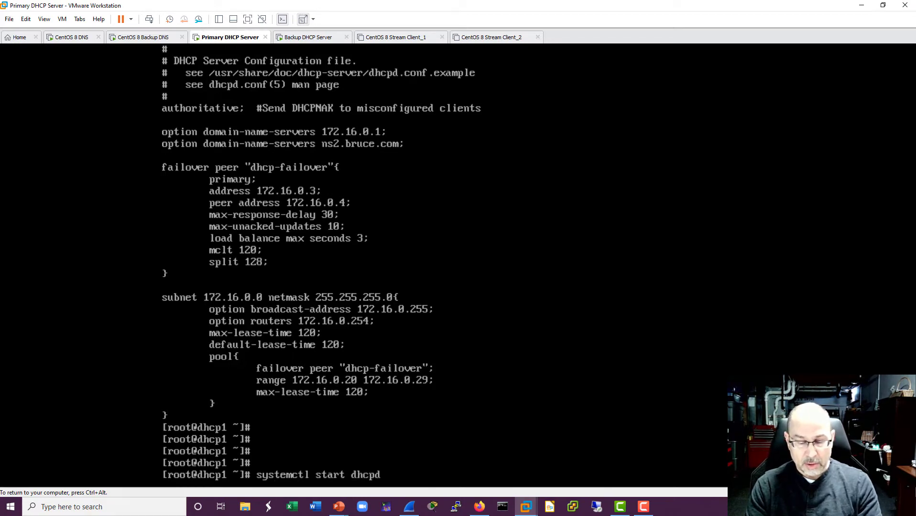
text(.service)
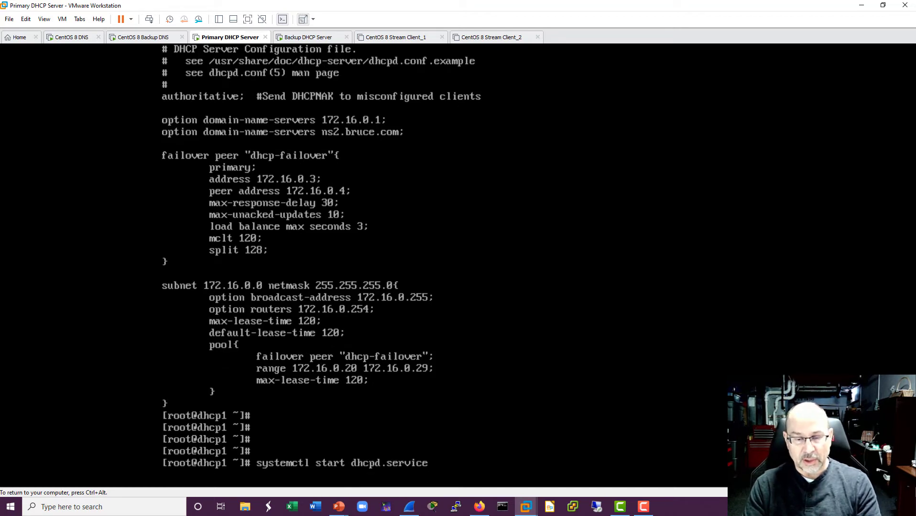
key(Return)
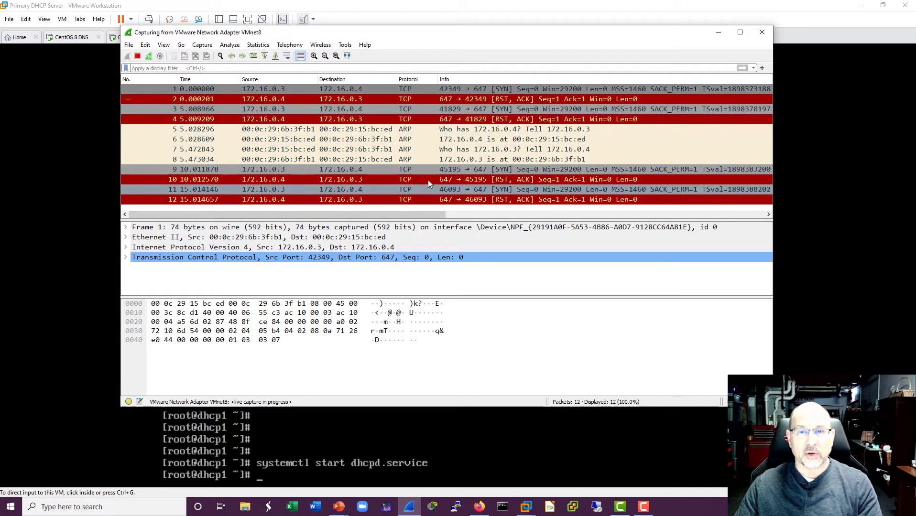
mouse_move(511, 179)
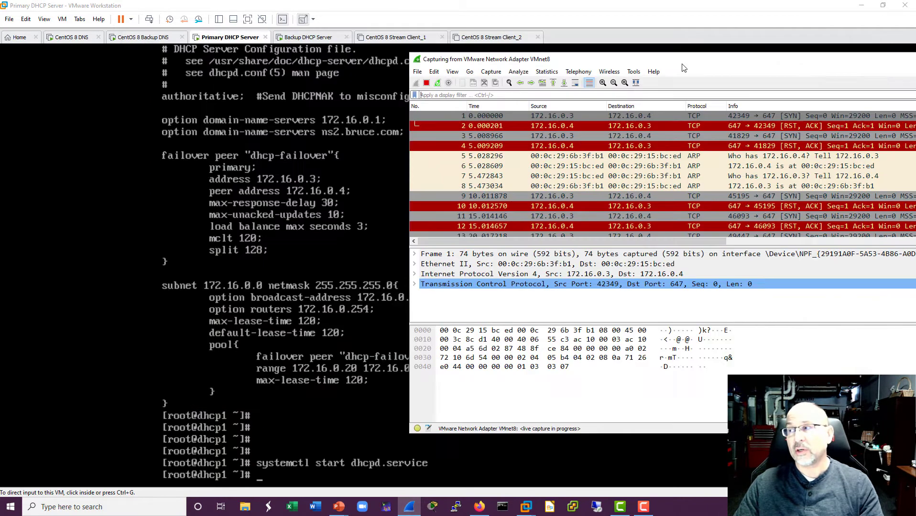
- Switch to the Backup DHCP Server console after reviewing the port 647 resets
click(310, 36)
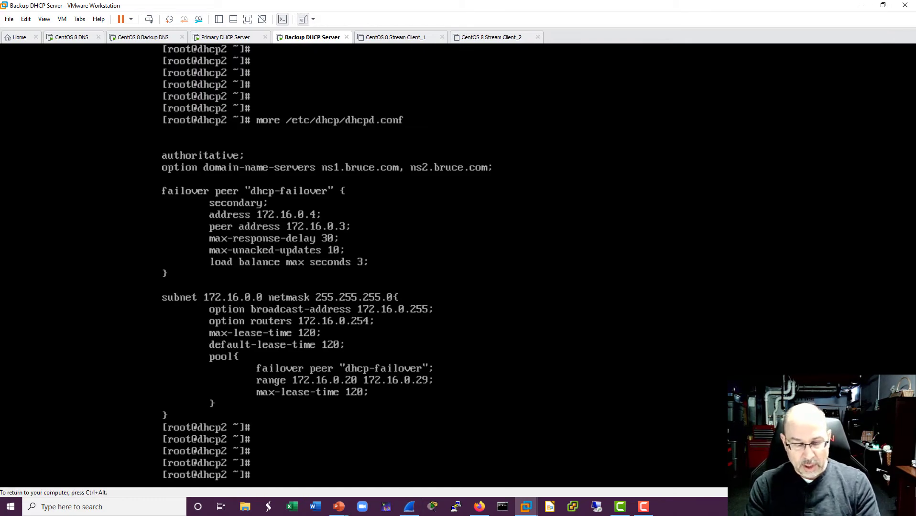
- Enter systemctl start dhcpd.service on the backup DHCP server, fixing a typo
text(s)
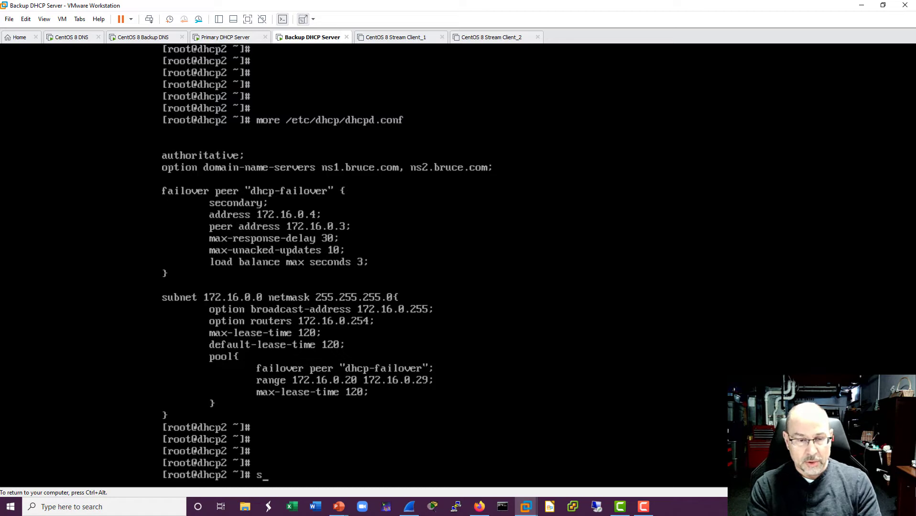
text(ystemctl)
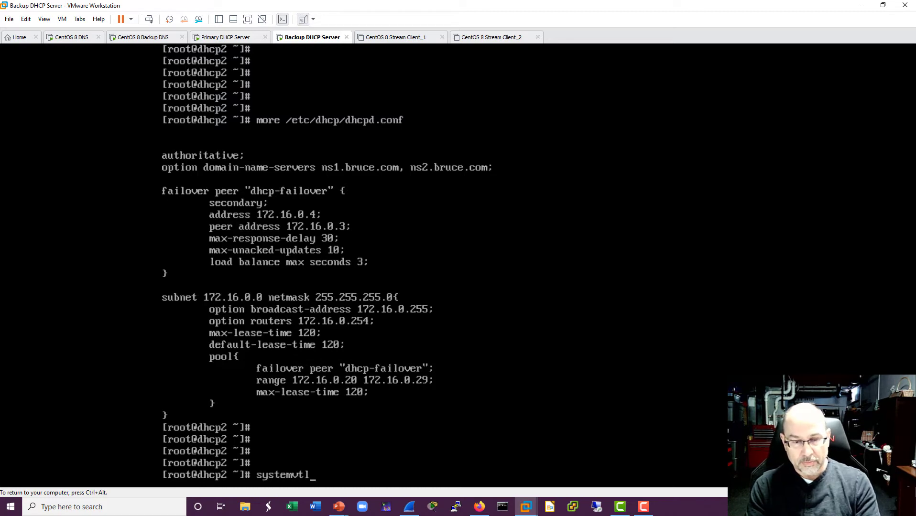
key(Backspace)
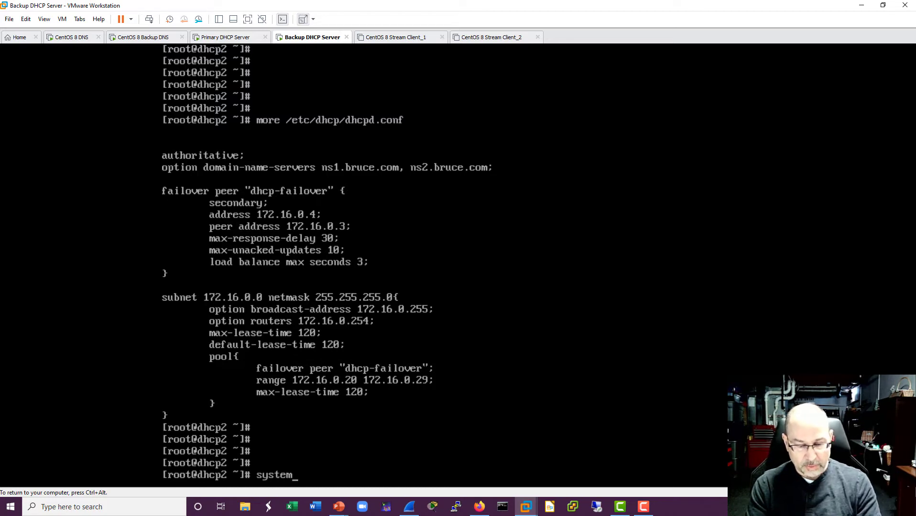
text(ctl start dhcpd)
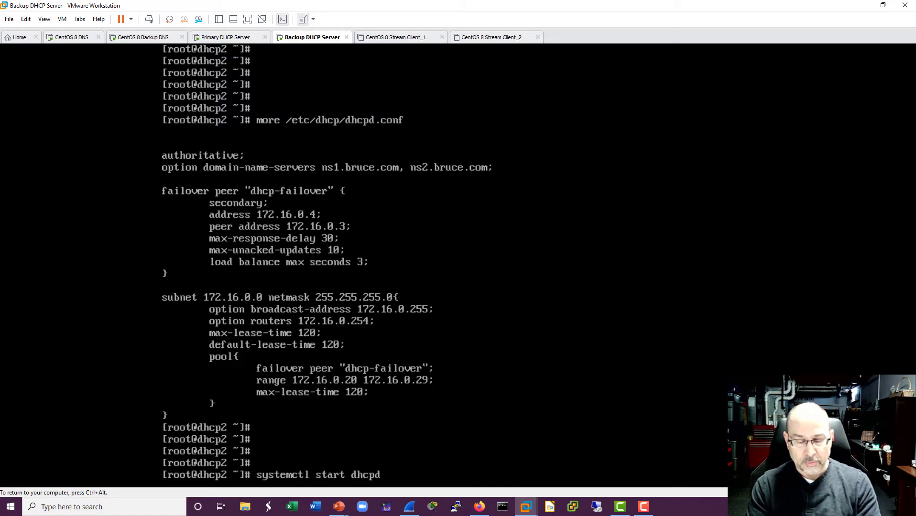
text(.ser)
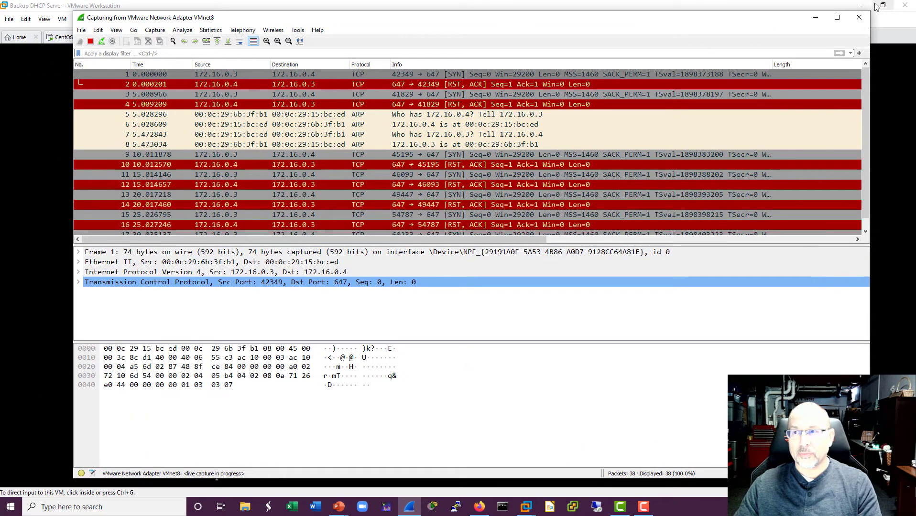
- Inspect packet 30's DHCP Failover Connect message and expand its payload options
scroll(down, 3)
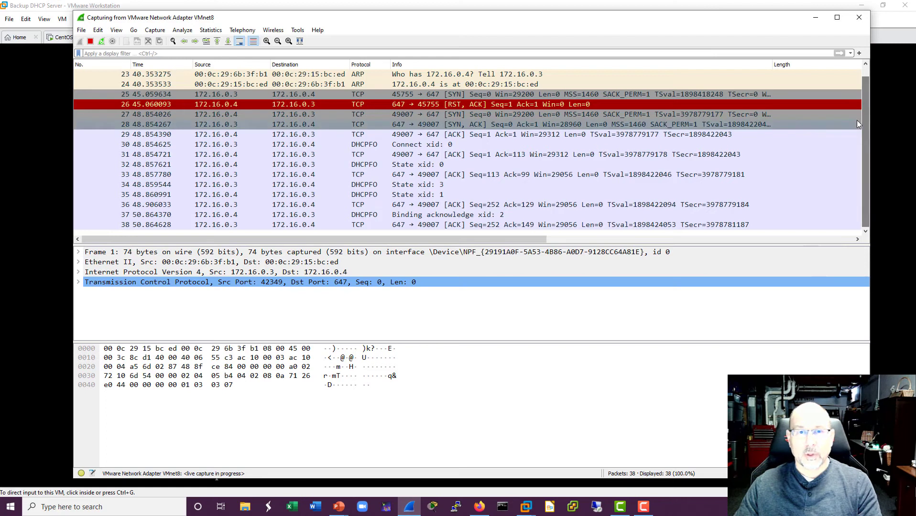
scroll(down, 3)
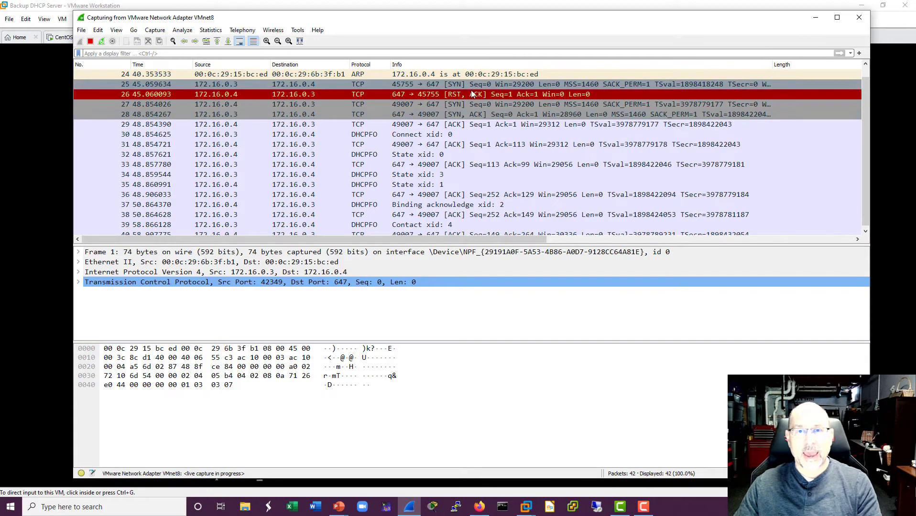
click(368, 134)
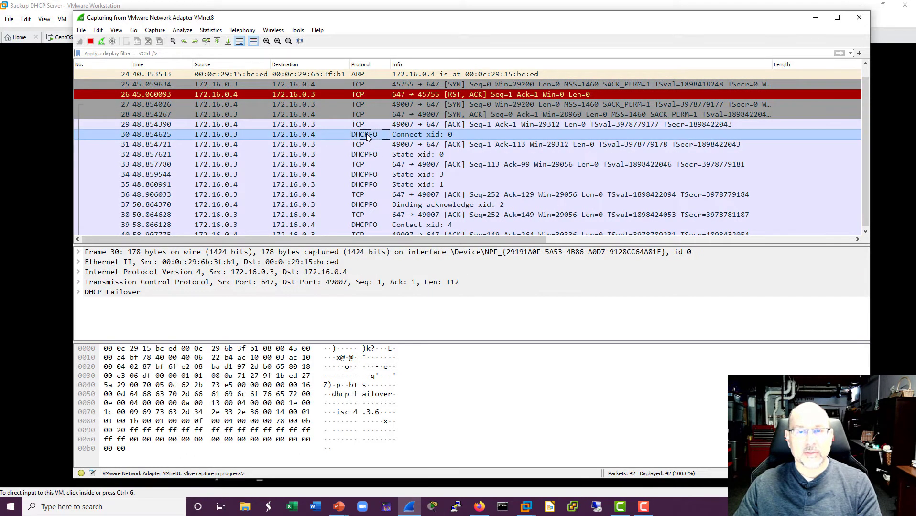
mouse_move(378, 139)
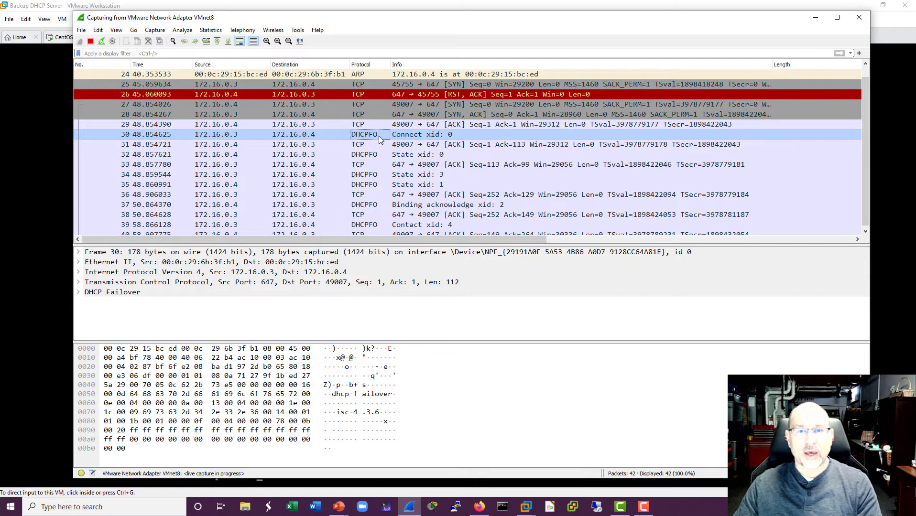
scroll(down, 3)
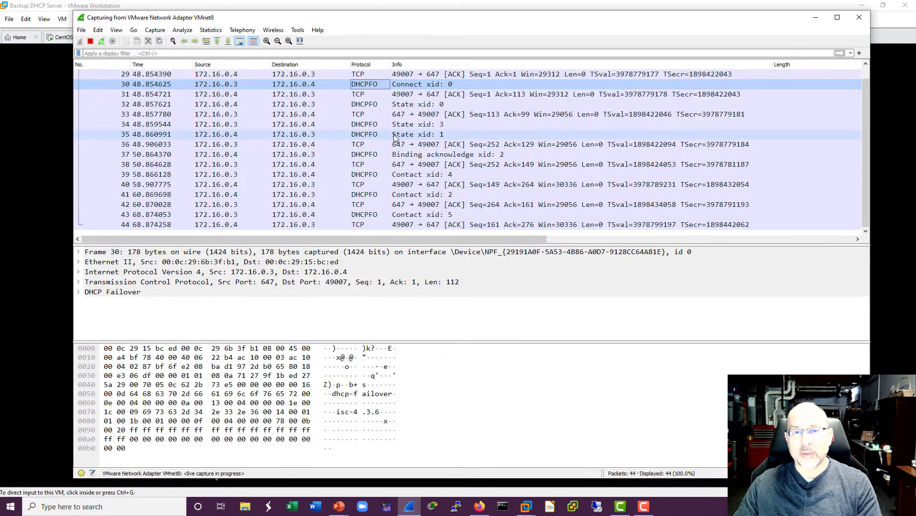
scroll(down, 3)
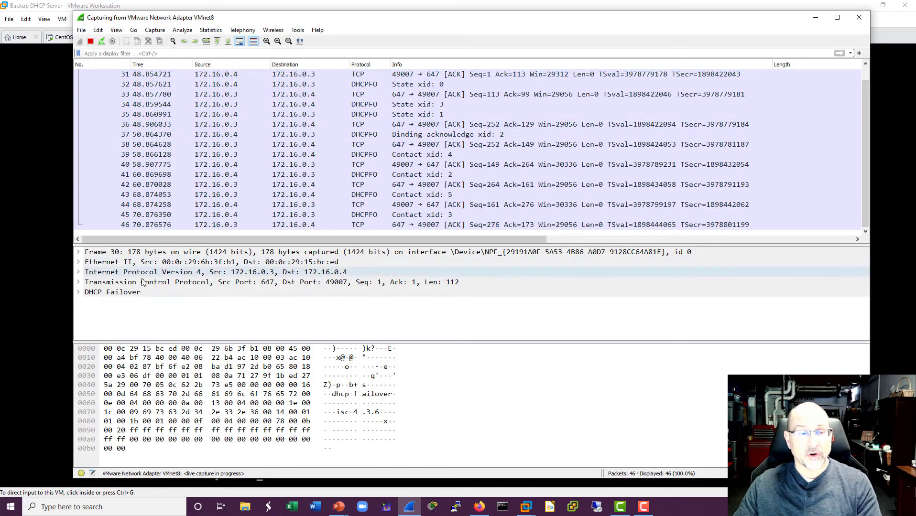
click(77, 292)
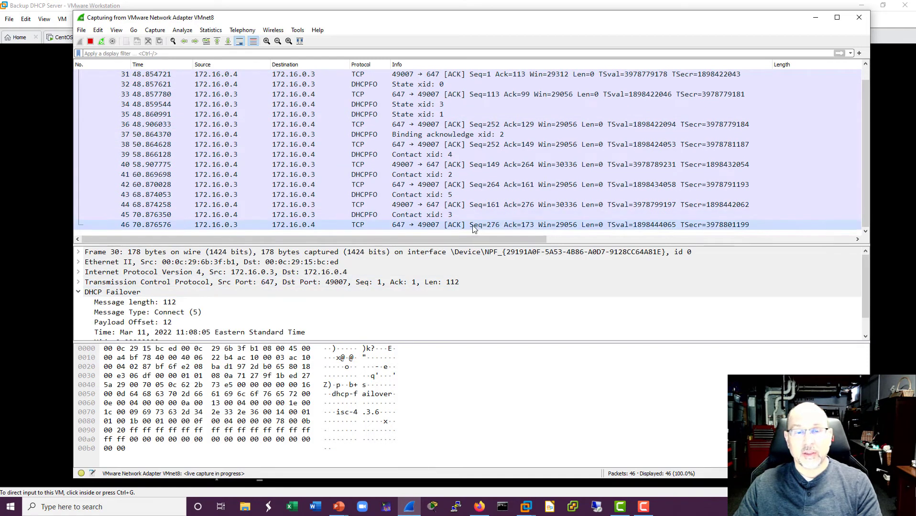
mouse_move(468, 240)
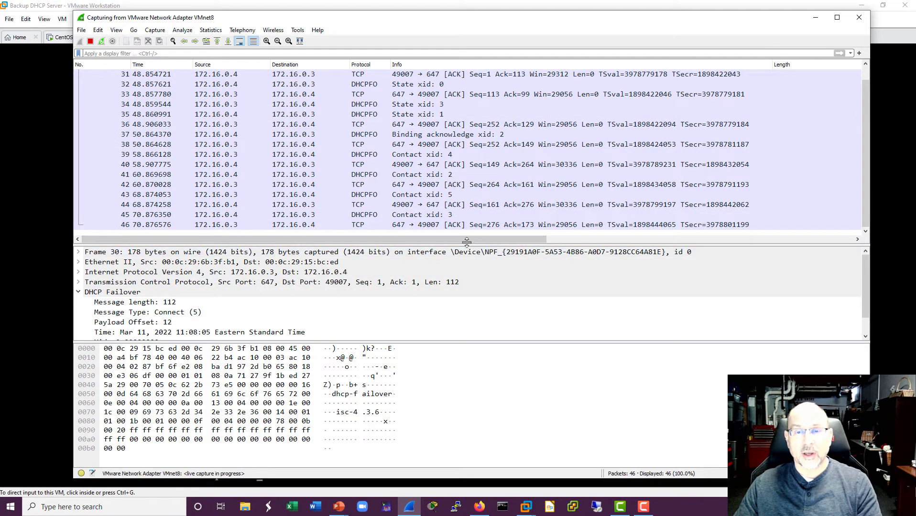
click(80, 292)
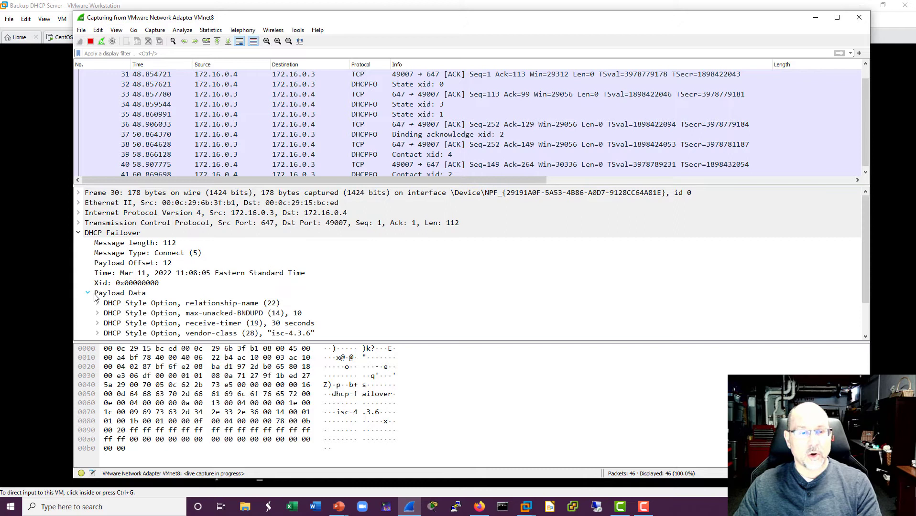
click(87, 292)
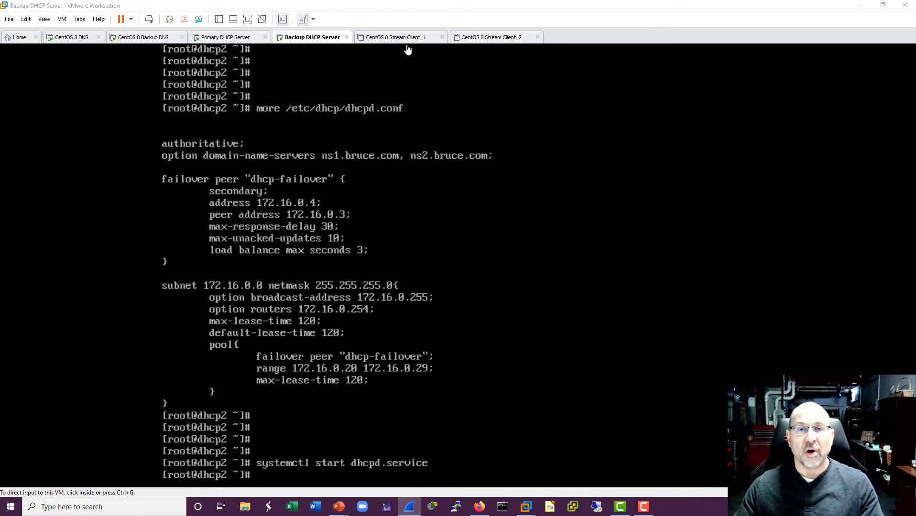
- Switch to the CentOS 8 Stream Client_1 machine and power it on
click(400, 37)
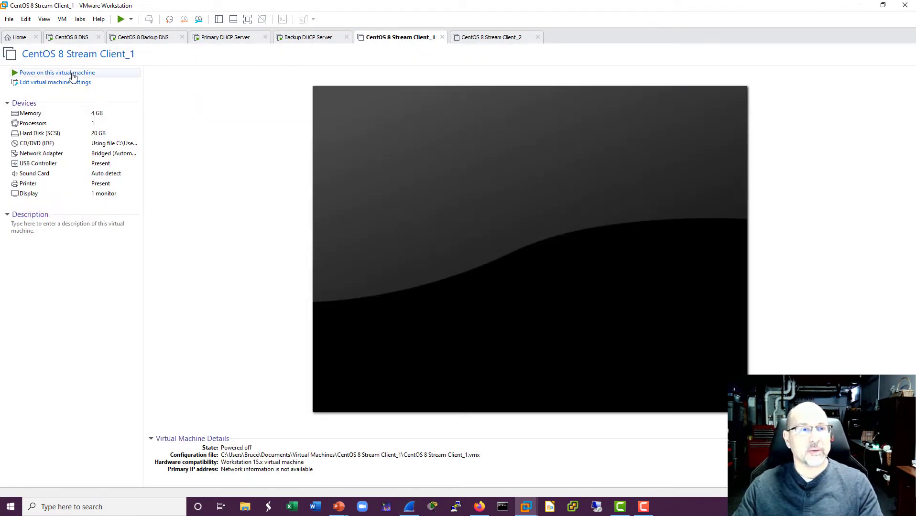
click(56, 72)
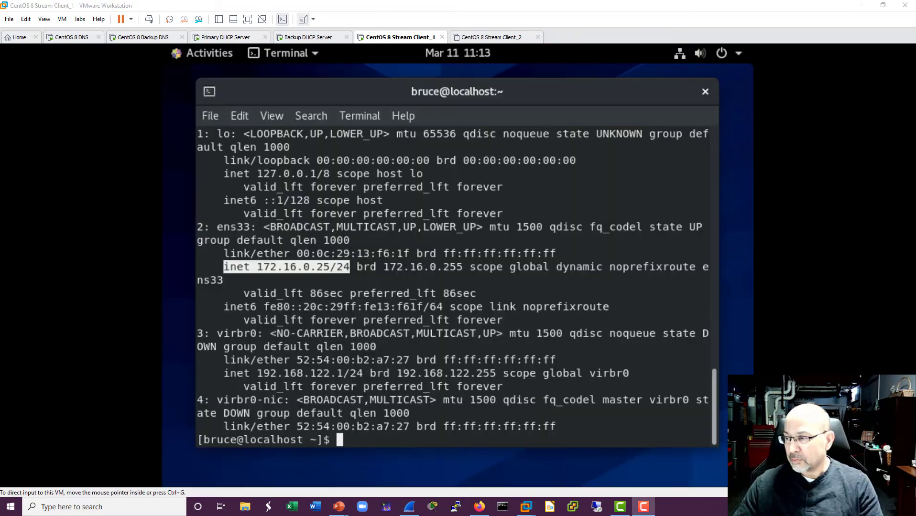
mouse_move(552, 308)
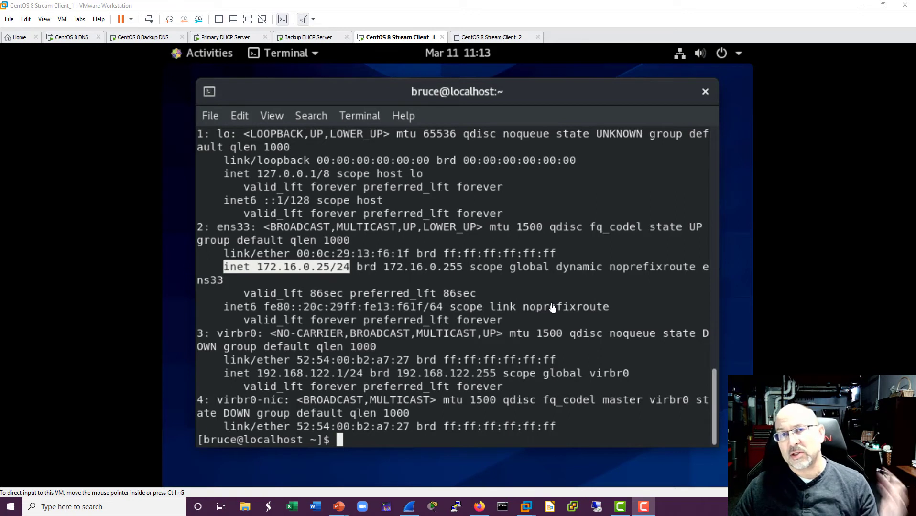
mouse_move(218, 277)
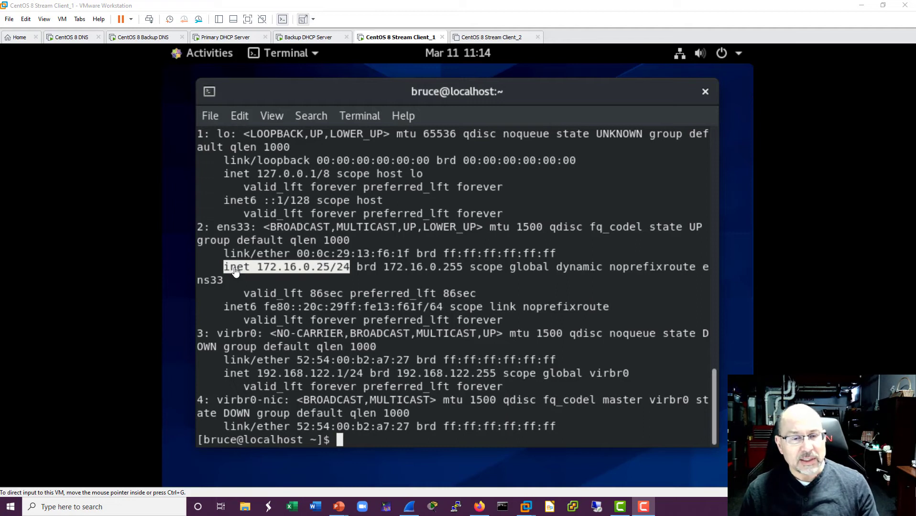
mouse_move(258, 274)
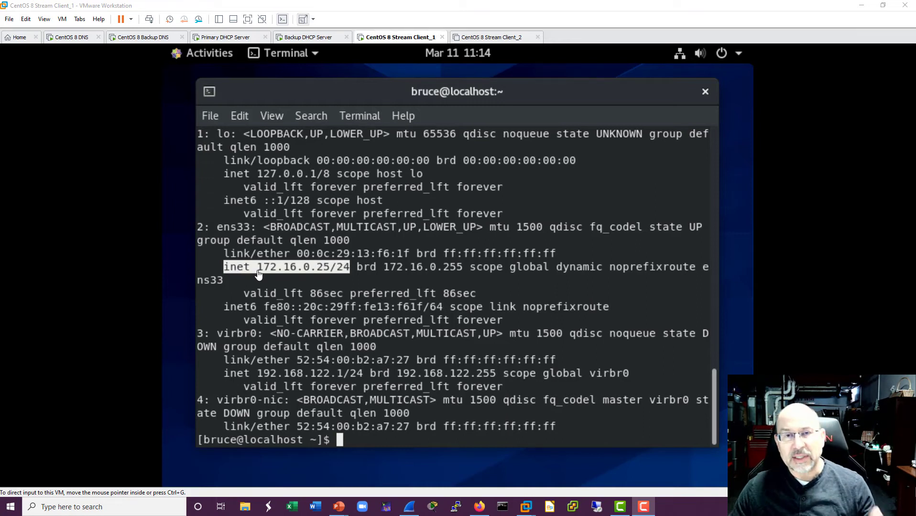
mouse_move(342, 282)
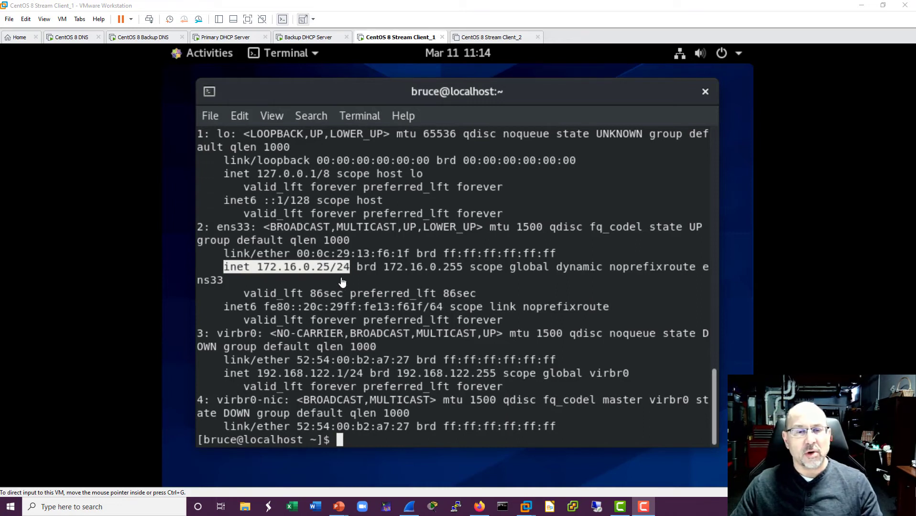
mouse_move(485, 355)
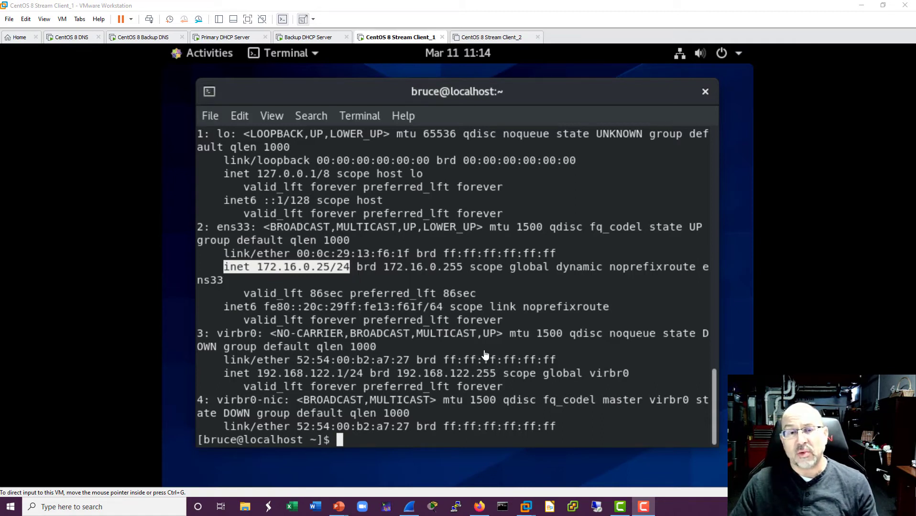
mouse_move(456, 360)
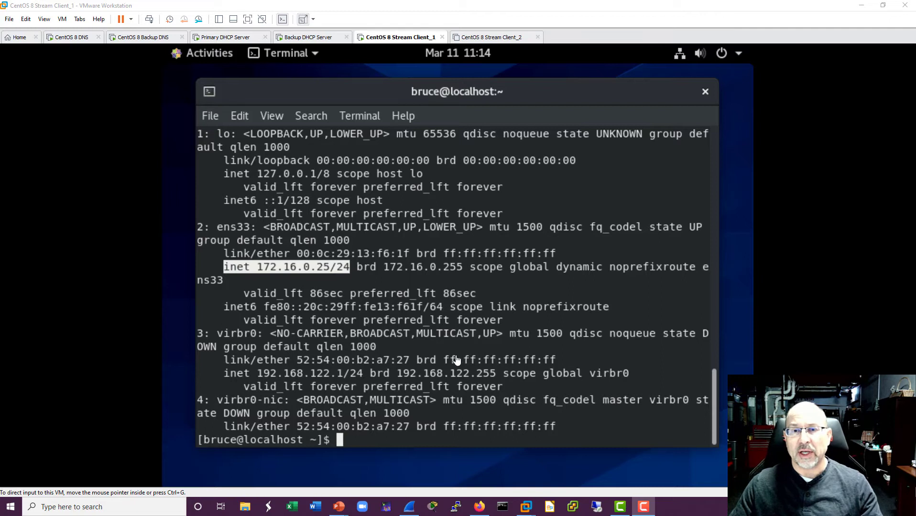
mouse_move(275, 290)
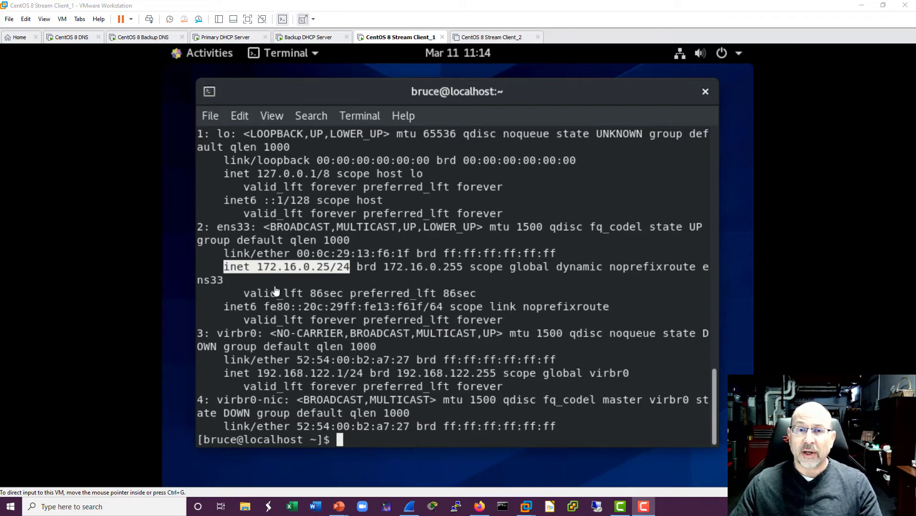
click(408, 506)
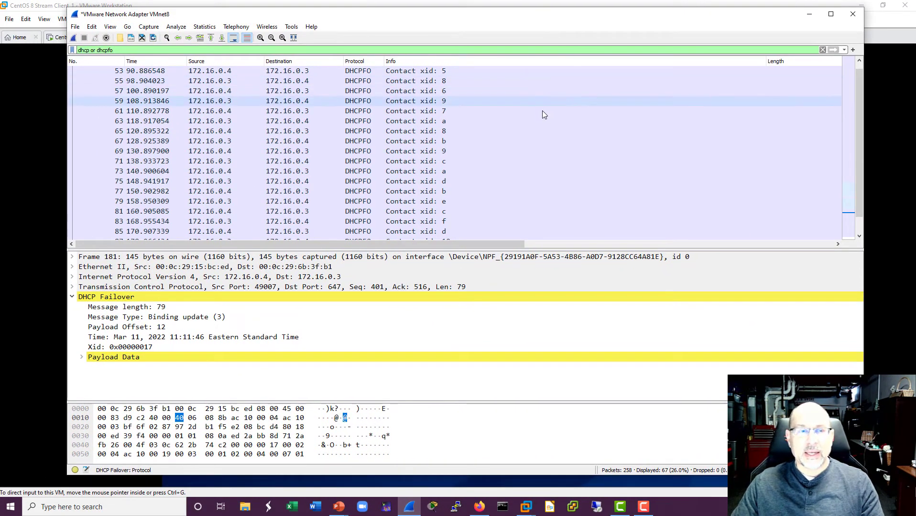
- Filter the capture with ip.addr==172.16.0.3 && ip.addr==172.16.0.4
scroll(up, 3)
text(ip.addr.)
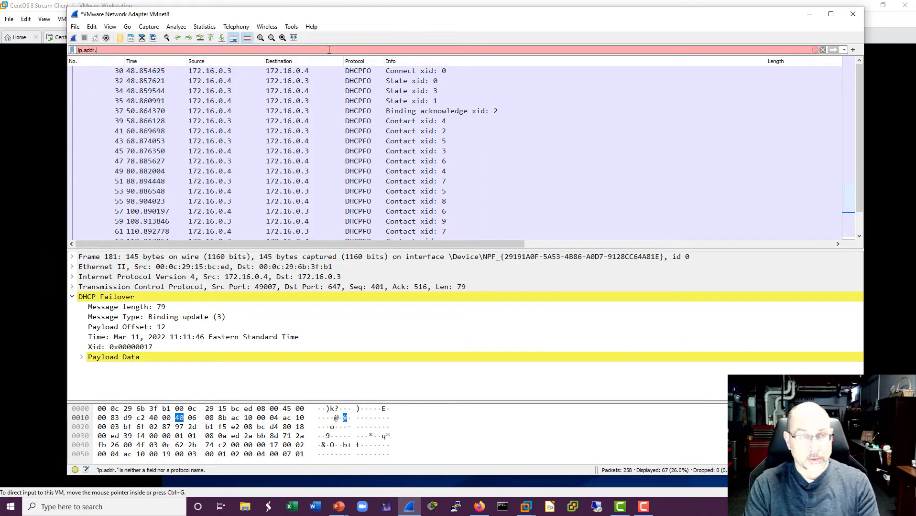
text(=)
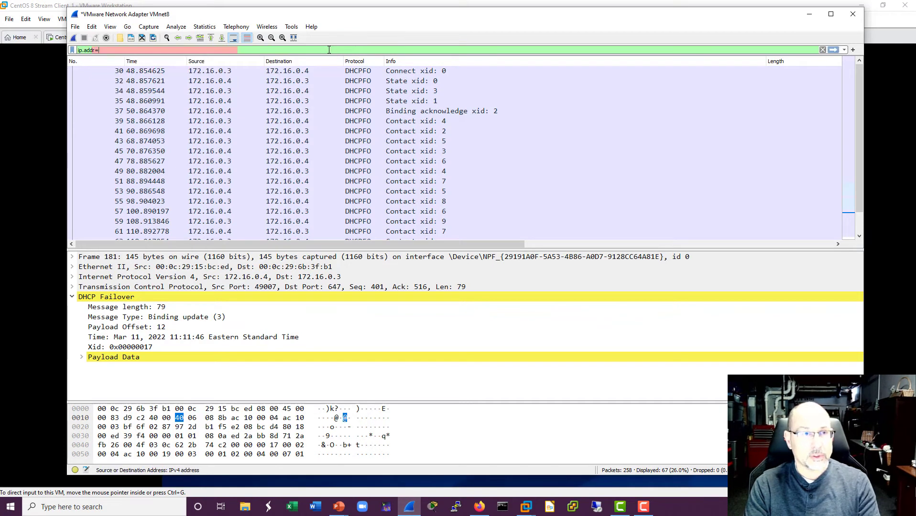
text(=172.)
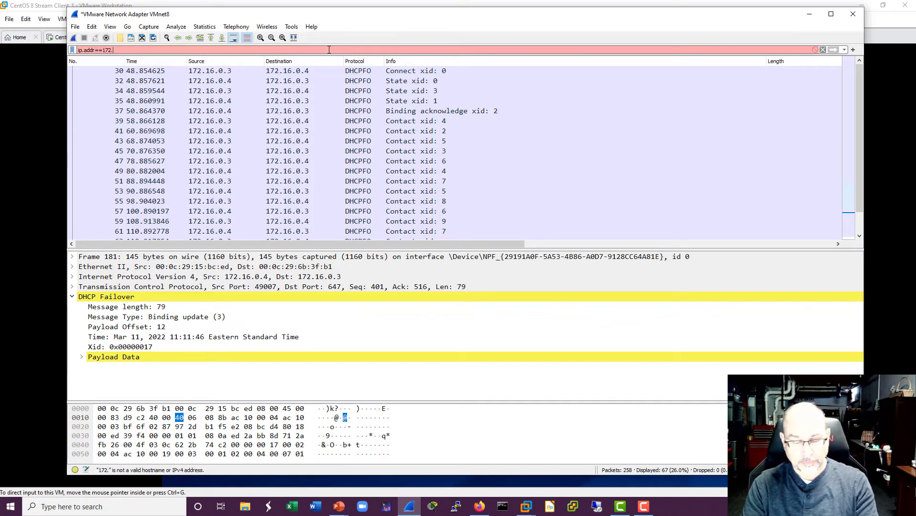
text(16.0.3)
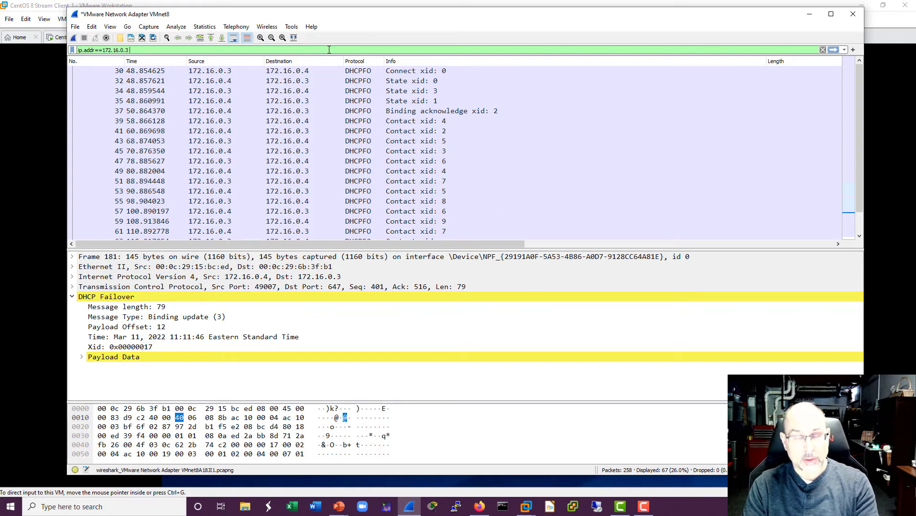
text(&&)
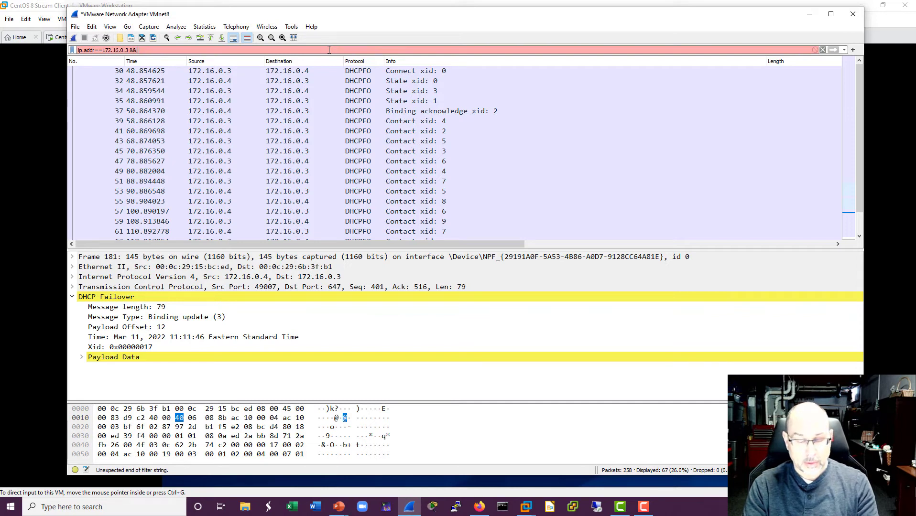
text(ip.addr.)
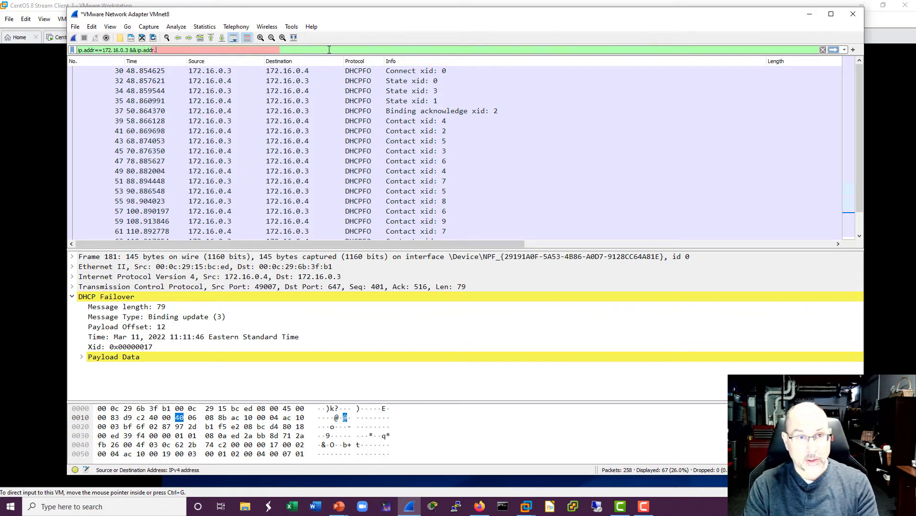
text(==)
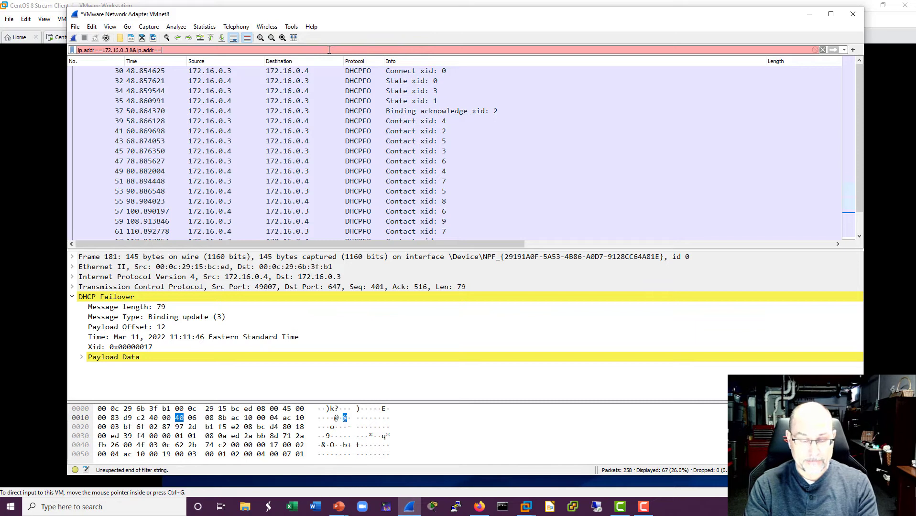
text(172.16.0.4)
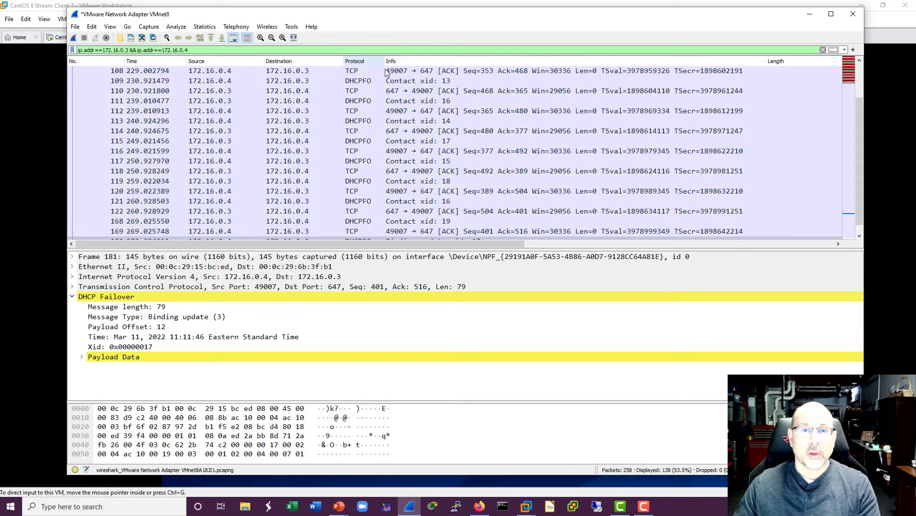
- Select TCP ACK packet 29 and scroll through the filtered failover conversation
scroll(up, 3)
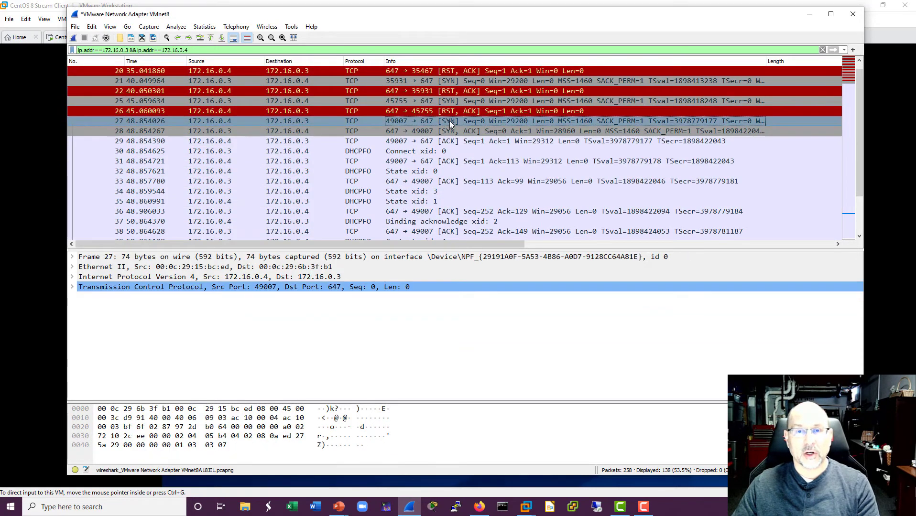
click(408, 140)
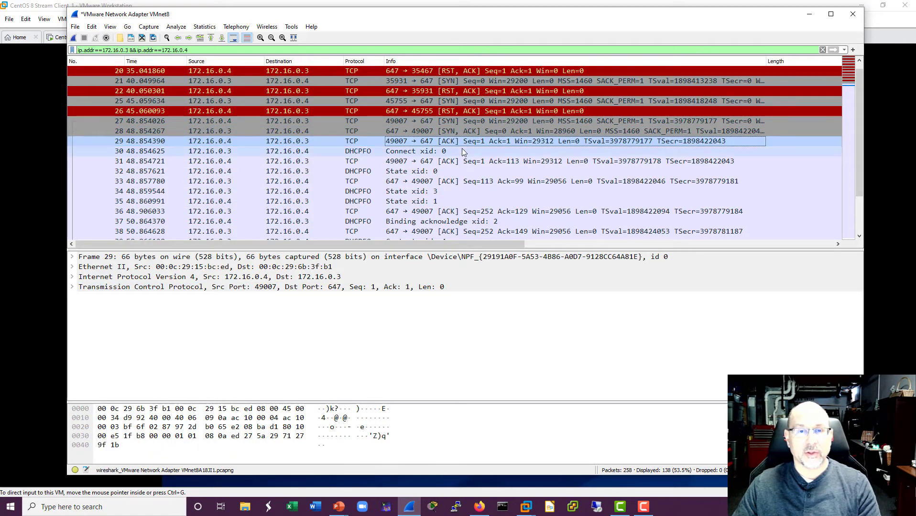
scroll(down, 3)
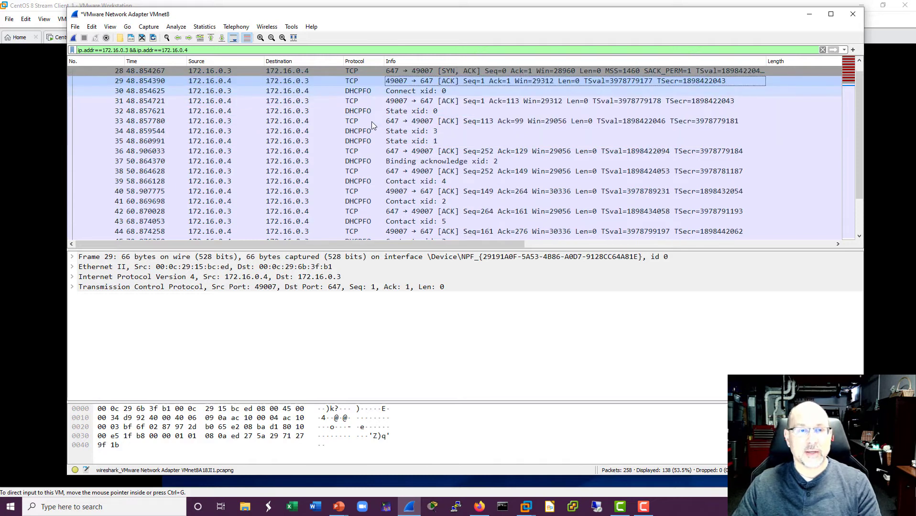
scroll(down, 3)
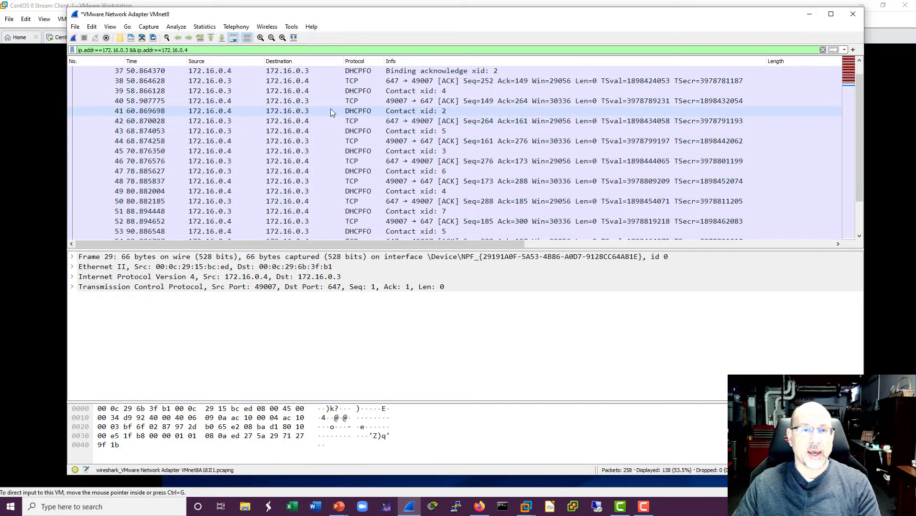
scroll(down, 3)
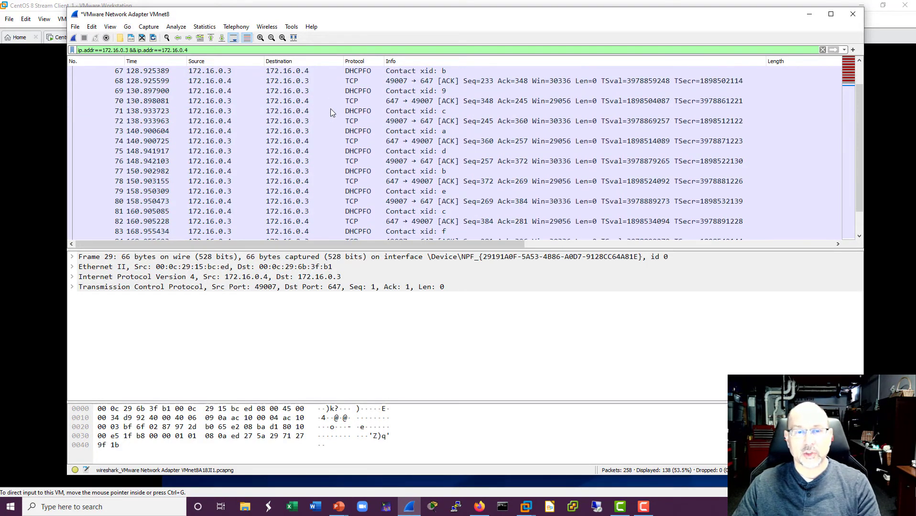
scroll(down, 3)
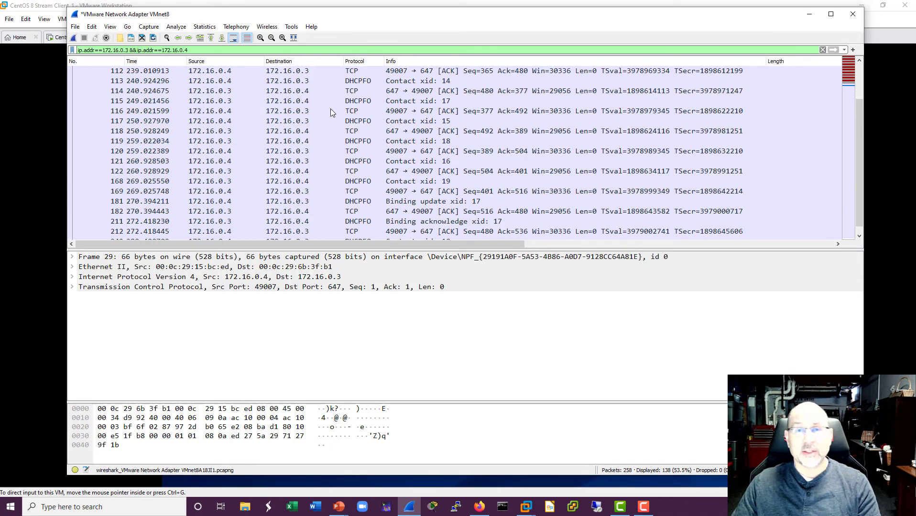
scroll(down, 3)
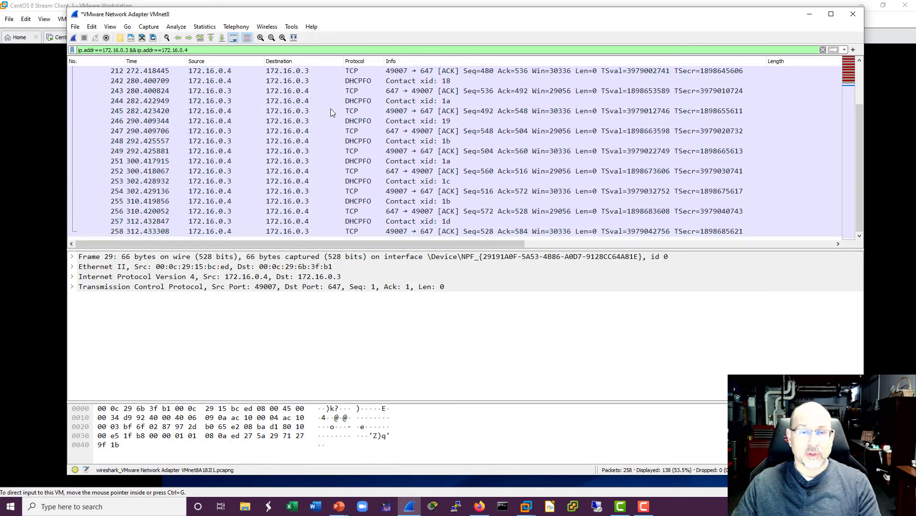
scroll(up, 3)
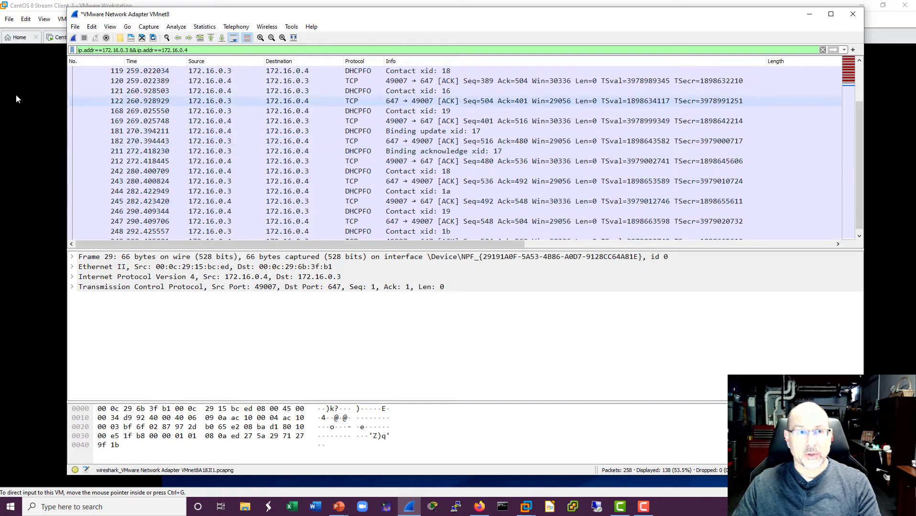
scroll(down, 3)
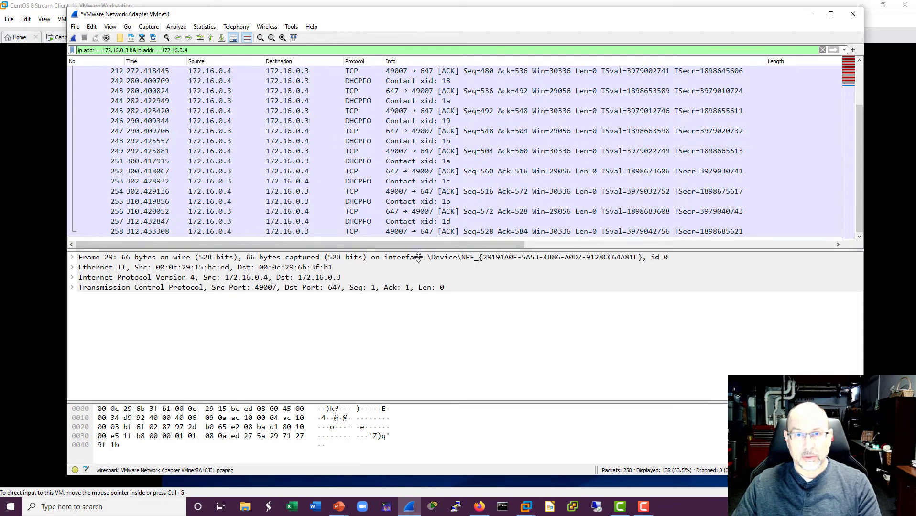
scroll(up, 3)
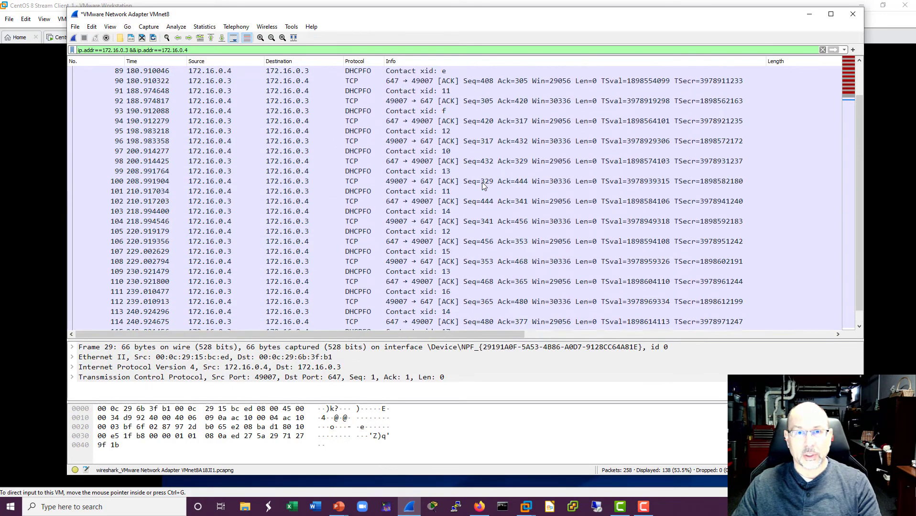
scroll(down, 3)
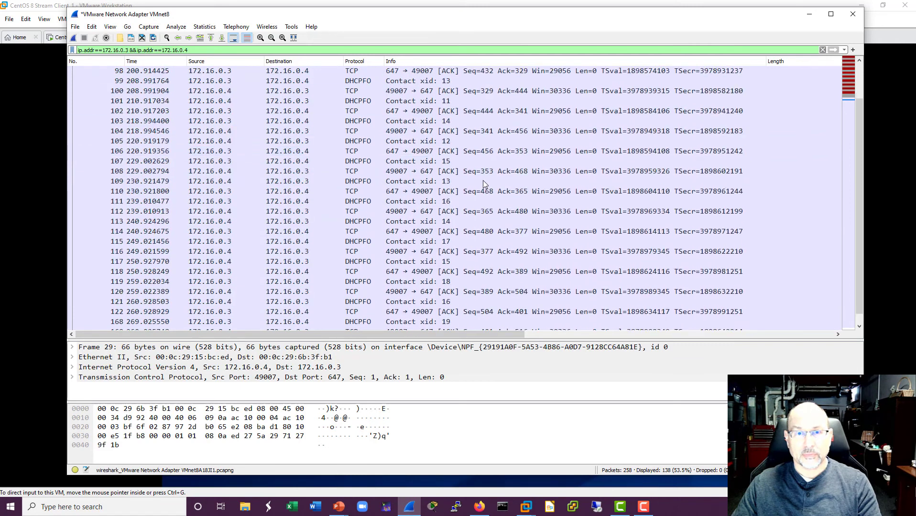
scroll(down, 3)
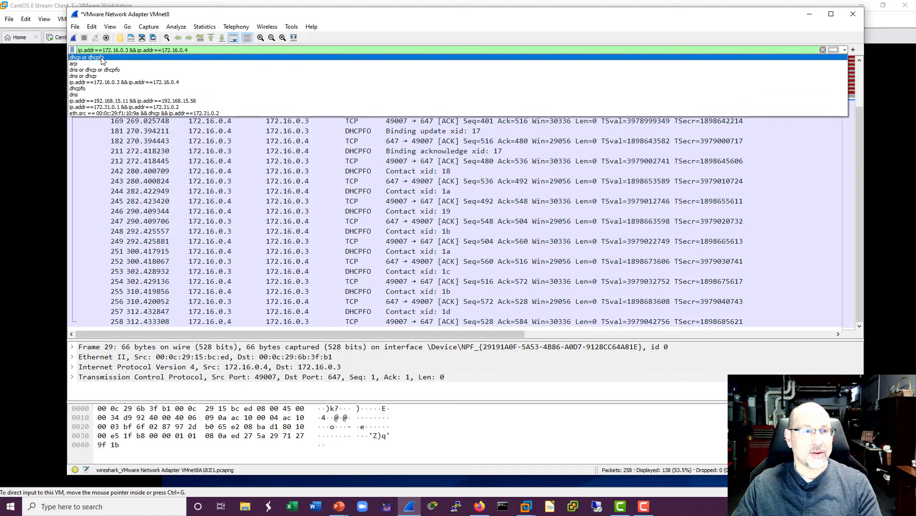
- Apply the 'dhcp or dhcpfo' filter and inspect packets 123, 166 and 128
click(89, 57)
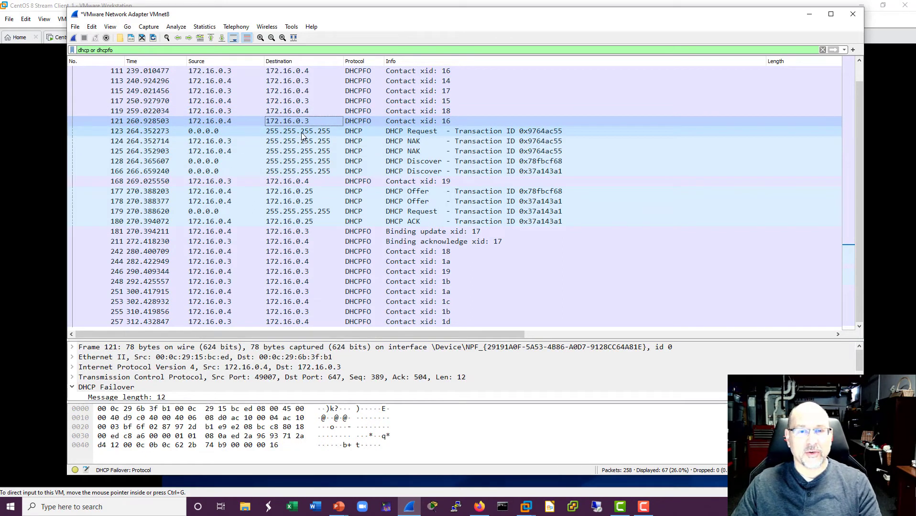
click(408, 131)
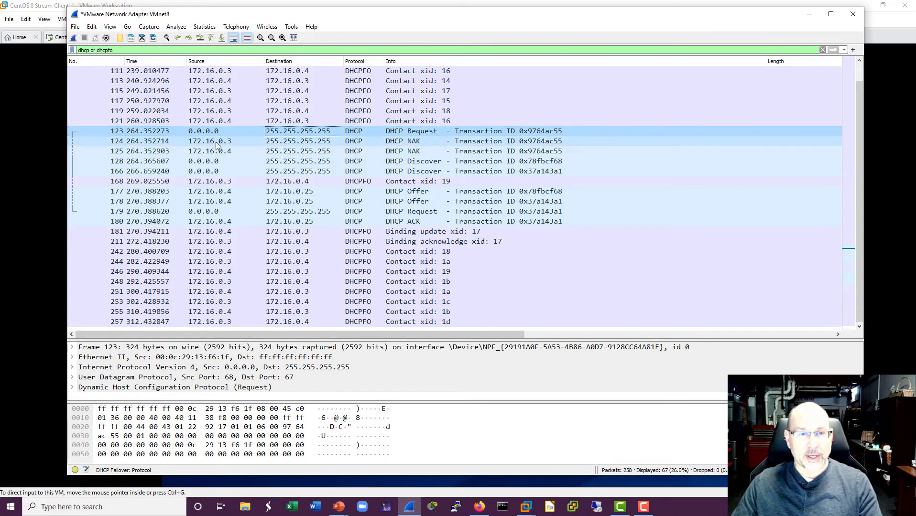
click(408, 140)
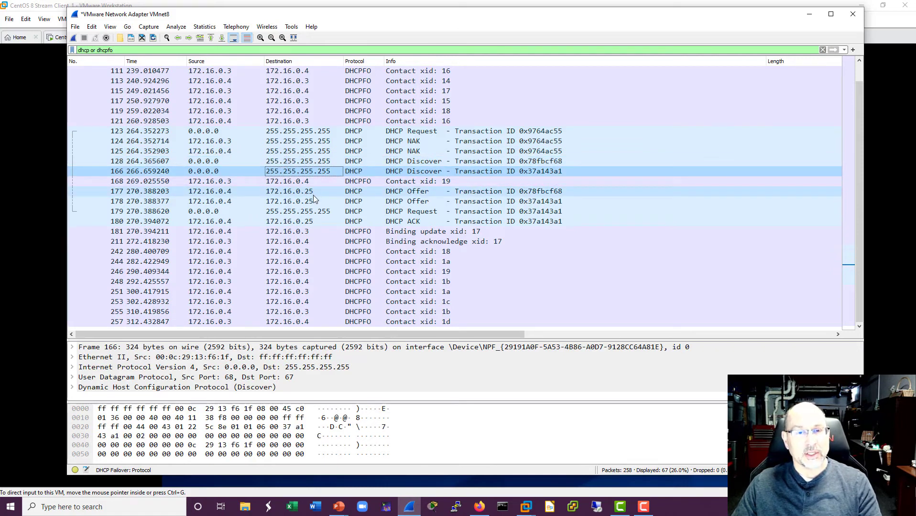
click(289, 192)
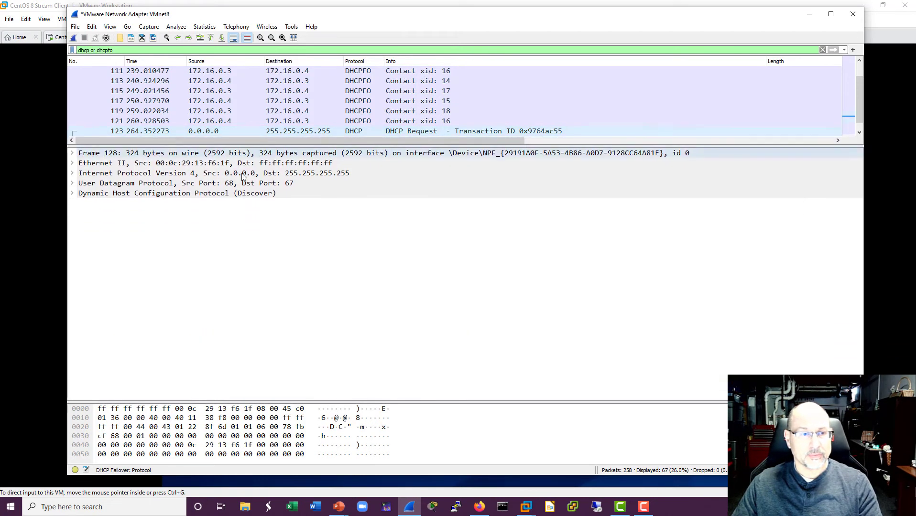
- Expand the Discover's DHCP fields and Client identifier option, then select DHCP ACK packet 180
click(71, 193)
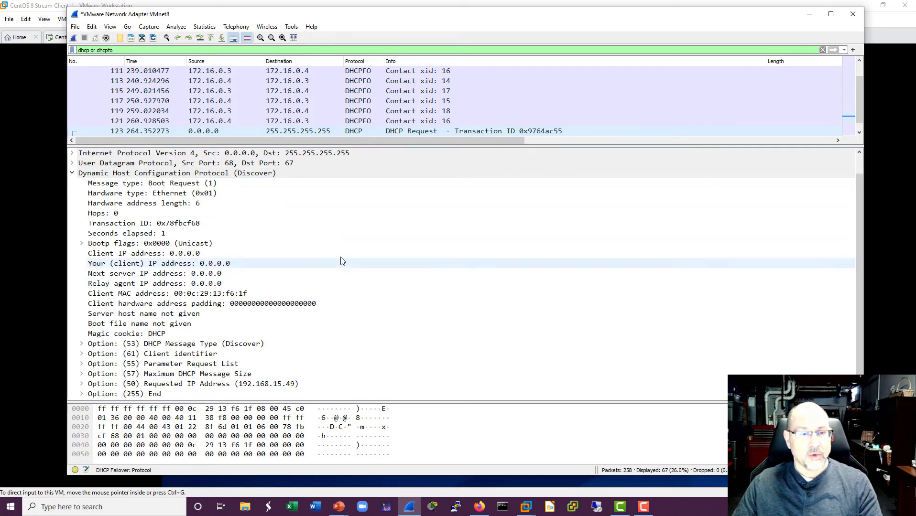
click(152, 353)
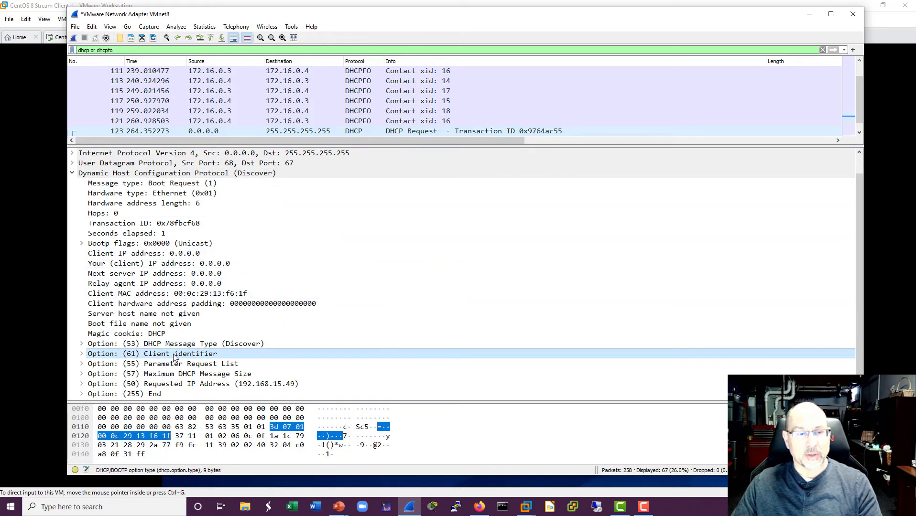
click(82, 354)
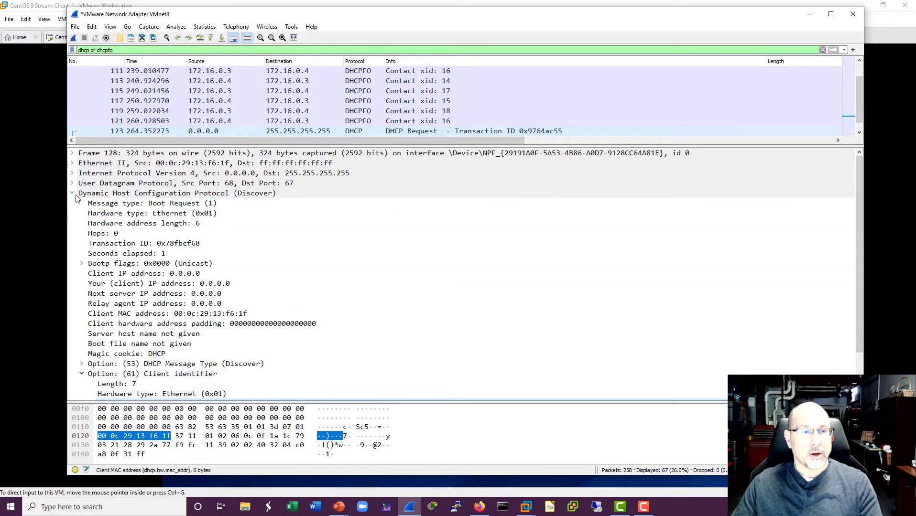
click(72, 193)
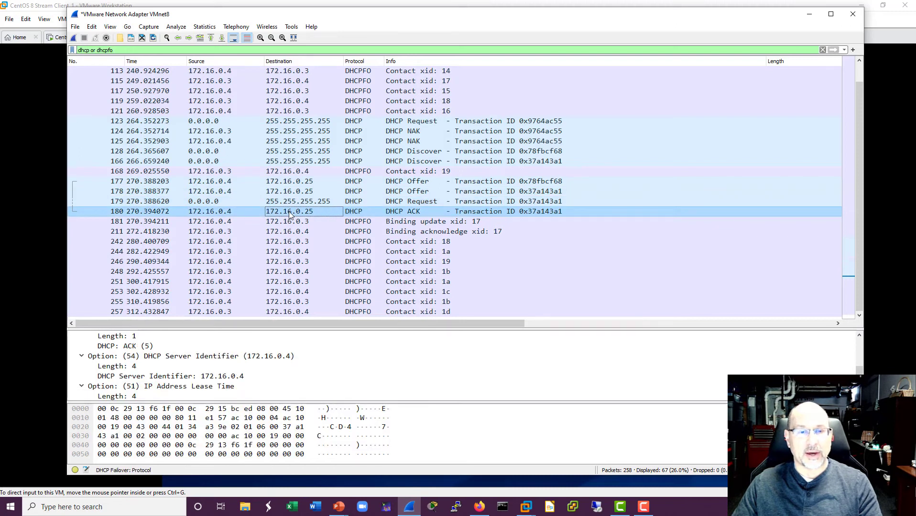
mouse_move(320, 214)
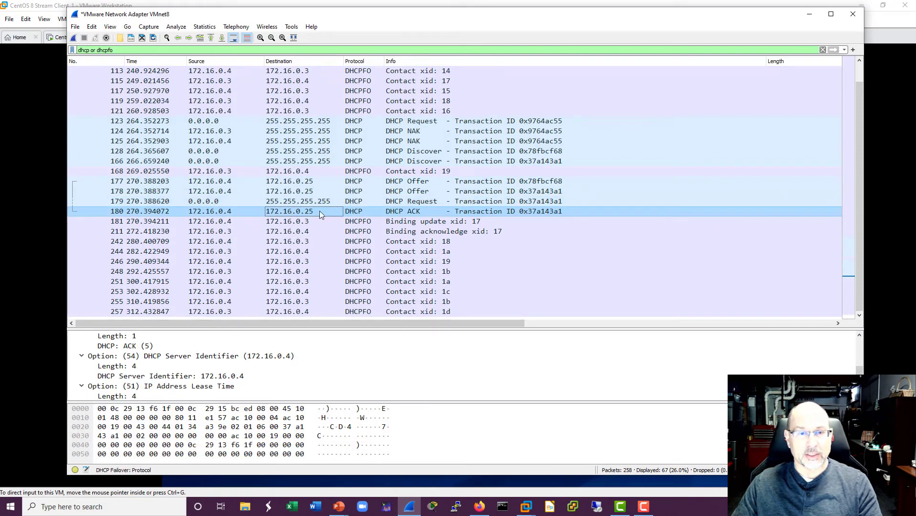
mouse_move(352, 189)
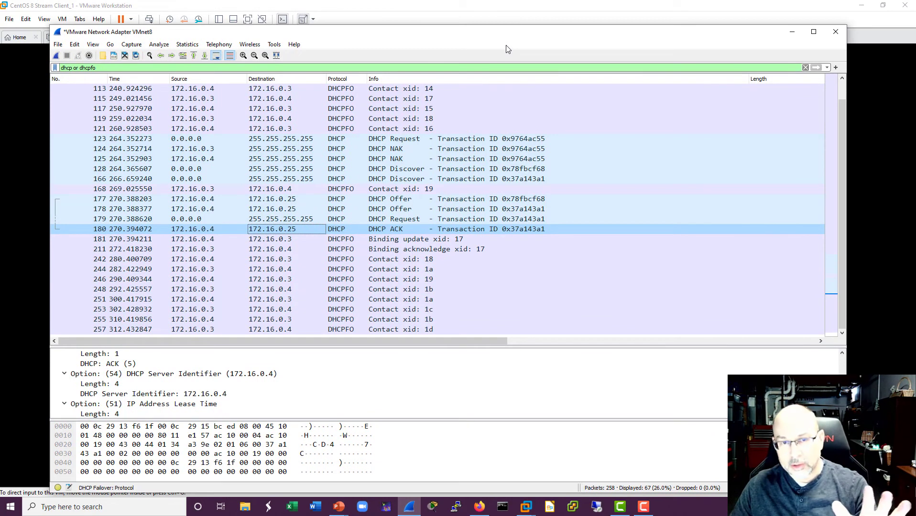
mouse_move(181, 189)
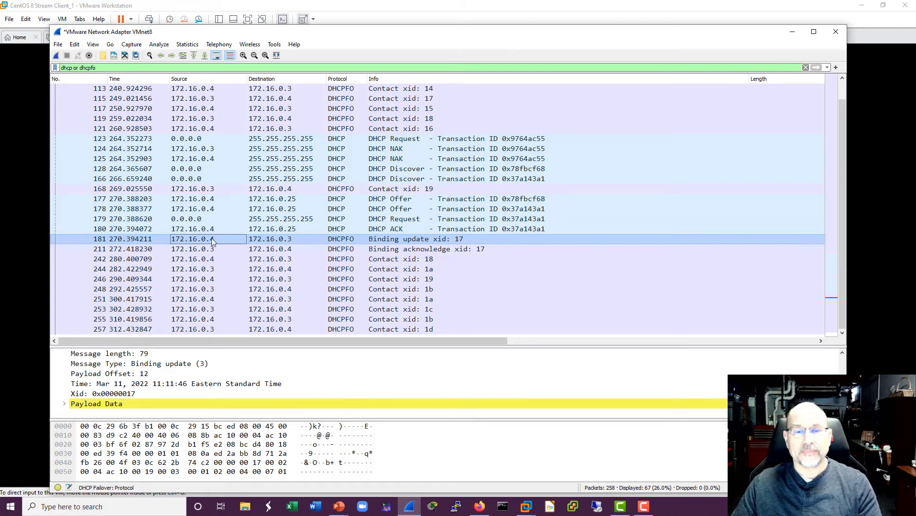
mouse_move(315, 352)
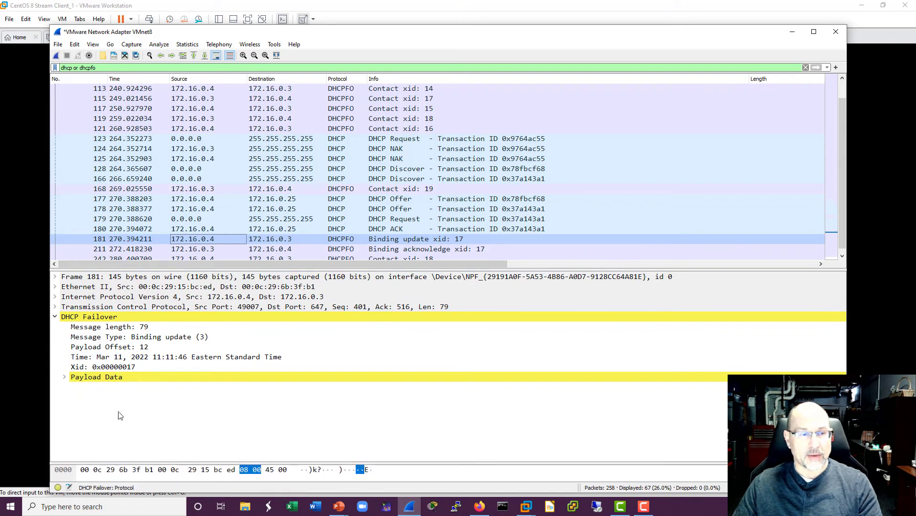
click(64, 376)
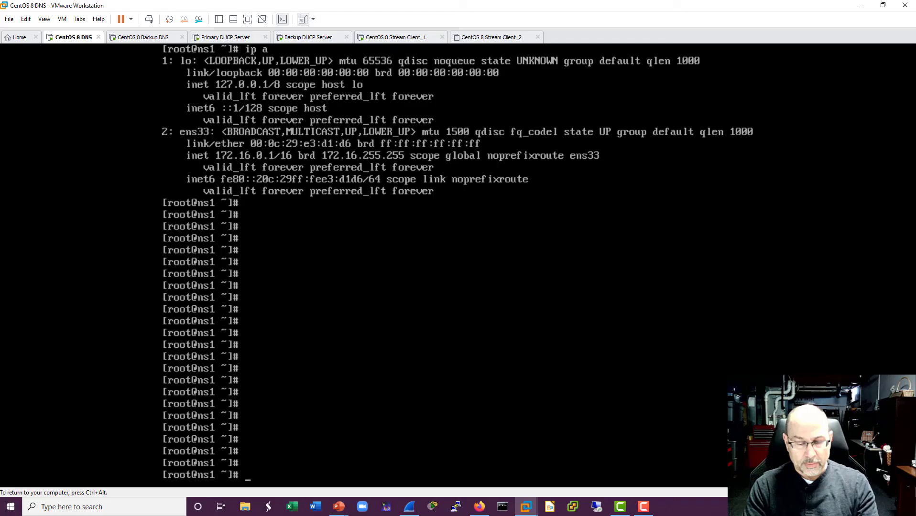
- On ns2, page through /etc/named.conf with more, quit it, and return to the login prompt
text(more /etc/)
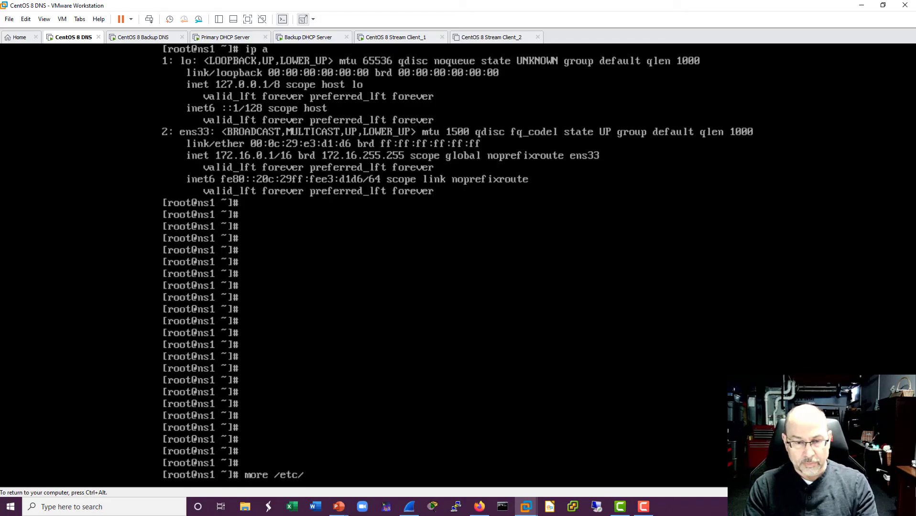
text(n)
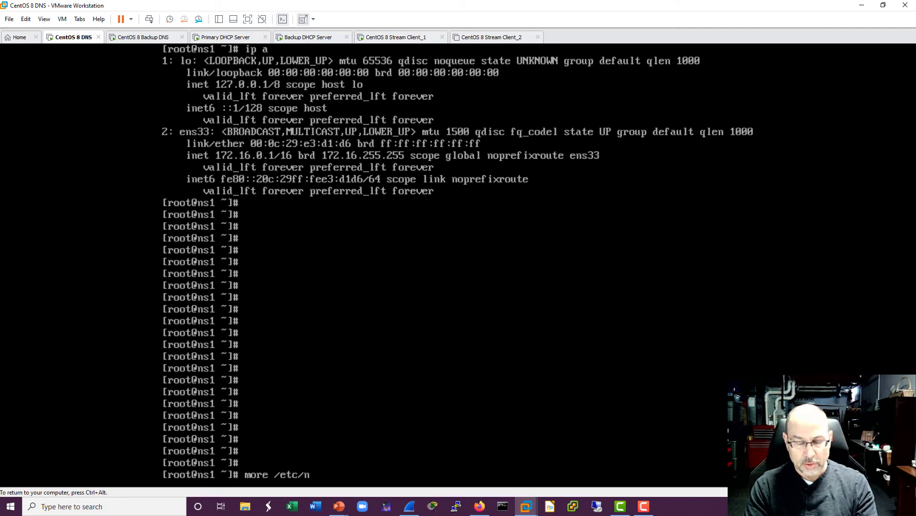
text(amed.conf)
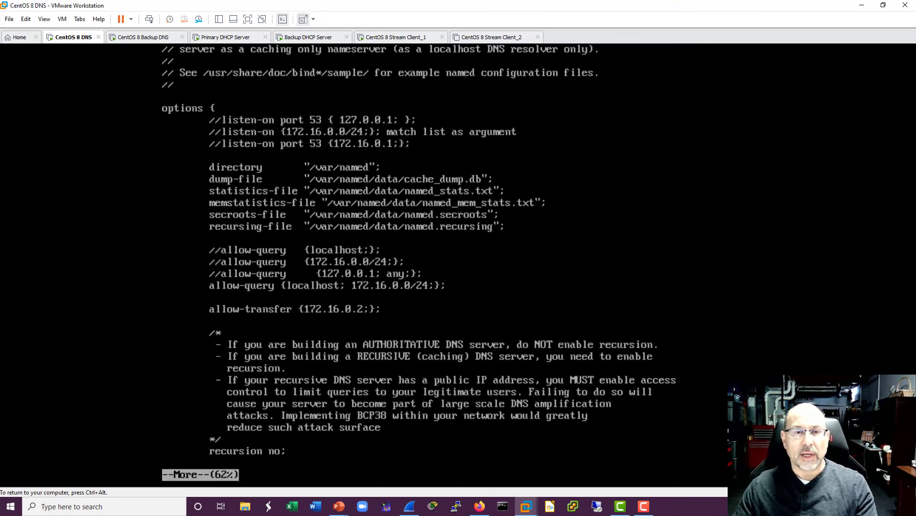
click(145, 37)
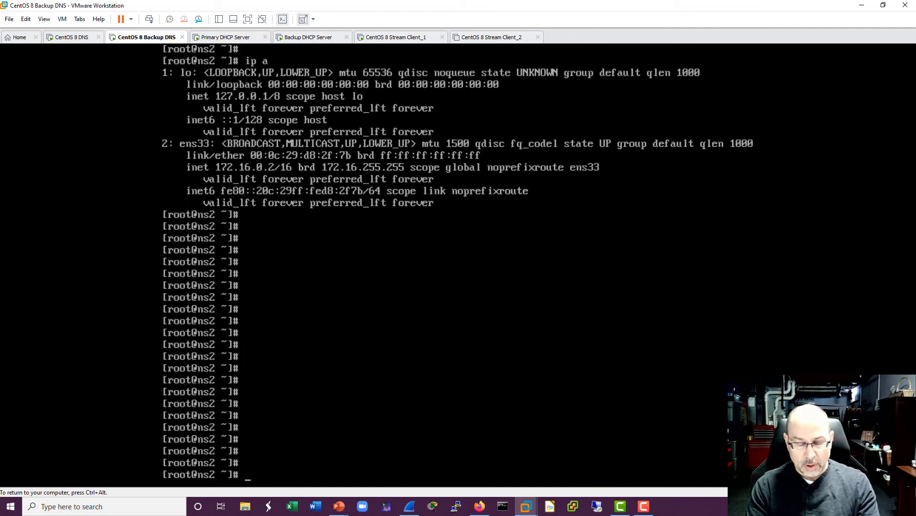
text(more)
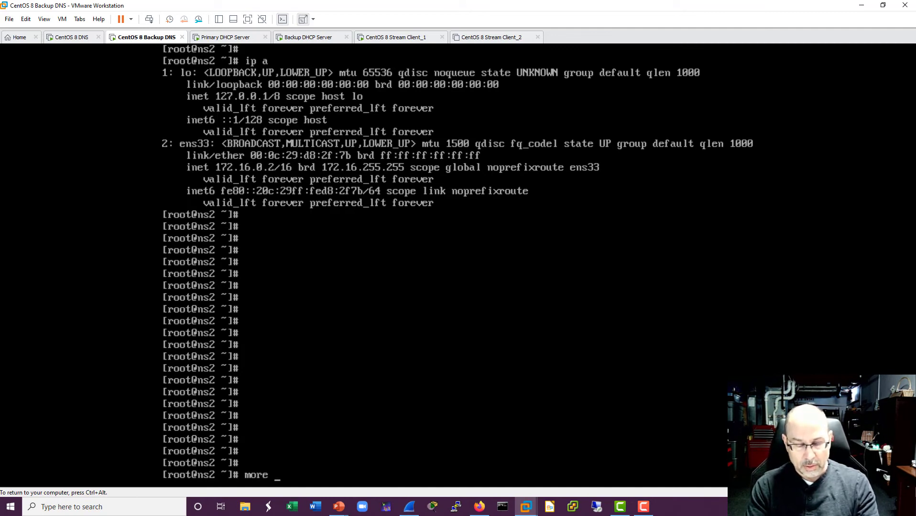
text(/etc/name)
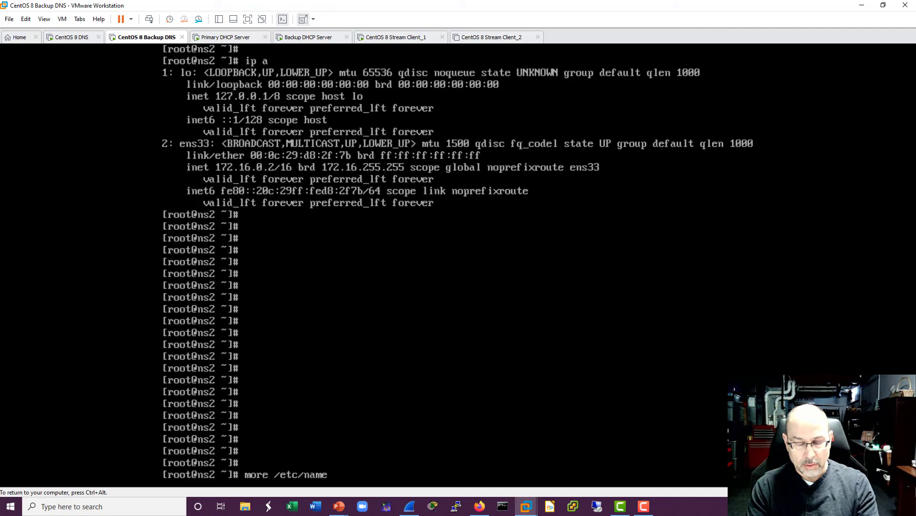
key(Return)
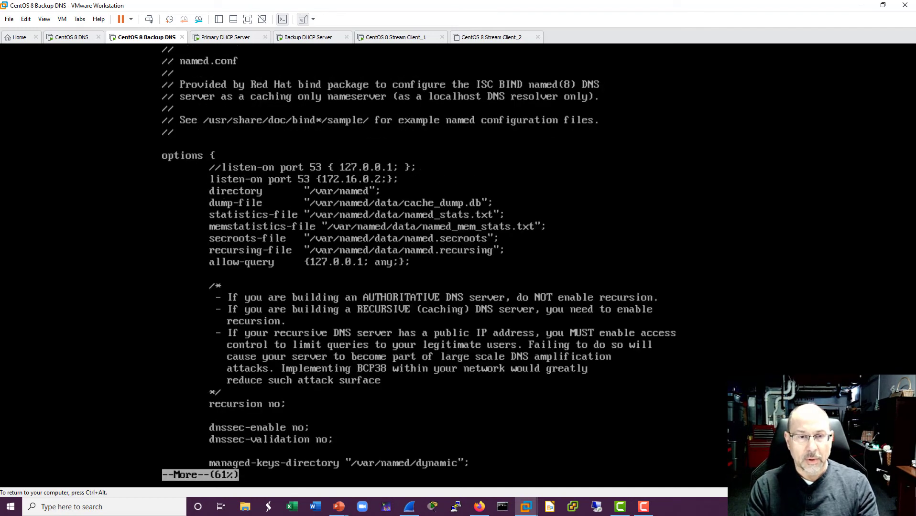
scroll(down, 3)
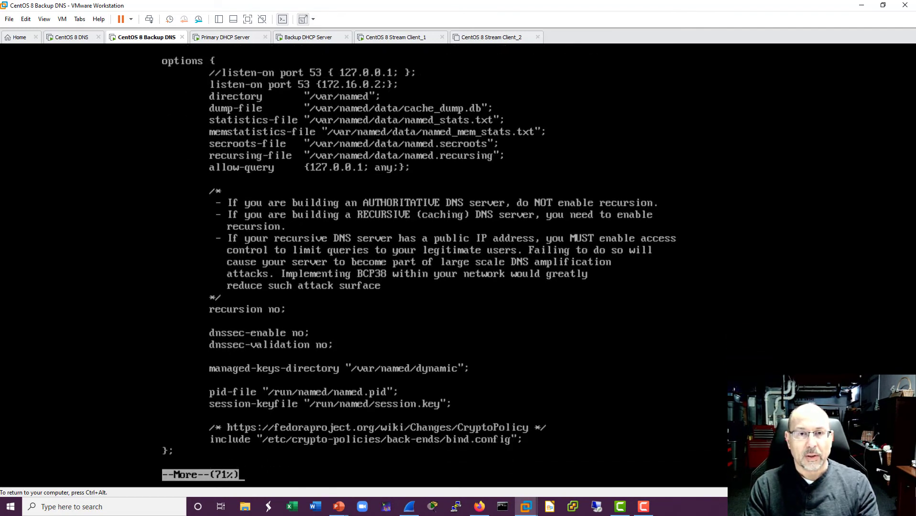
key(q)
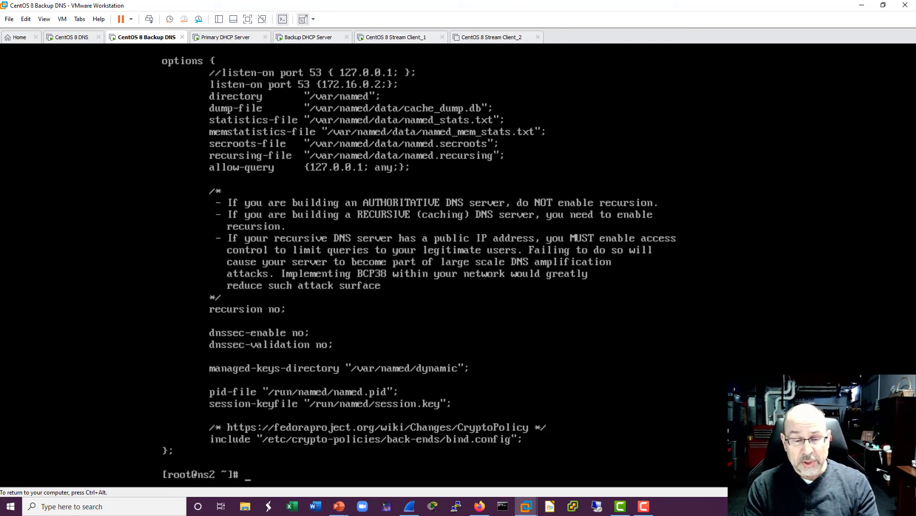
text(more /etc/named.conf)
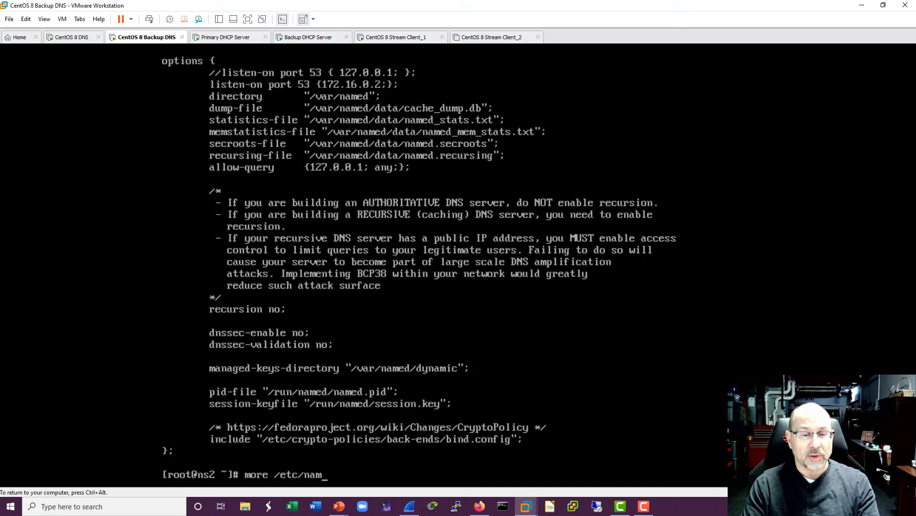
text(cd)
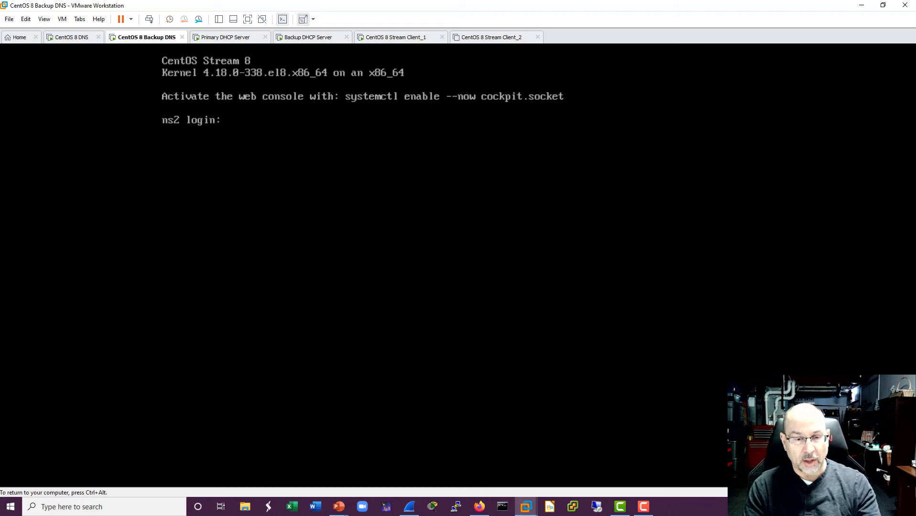
- Log in as root on ns2 and ns1 and change into /var/named on each
text(root)
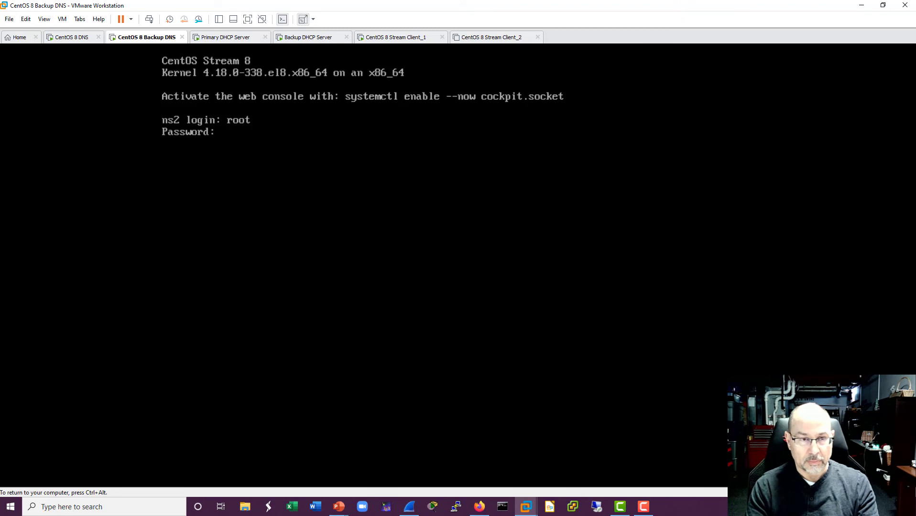
text(cd)
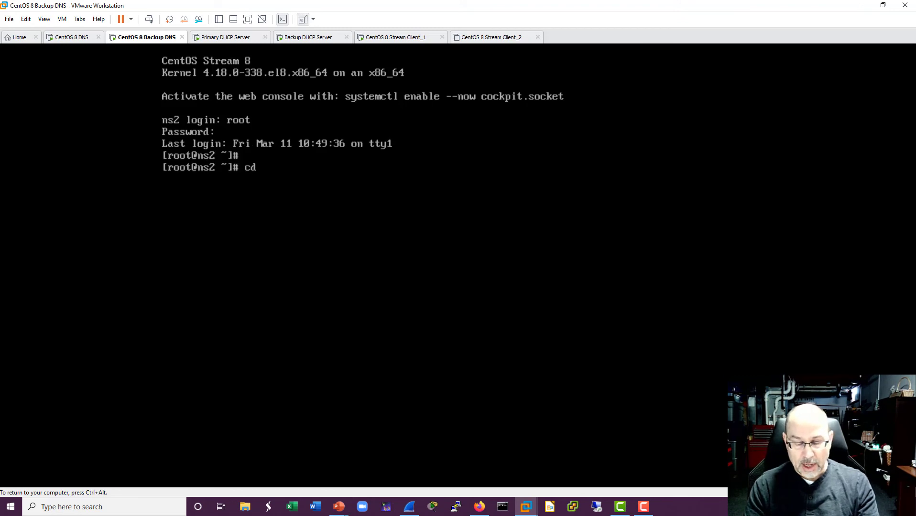
text(/va)
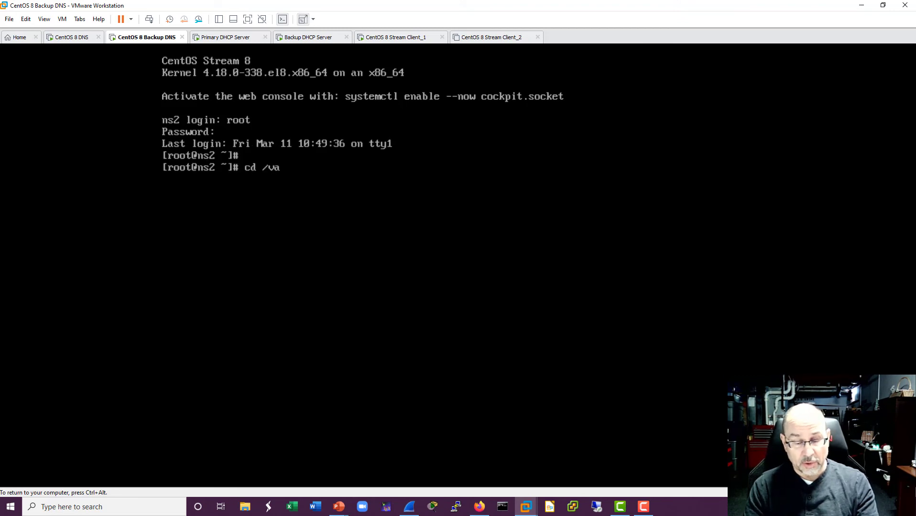
text(r/named)
text(ls)
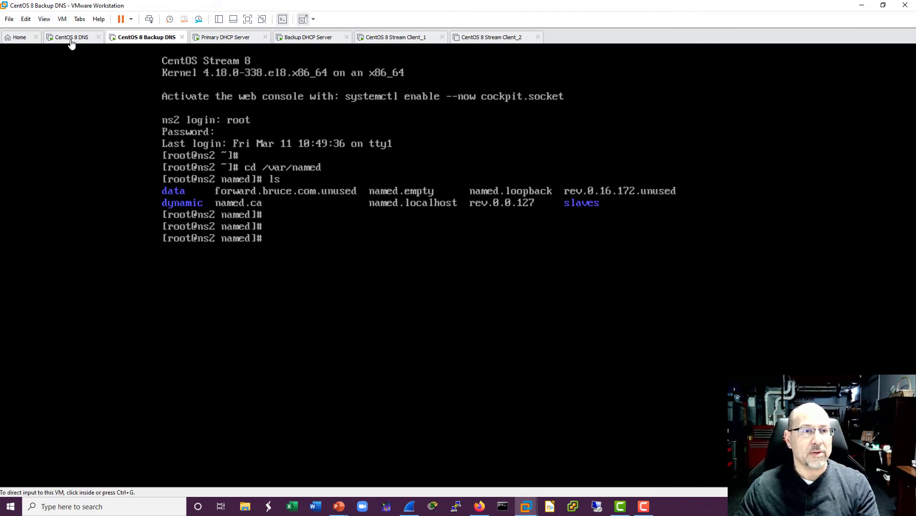
click(71, 37)
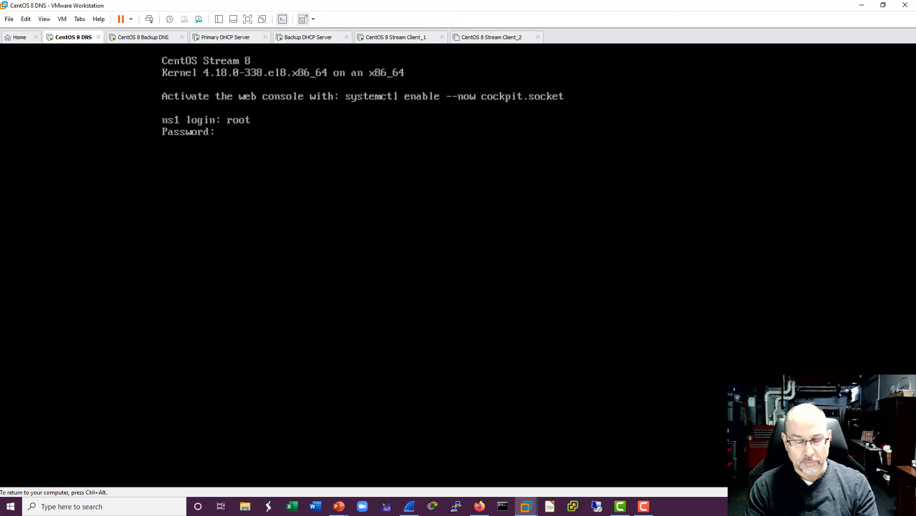
key(Return)
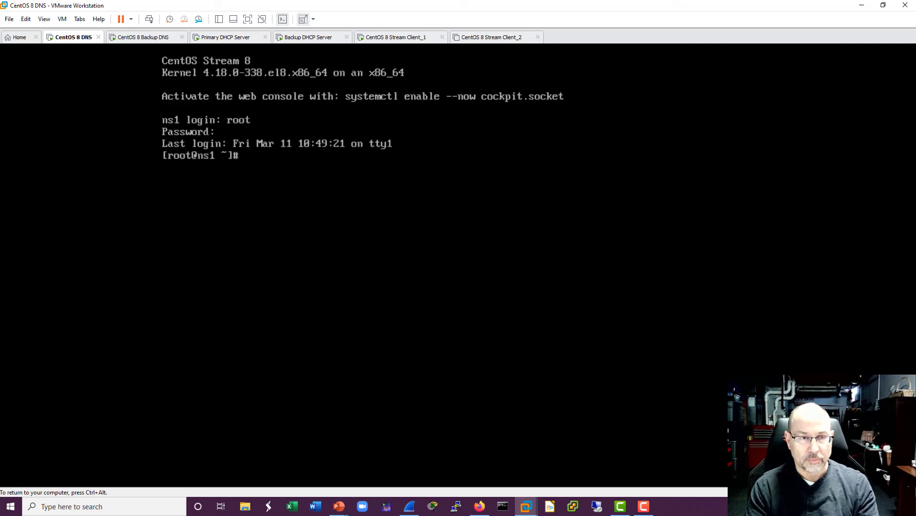
text(cd /e)
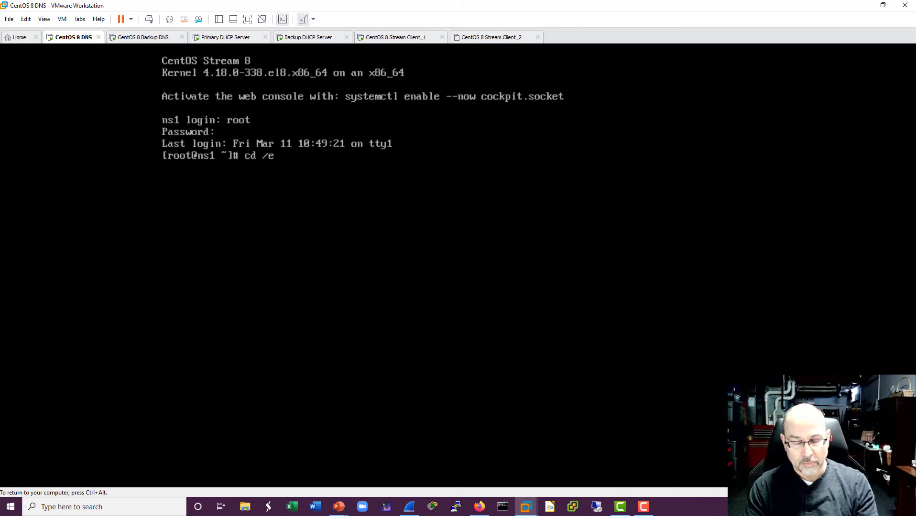
text(var/named)
text(ls)
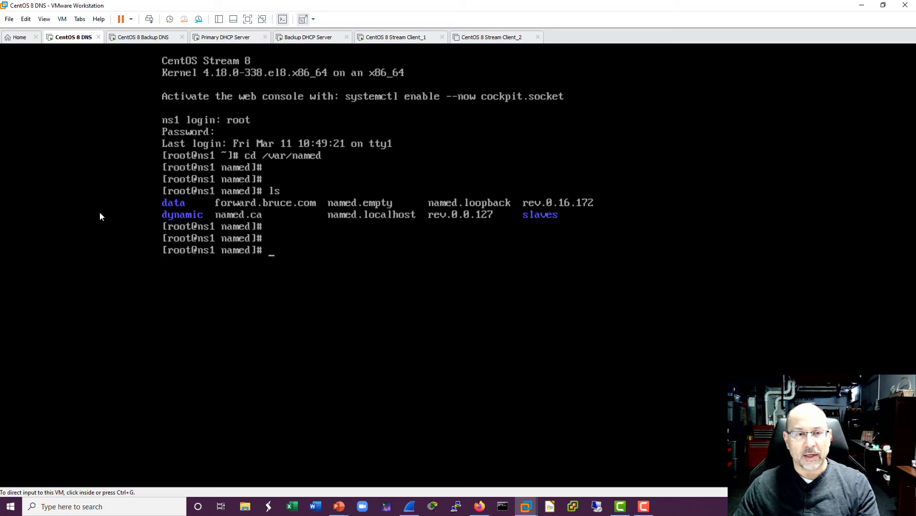
mouse_move(115, 223)
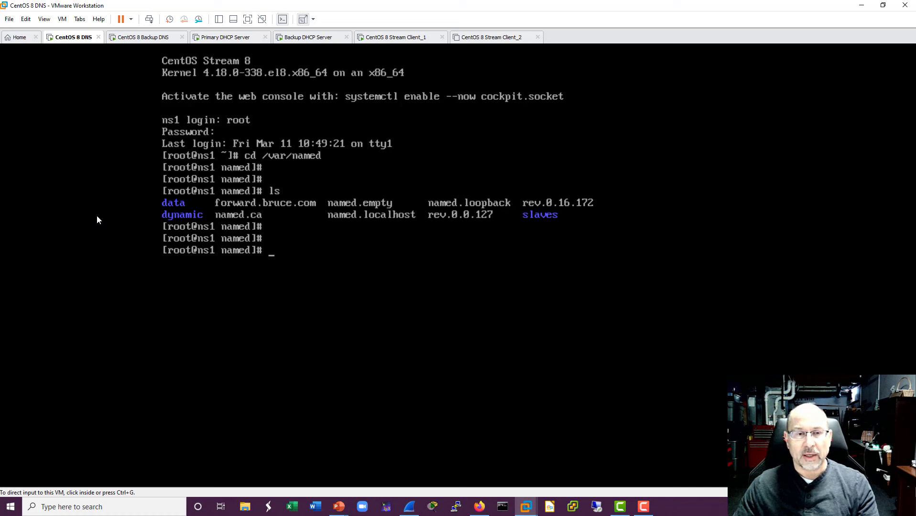
mouse_move(68, 223)
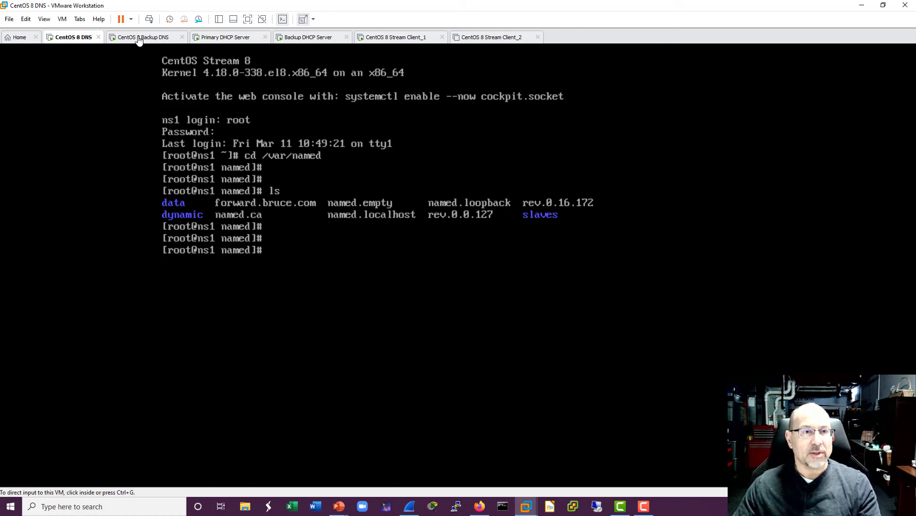
- On ns2, delete both bak zone backup files from /var/named/slaves
click(144, 37)
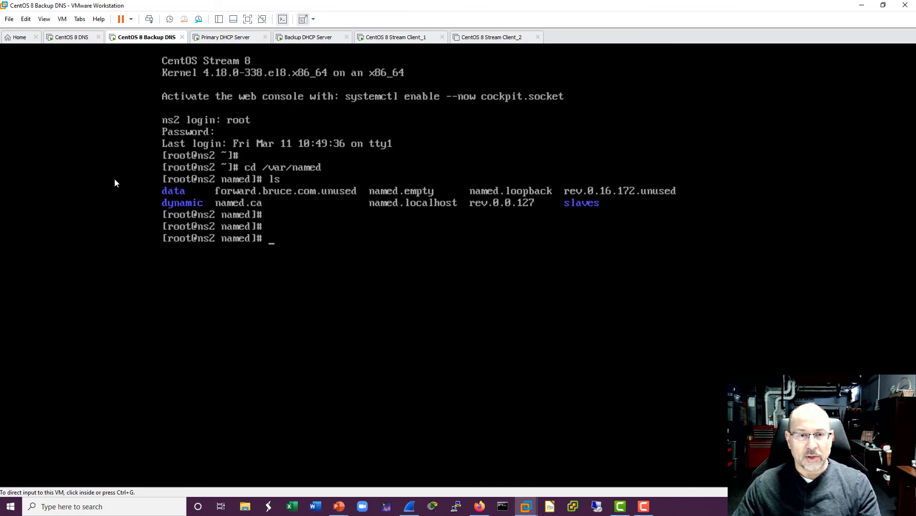
mouse_move(129, 198)
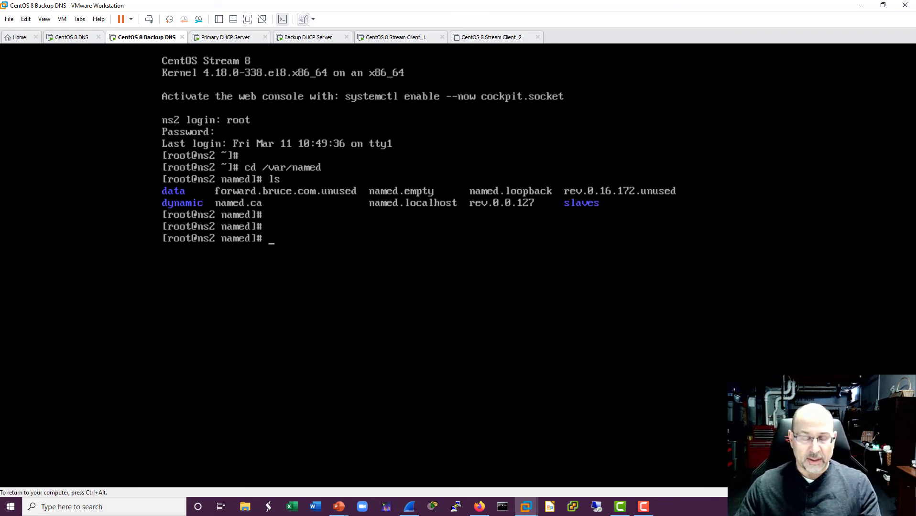
text(cd sl)
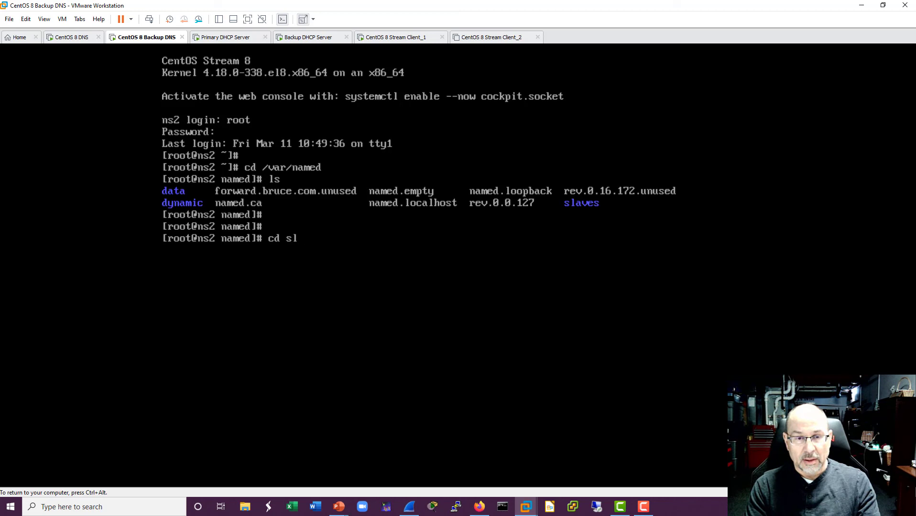
key(Return)
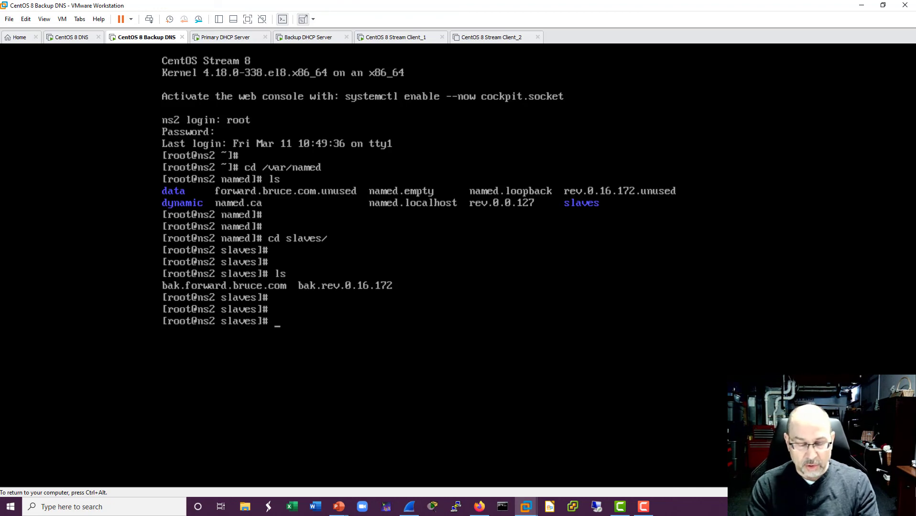
text(rm ba)
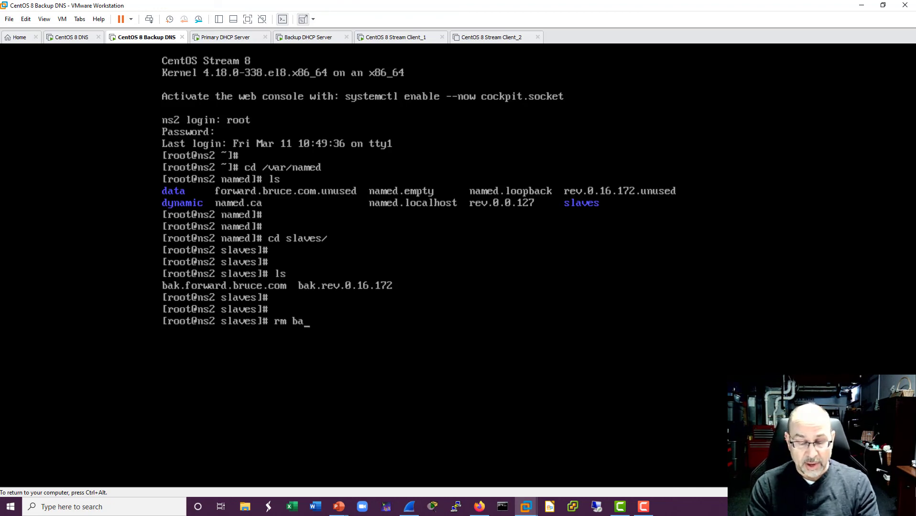
text(k.)
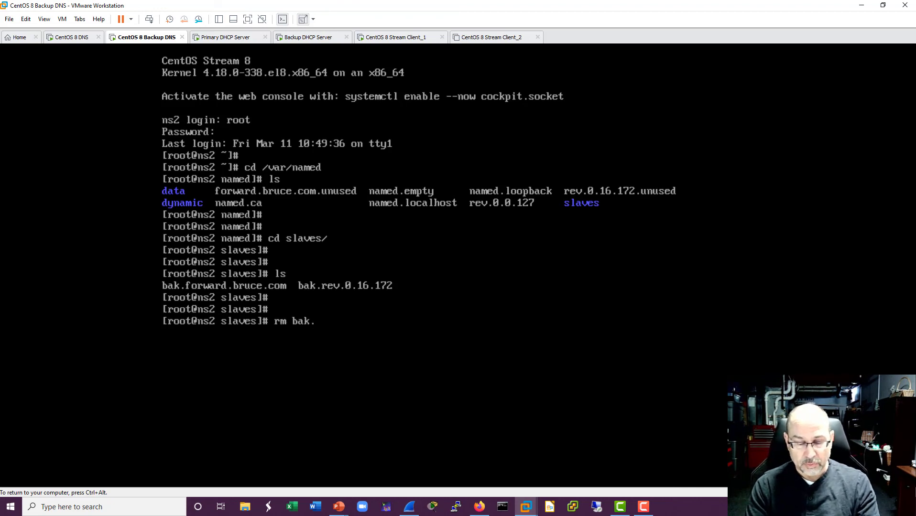
key(Return)
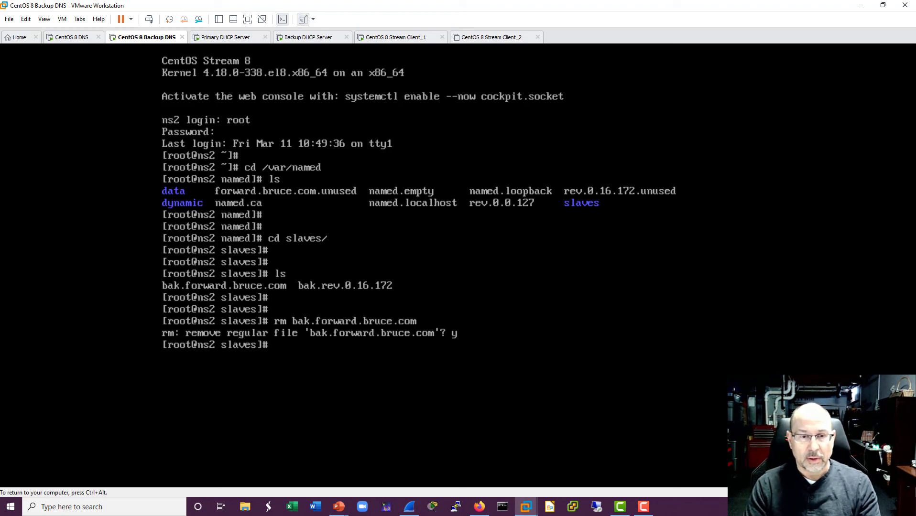
text(rm bak.f)
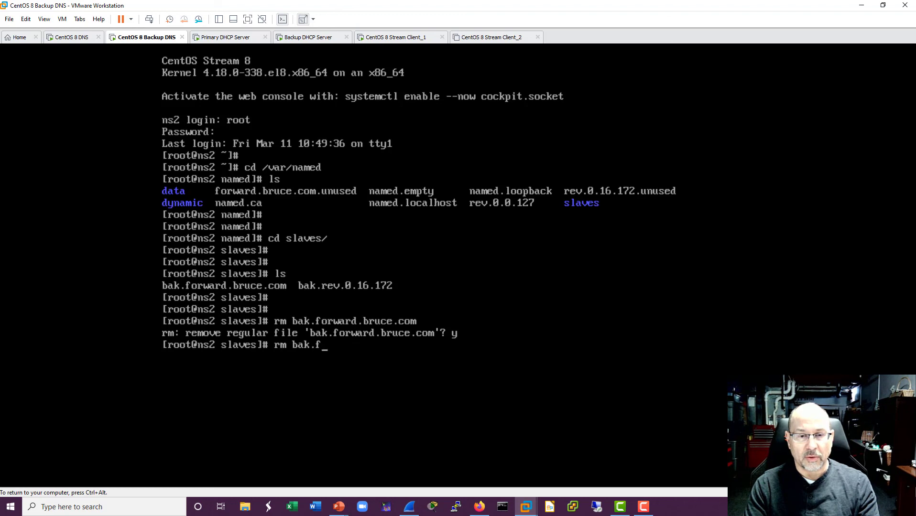
key(Return)
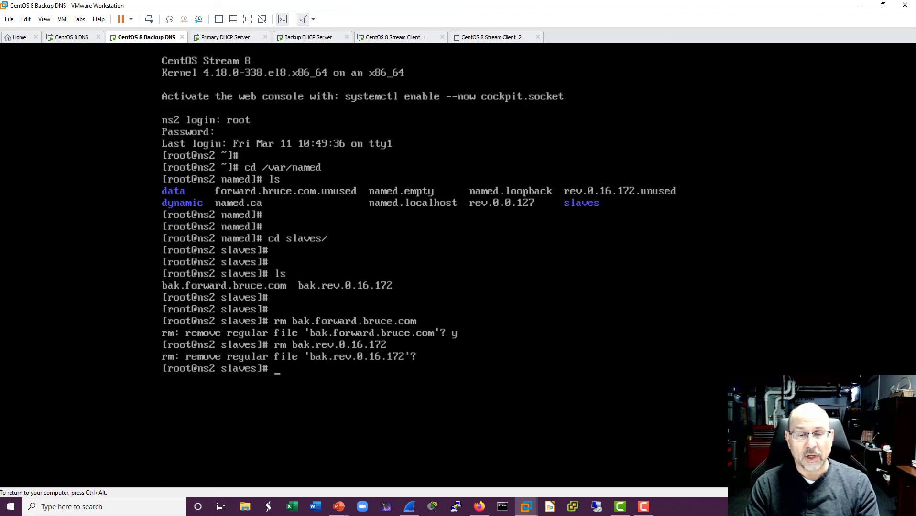
text(y)
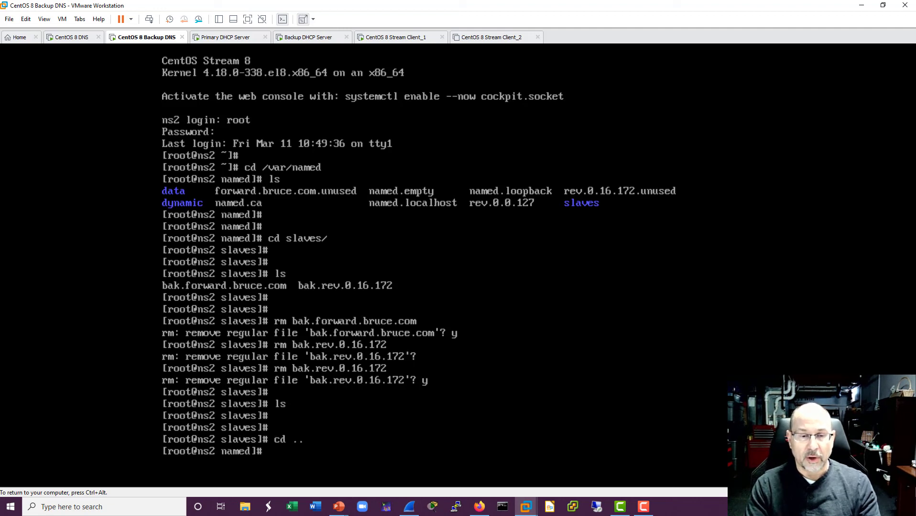
key(Return)
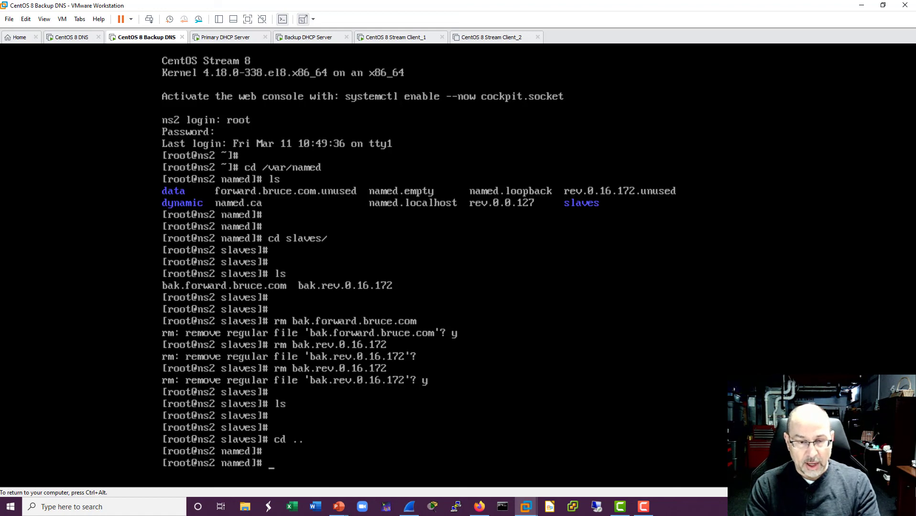
- List /var/named on ns2 and page through named.ca showing the a–m root servers
text(l)
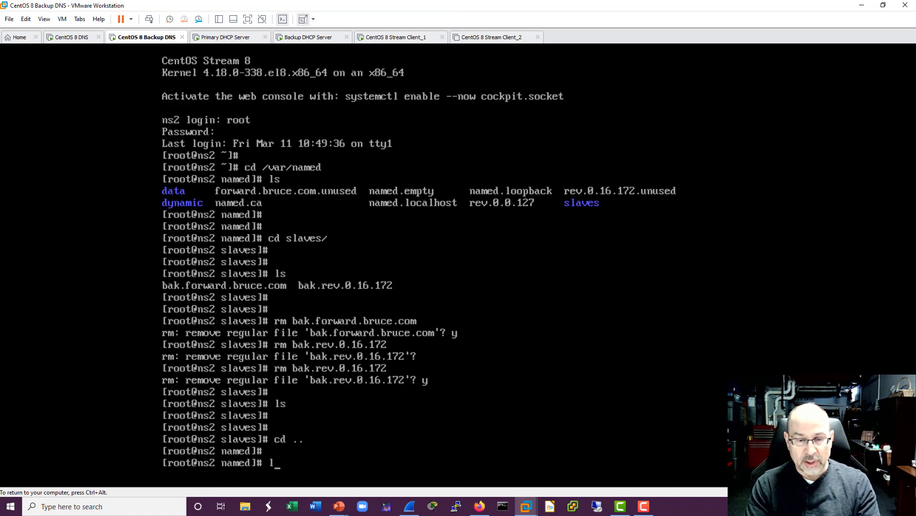
key(Return)
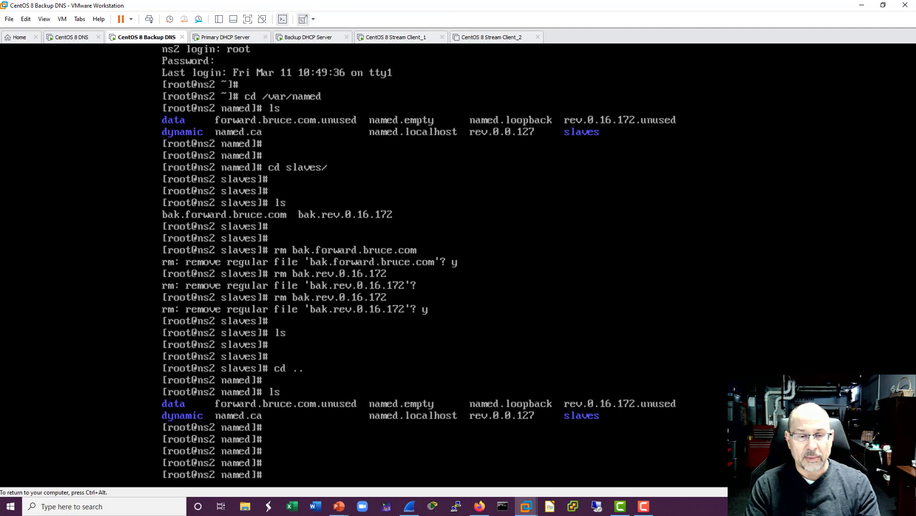
text(more named.)
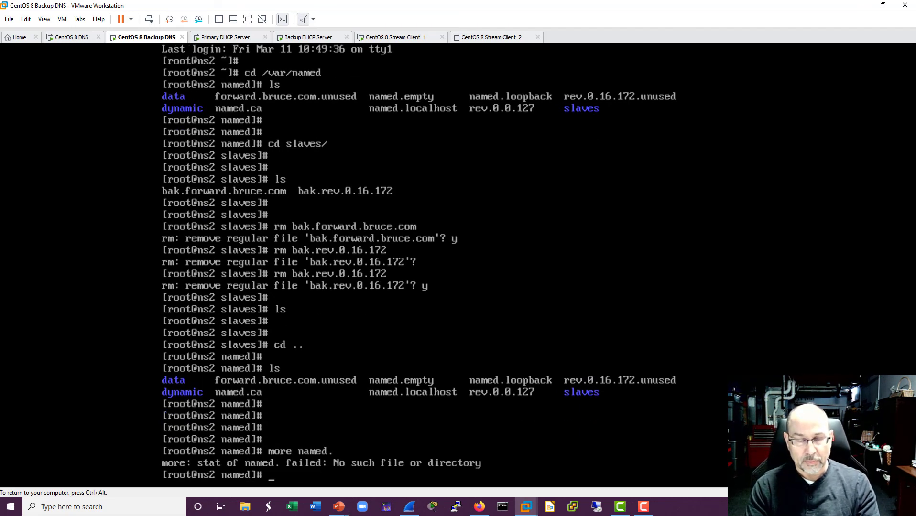
key(Return)
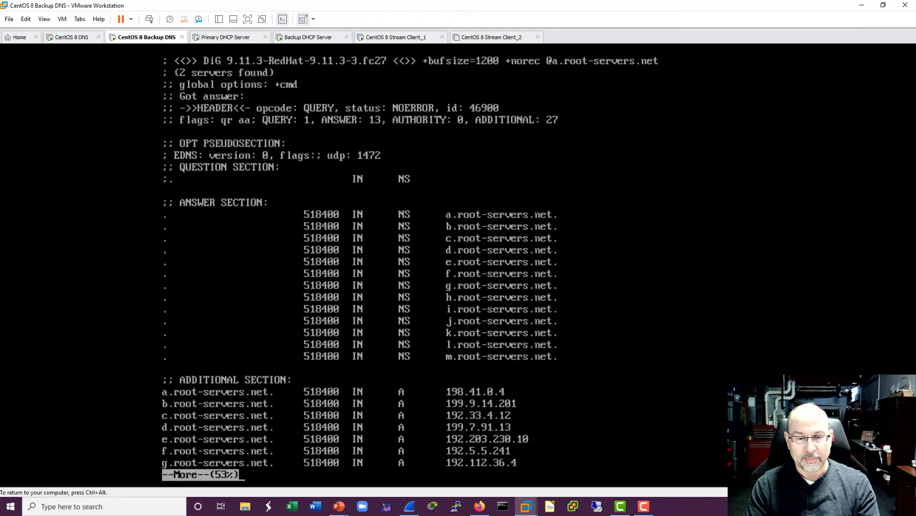
scroll(down, 3)
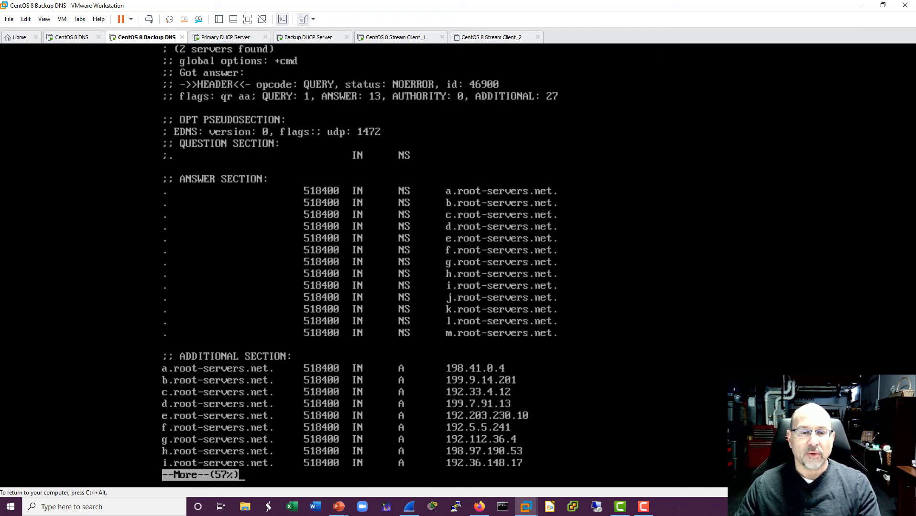
mouse_move(129, 188)
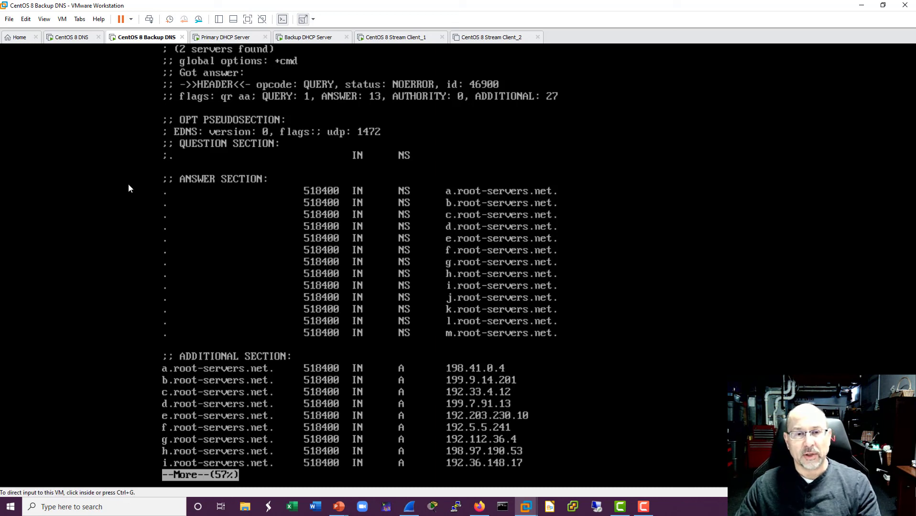
mouse_move(129, 177)
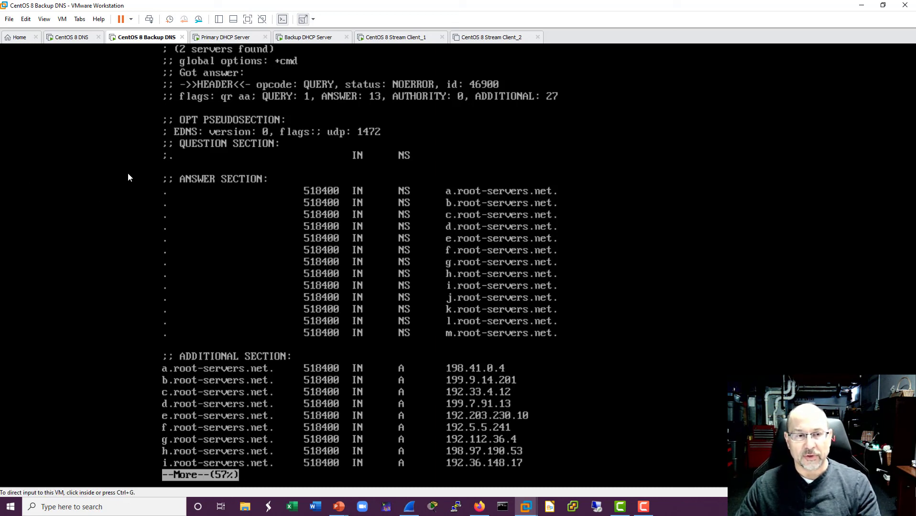
mouse_move(155, 261)
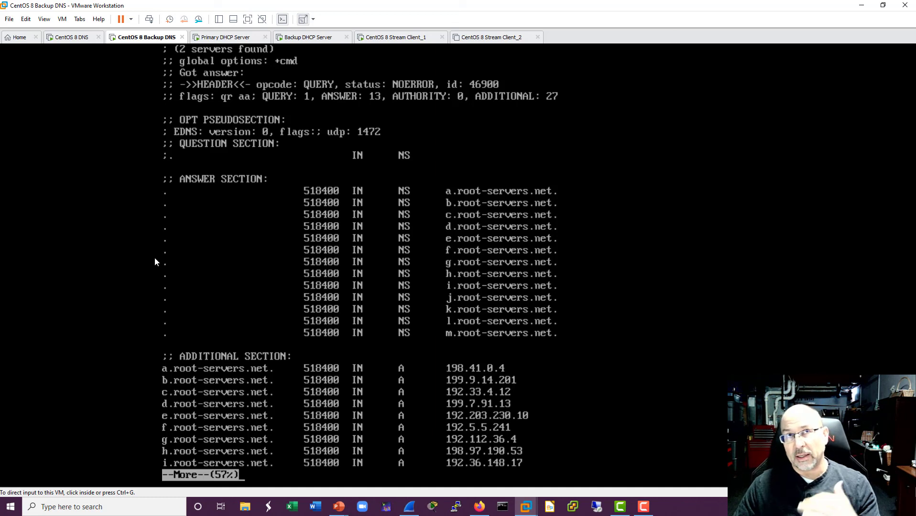
mouse_move(101, 241)
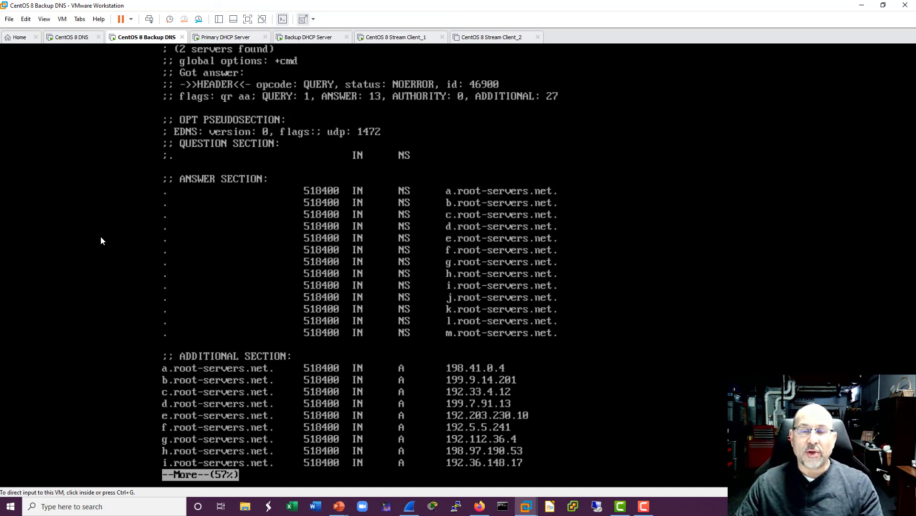
mouse_move(103, 227)
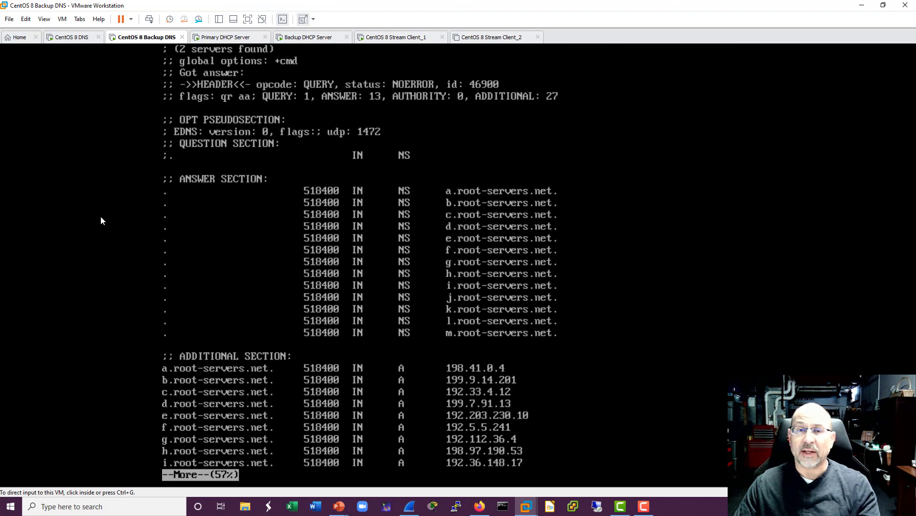
mouse_move(114, 204)
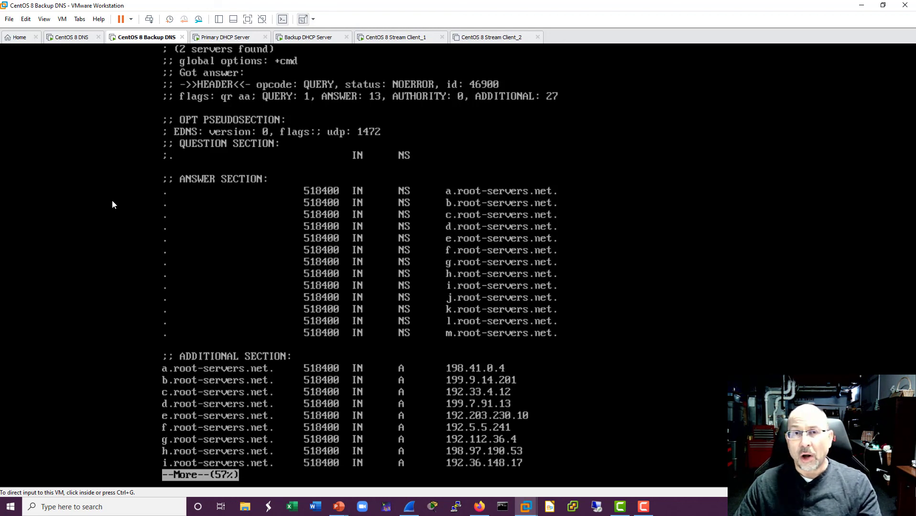
mouse_move(123, 203)
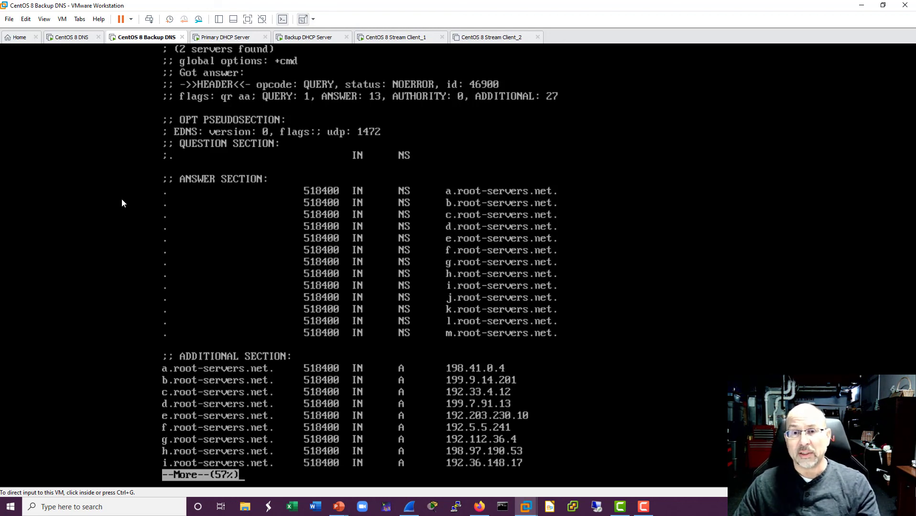
mouse_move(149, 203)
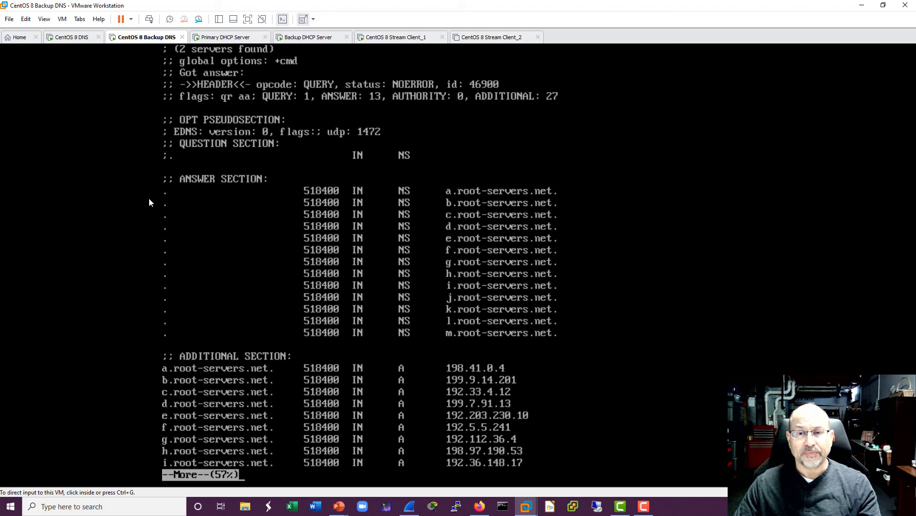
mouse_move(139, 217)
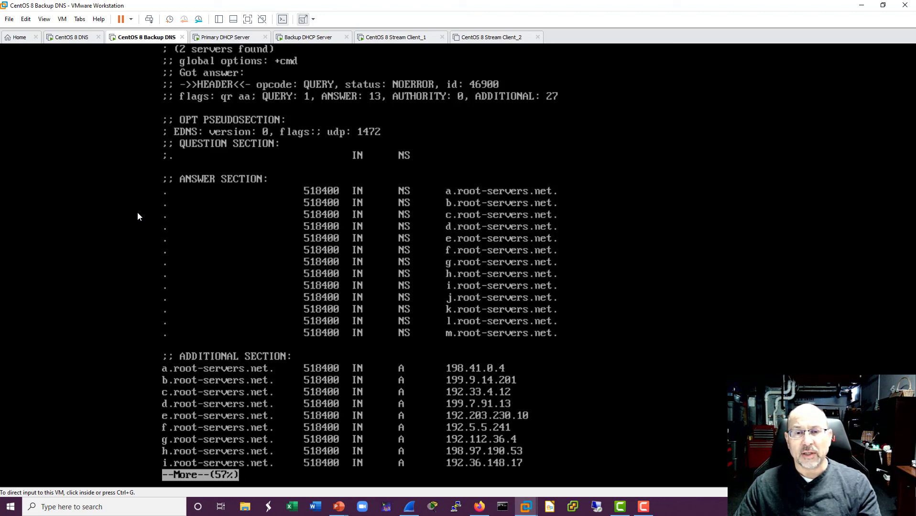
mouse_move(148, 371)
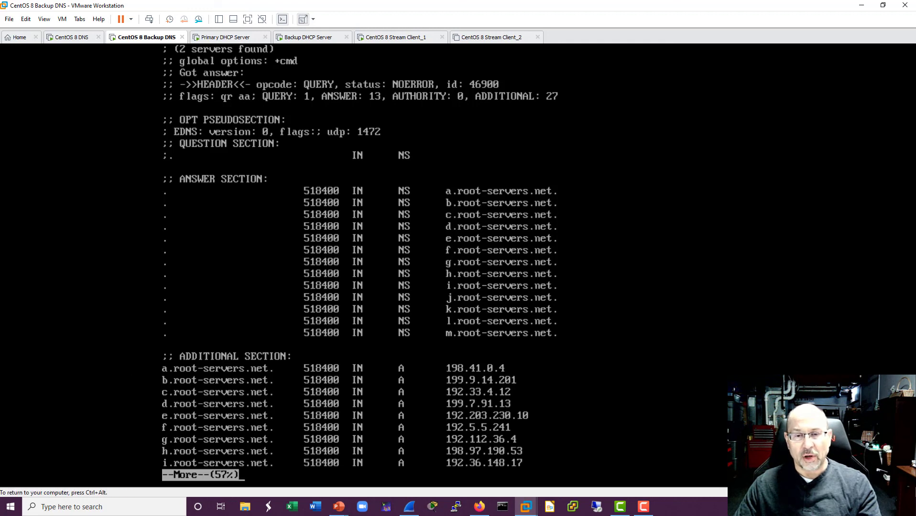
mouse_move(79, 366)
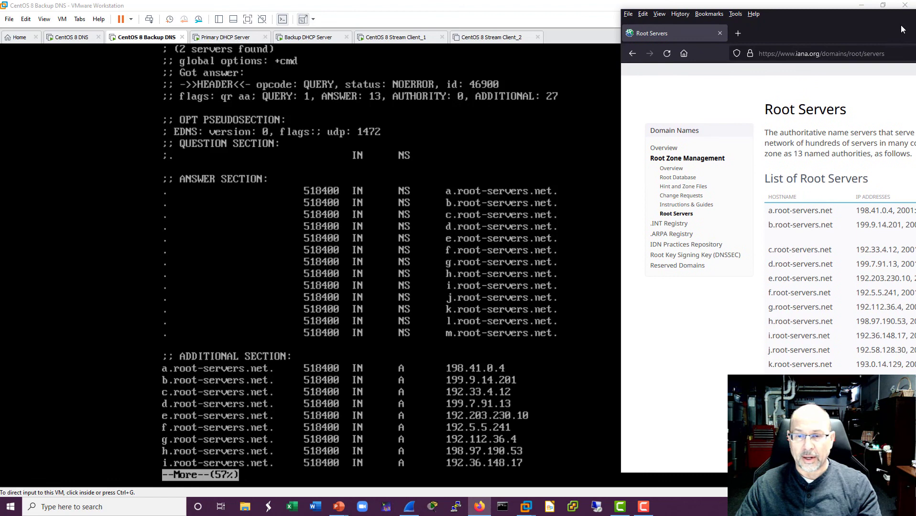
mouse_move(424, 193)
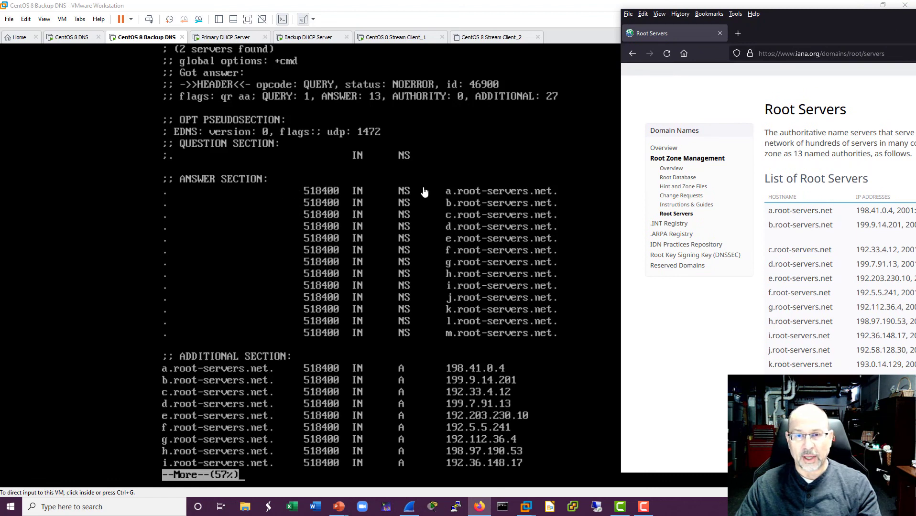
mouse_move(121, 371)
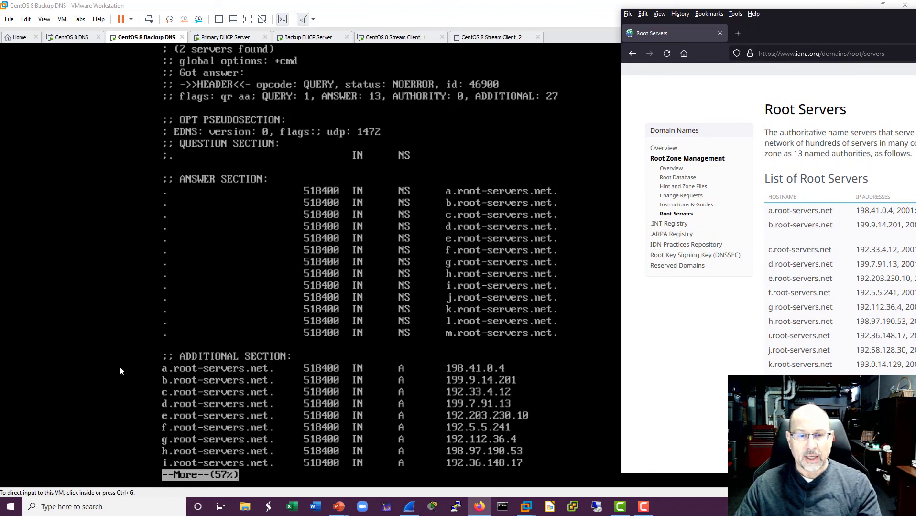
mouse_move(399, 379)
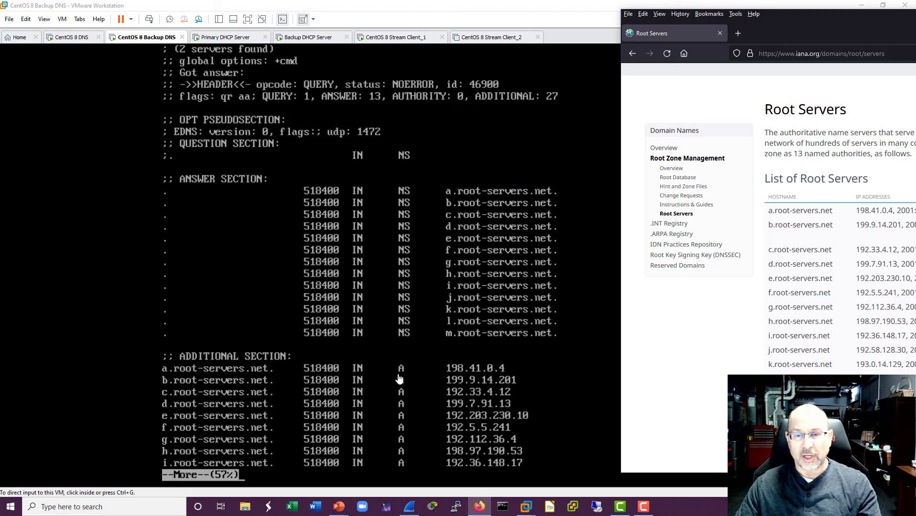
mouse_move(626, 304)
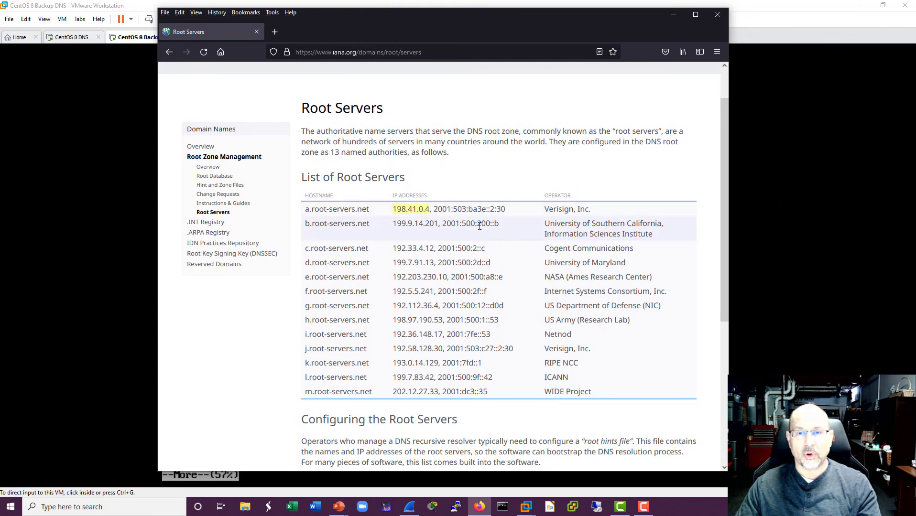
mouse_move(601, 138)
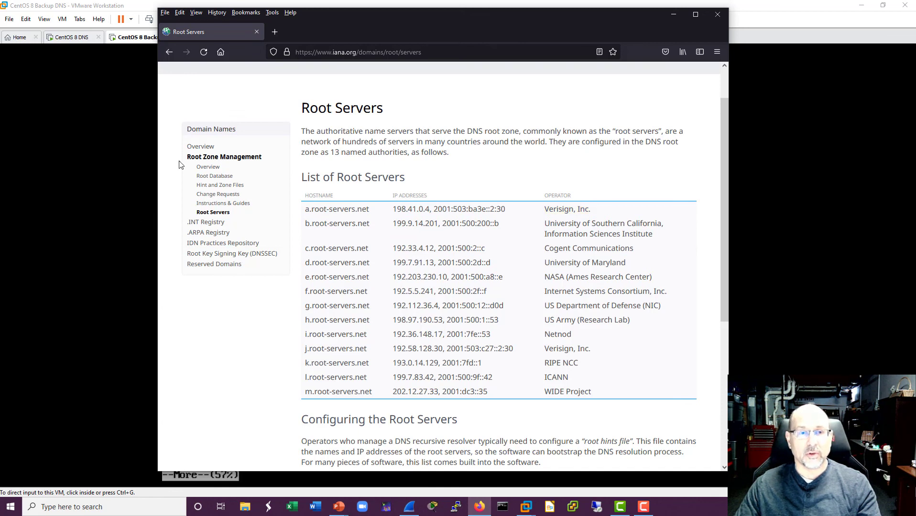
mouse_move(274, 312)
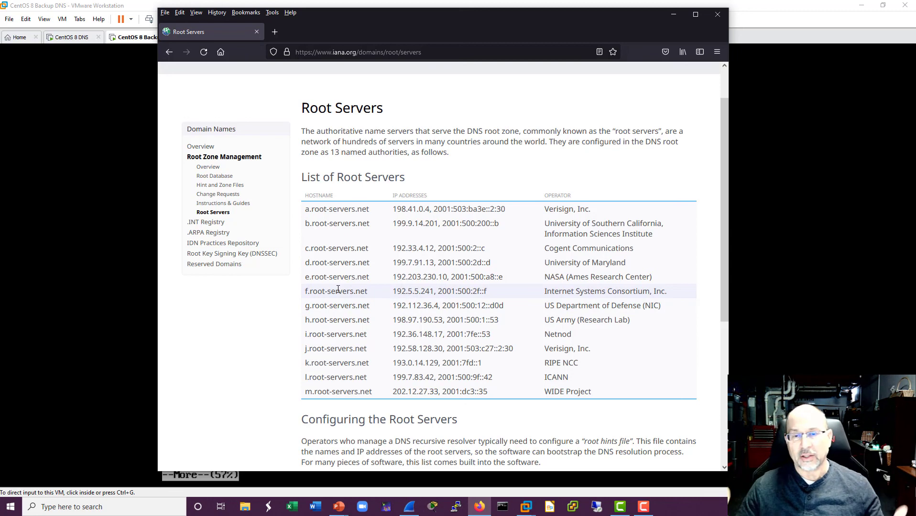
mouse_move(352, 276)
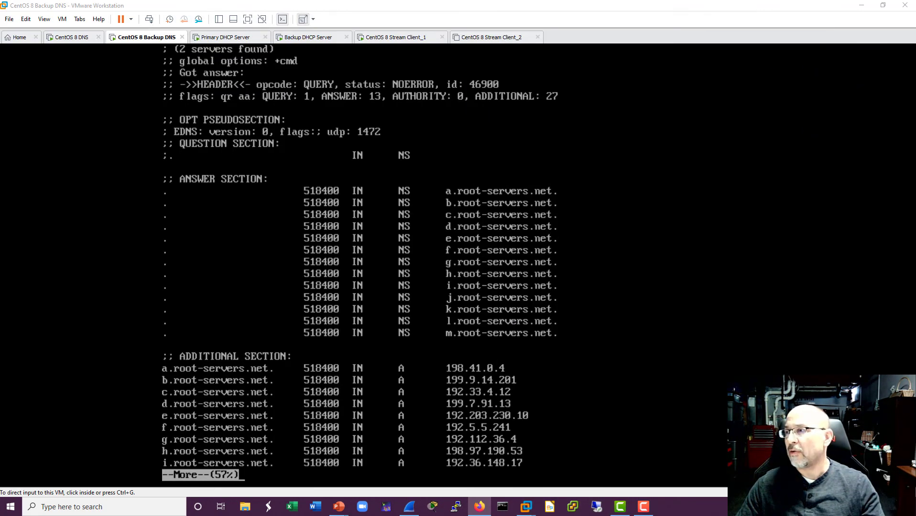
mouse_move(555, 329)
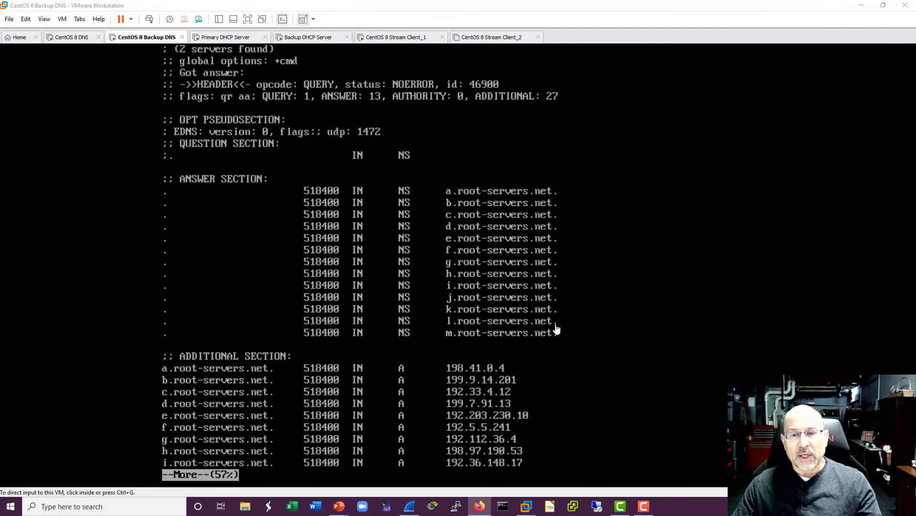
mouse_move(318, 406)
text(ls)
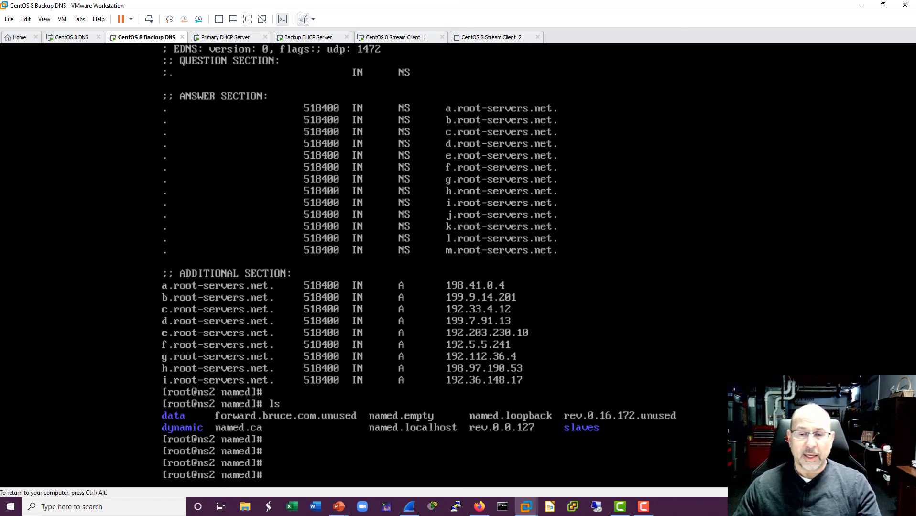
mouse_move(119, 416)
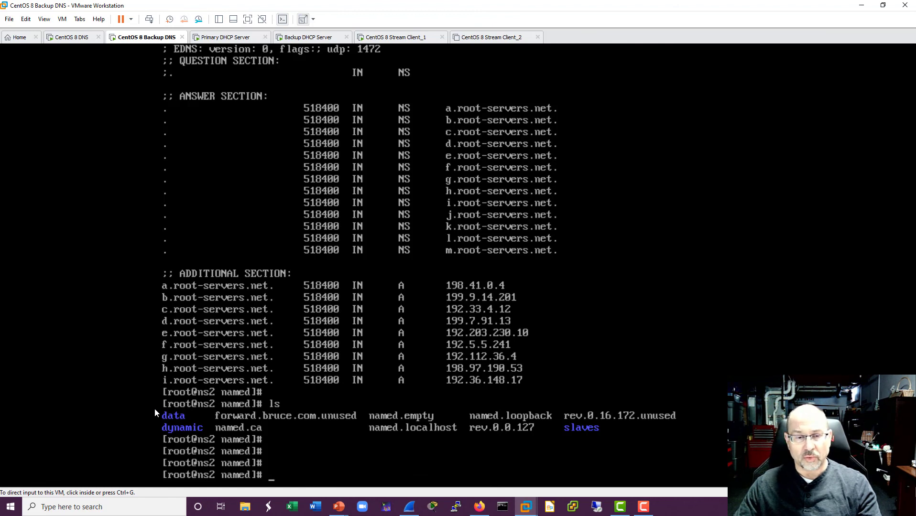
mouse_move(34, 414)
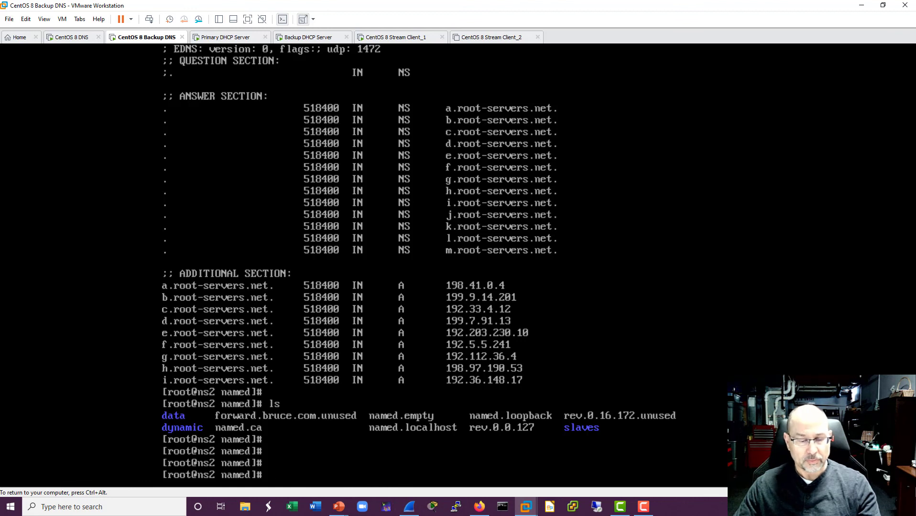
- Switch to the primary DNS virtual machine's console
click(72, 37)
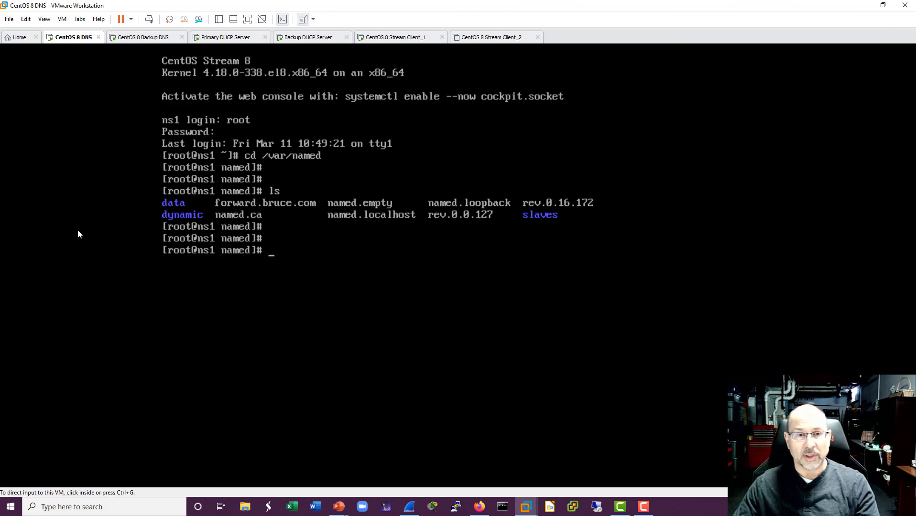
mouse_move(84, 246)
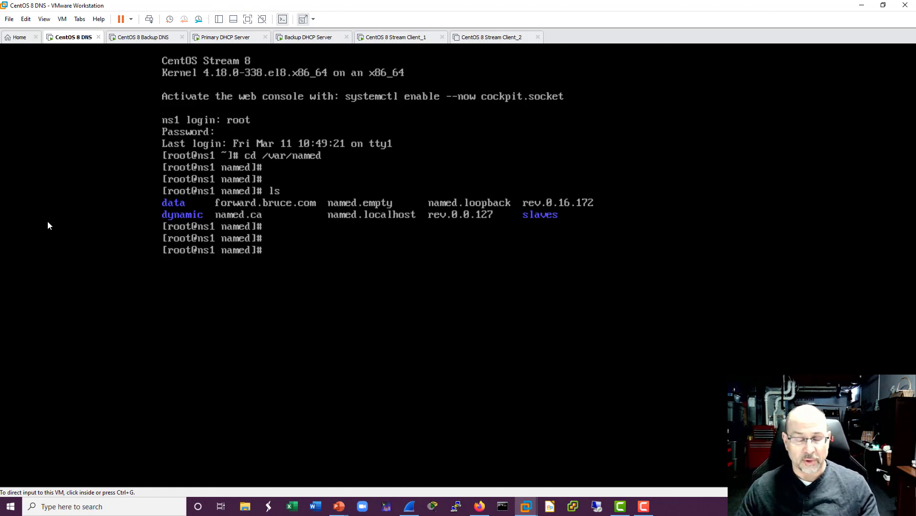
mouse_move(63, 235)
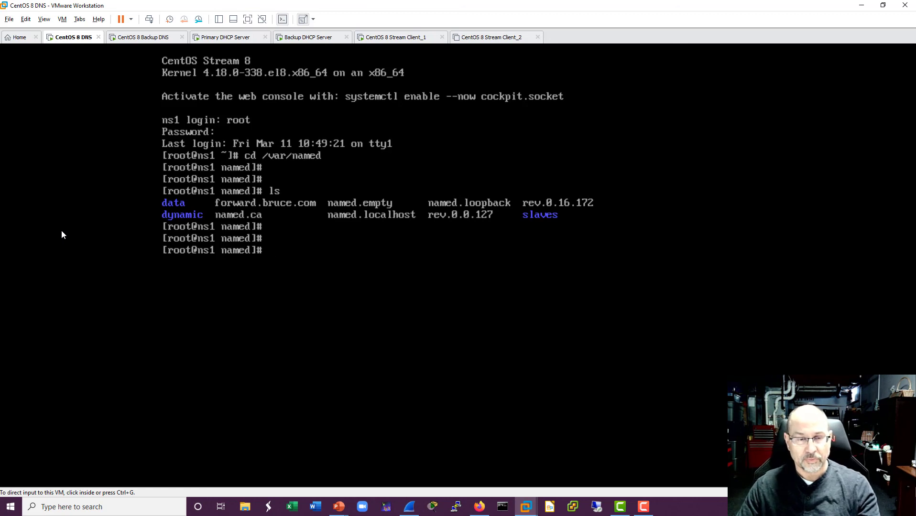